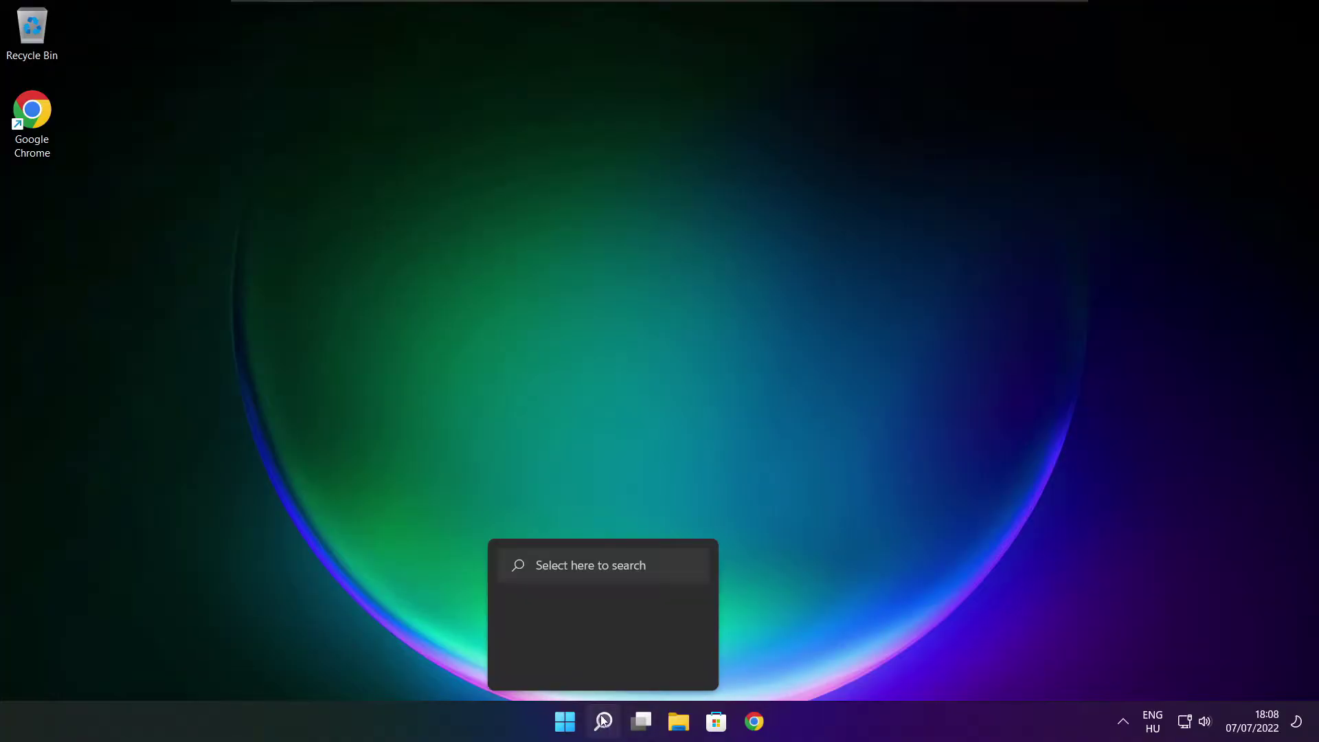
Search for 'device Manager' from the taskbar and launch Device Manager
left_click(602, 720)
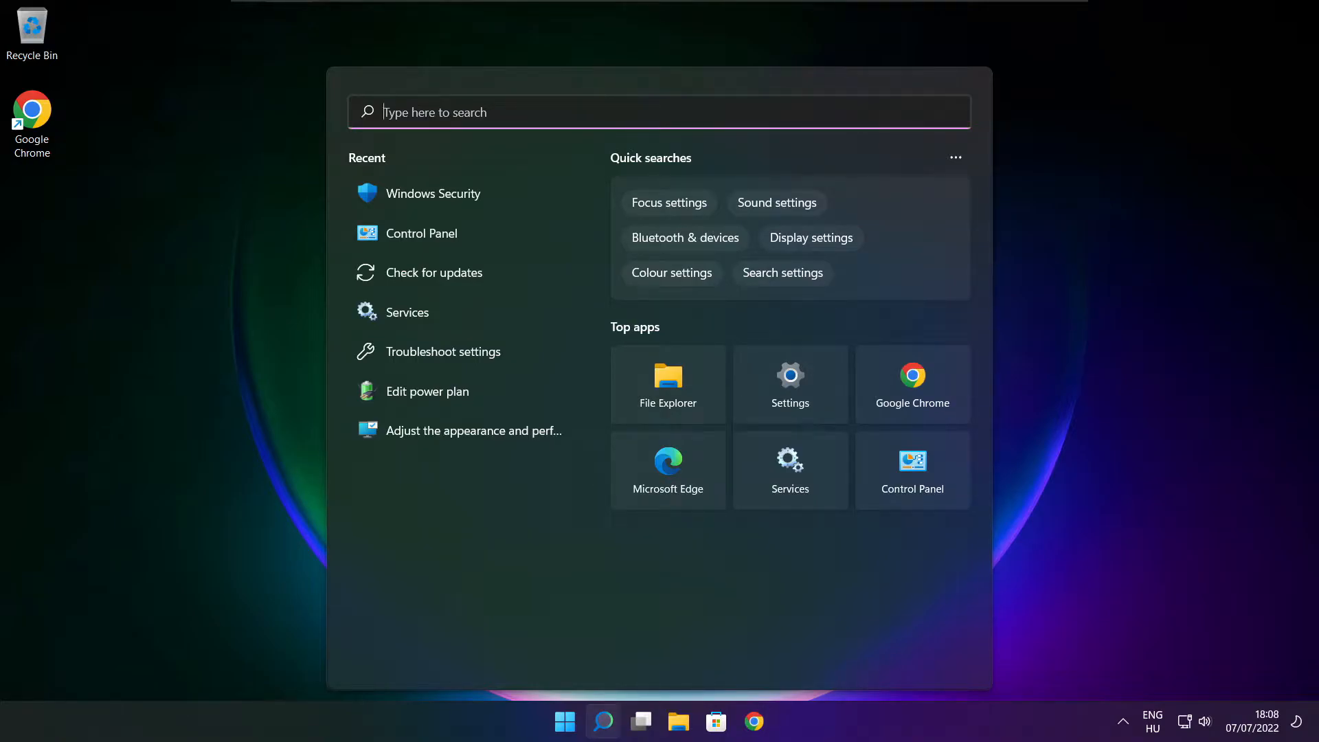
type("device Manager")
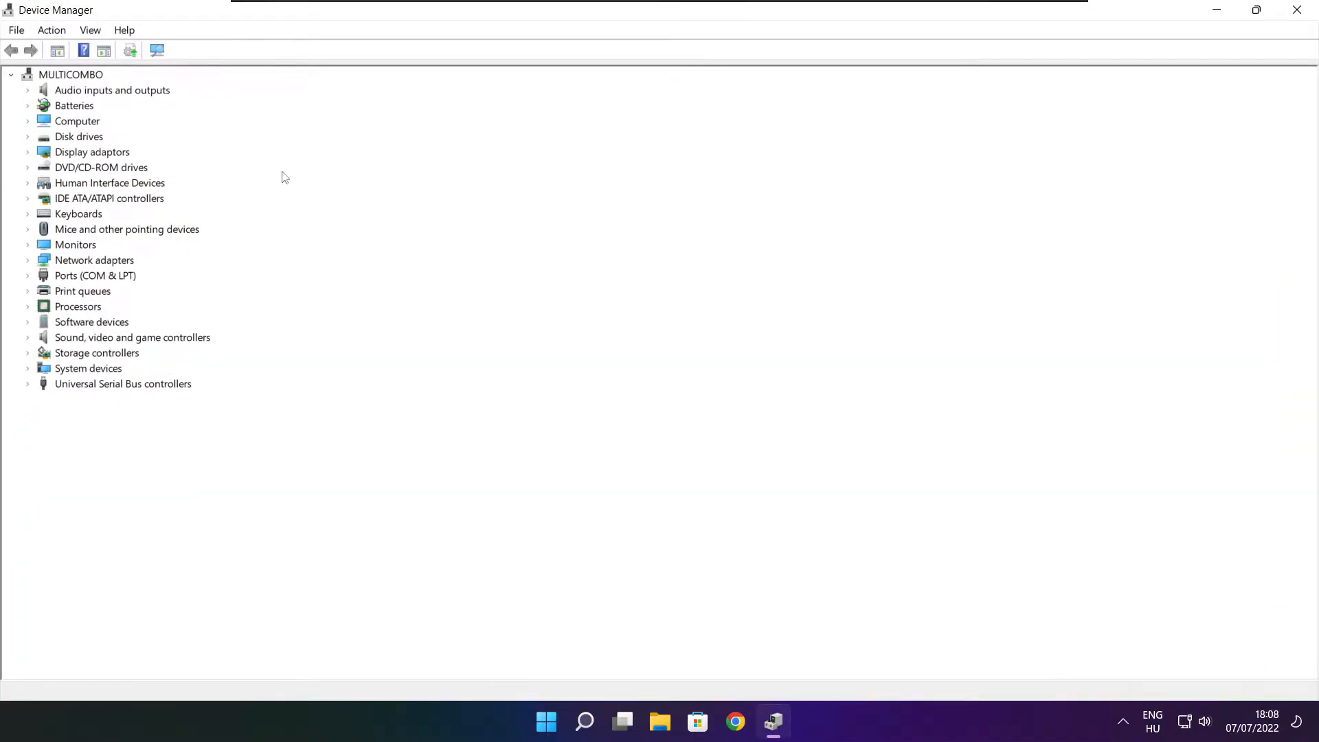
Run an automatic driver search for the VMware SVGA 3D adaptor; best driver already installed
left_click(90, 151)
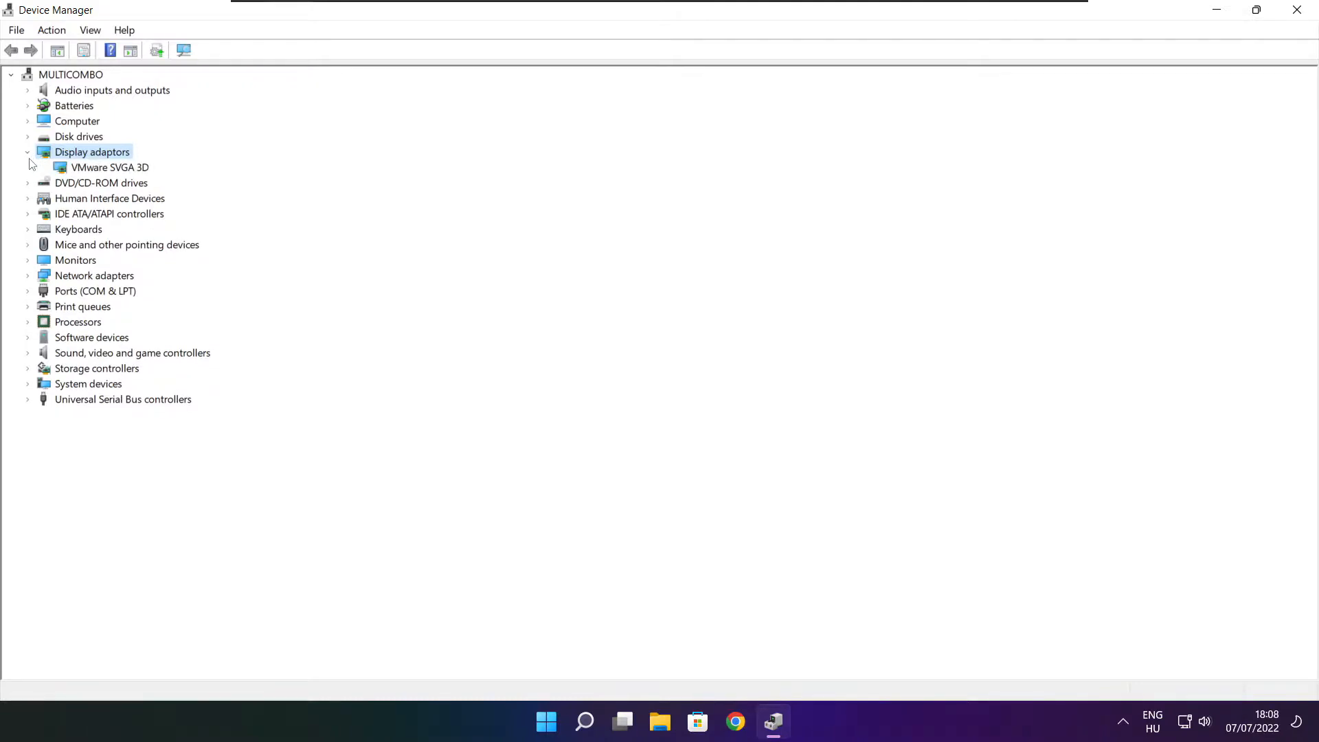
left_click(107, 166)
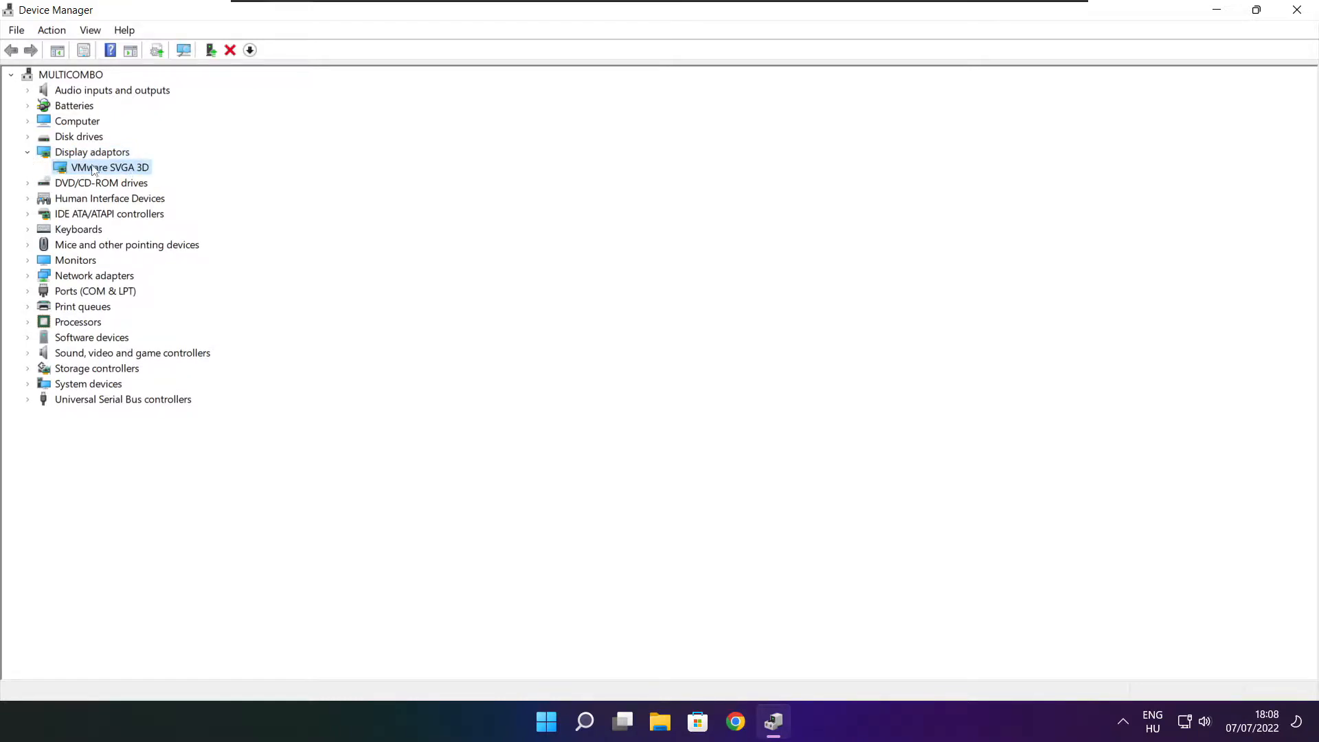
right_click(106, 166)
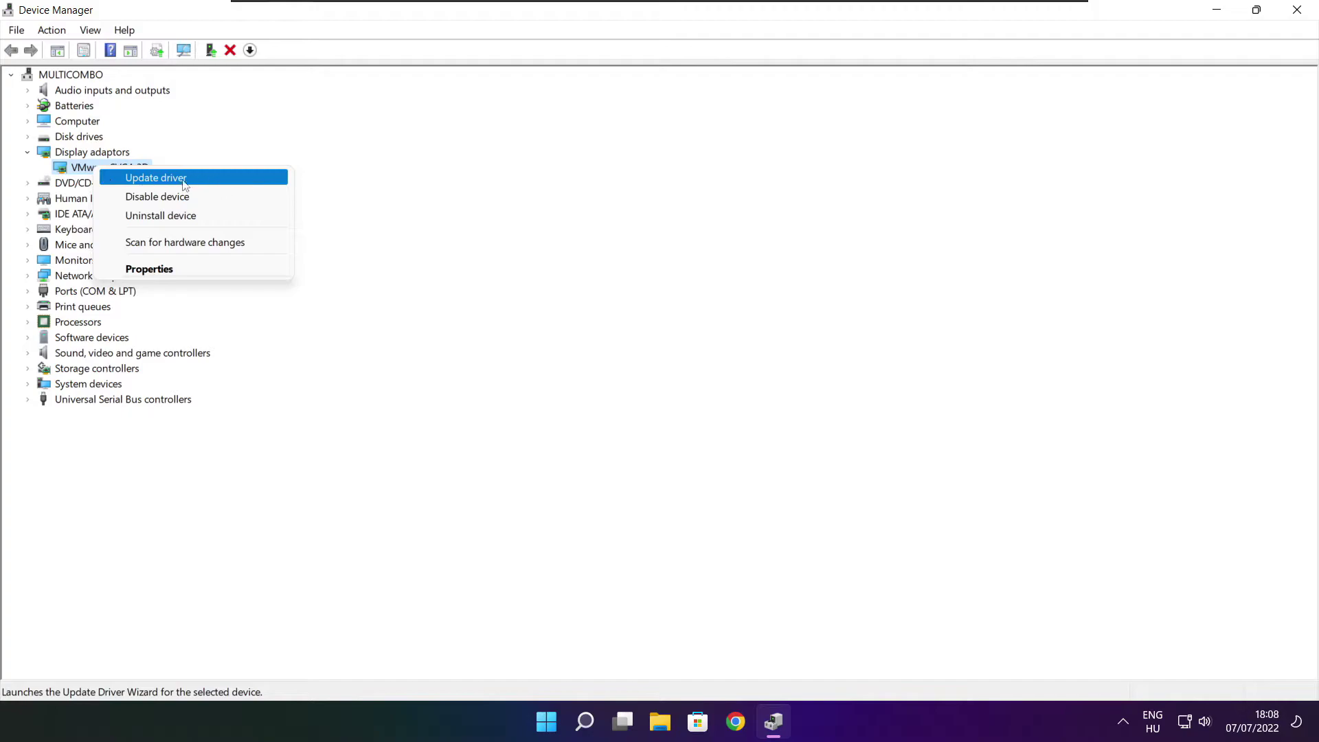
left_click(155, 177)
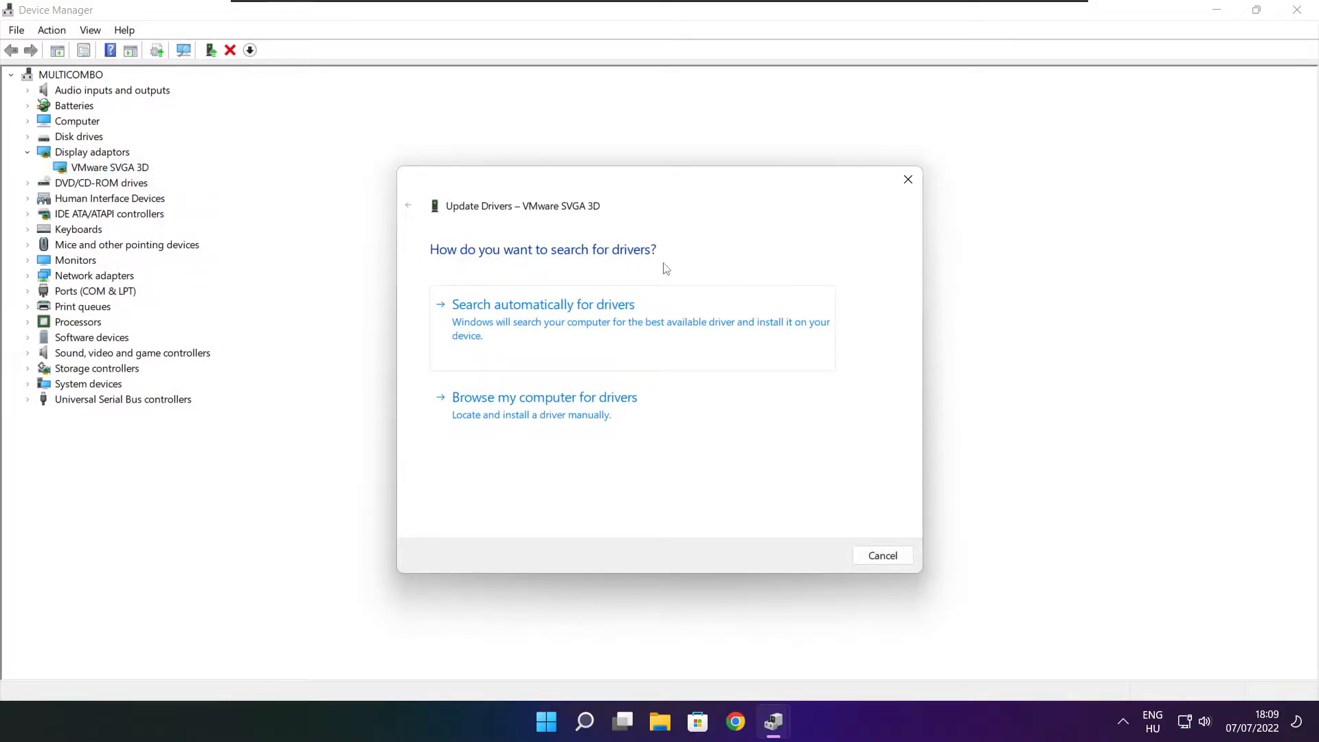
mouse_move(511, 318)
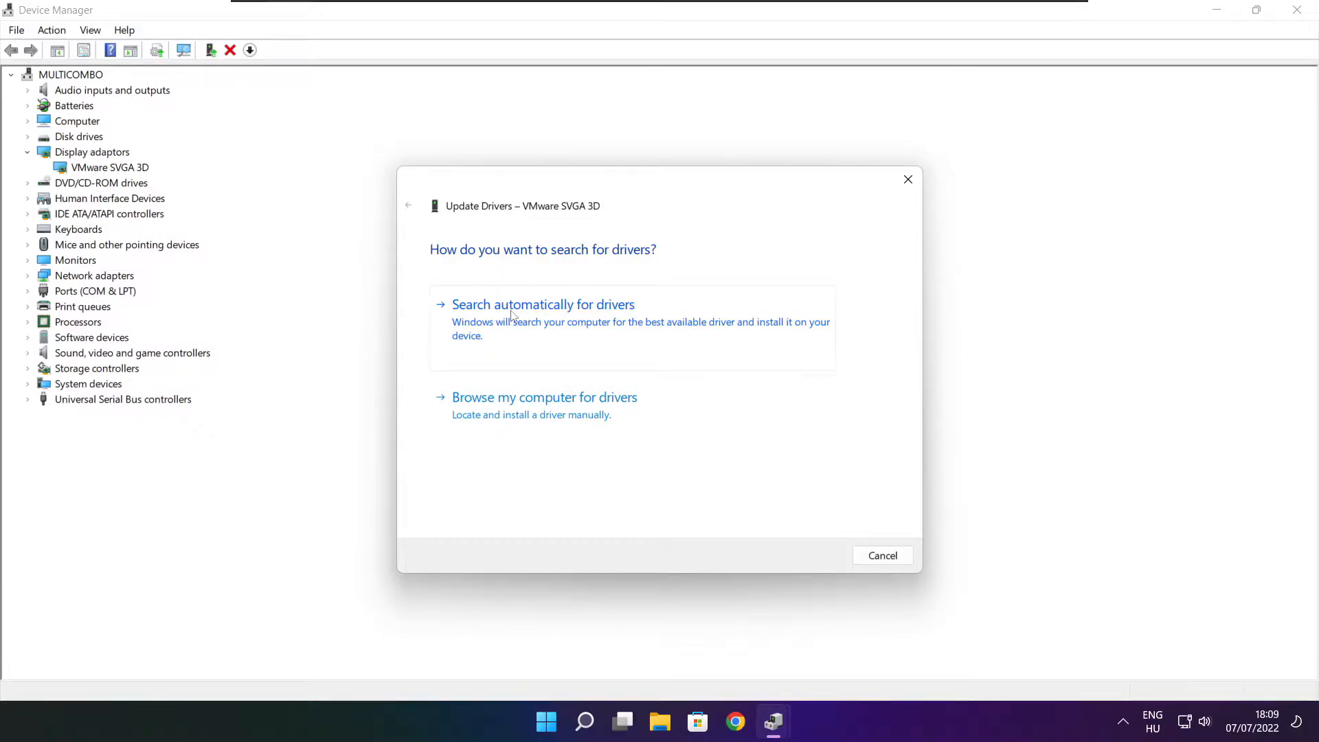
left_click(542, 304)
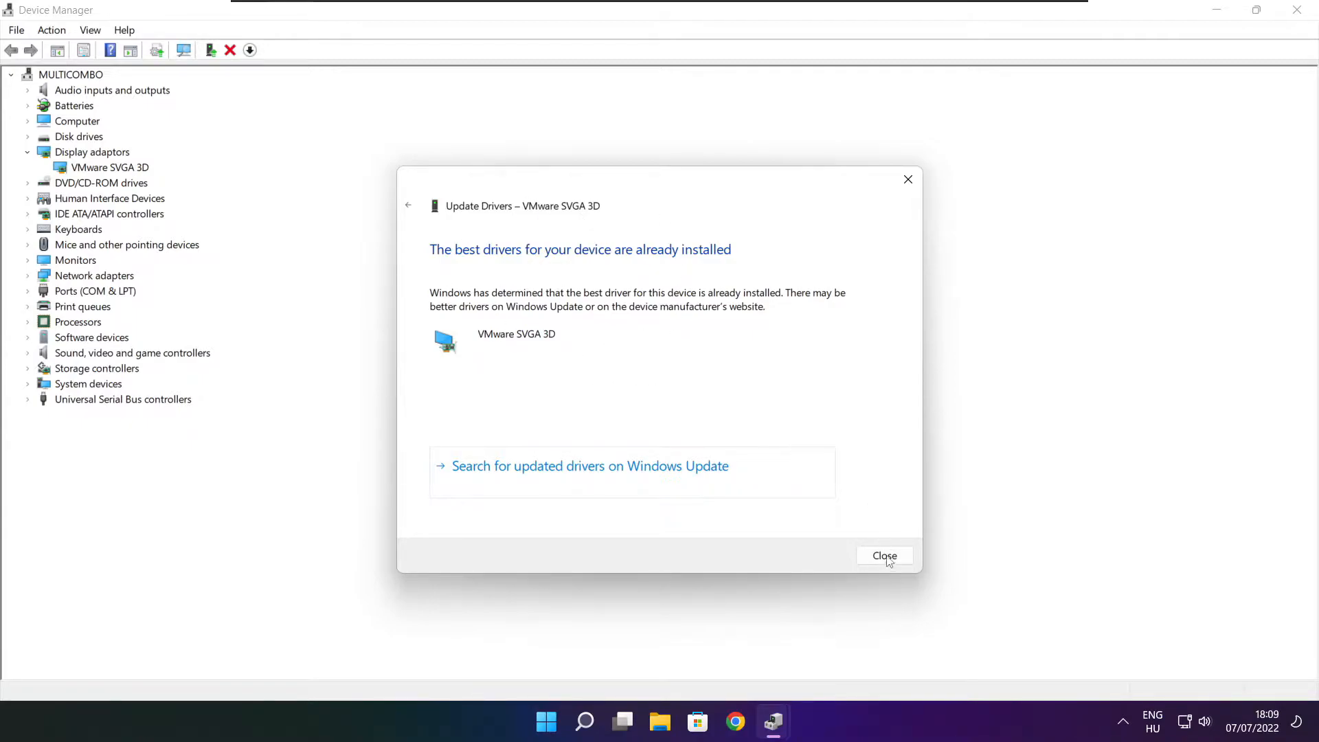
left_click(885, 555)
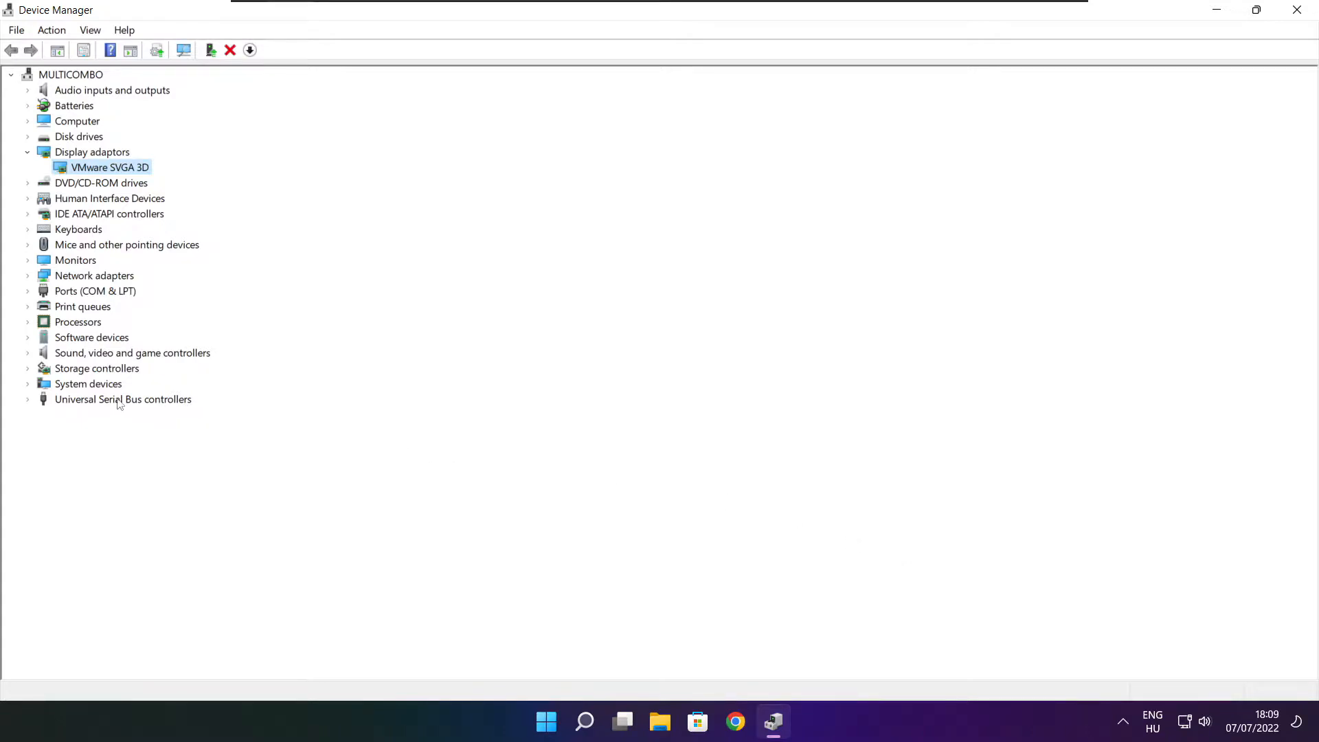
Run an automatic driver search for High Definition Audio Device, confirm best driver, and close Device Manager
left_click(132, 351)
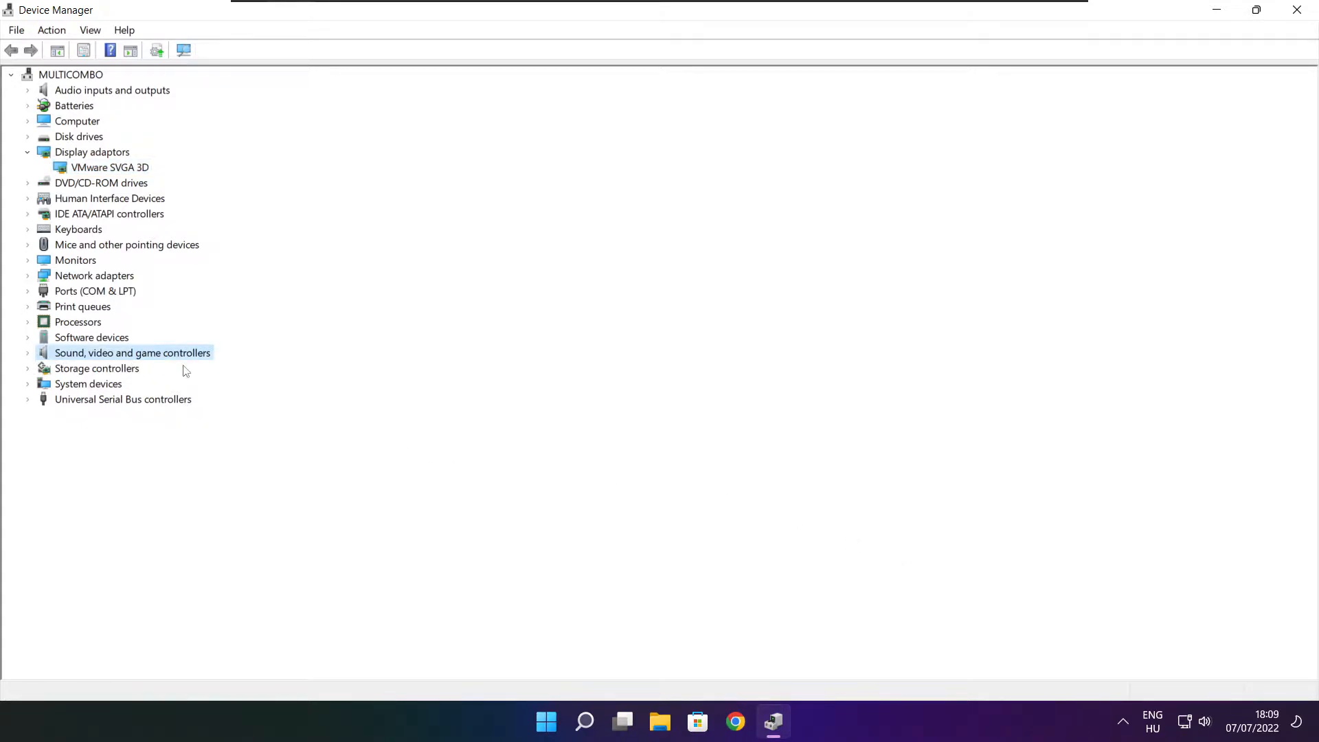
mouse_move(121, 363)
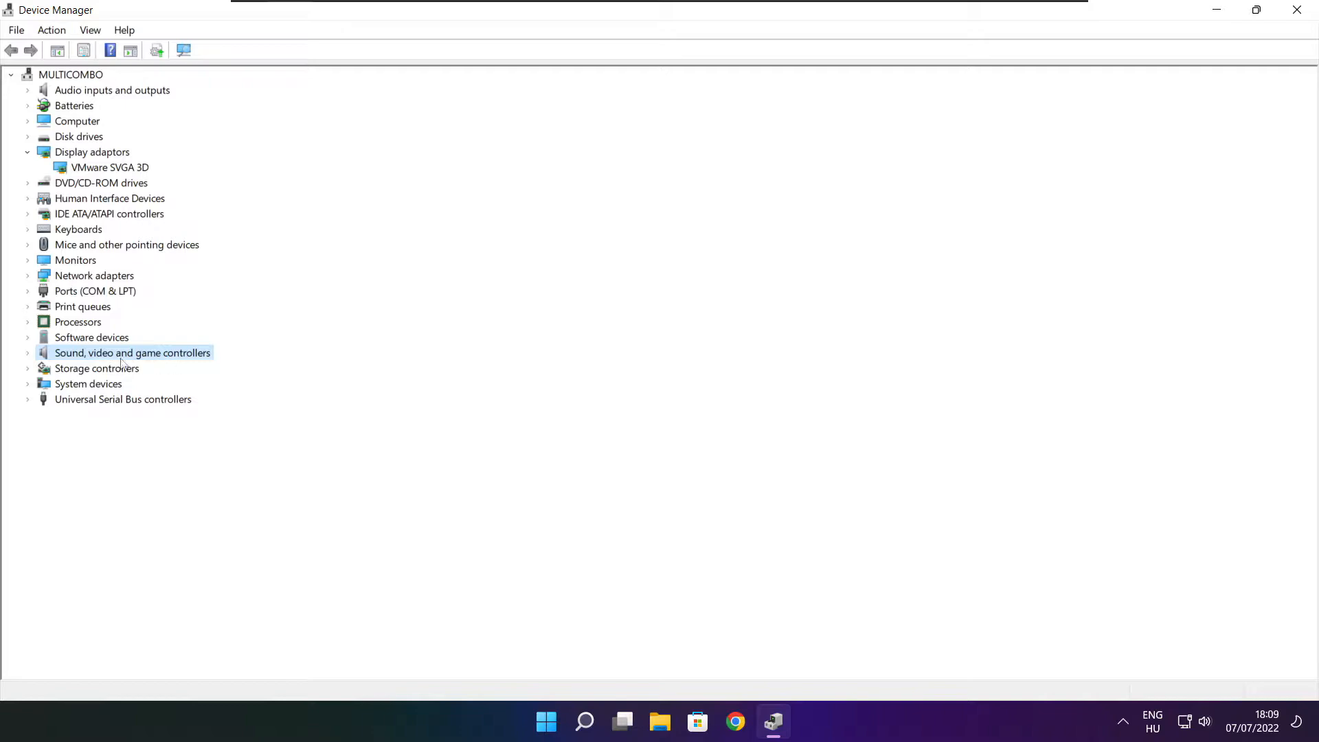
left_click(27, 352)
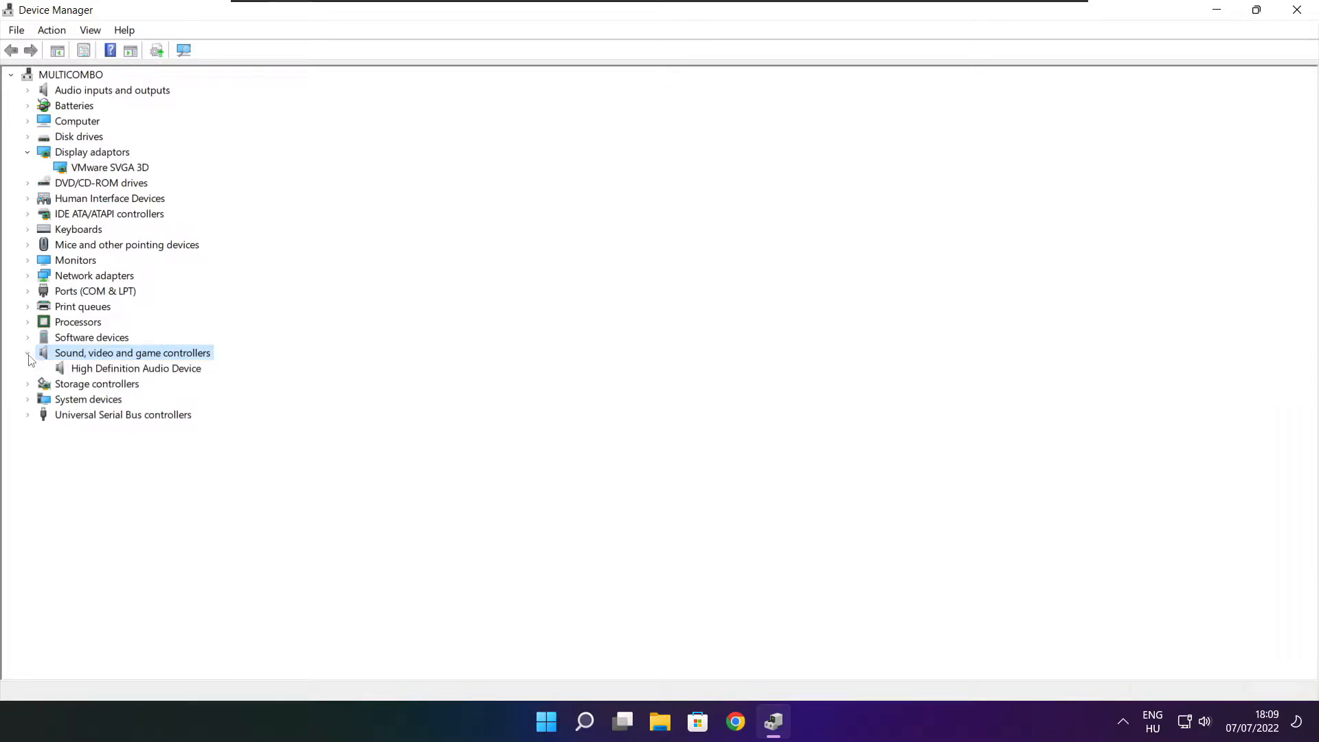
left_click(134, 368)
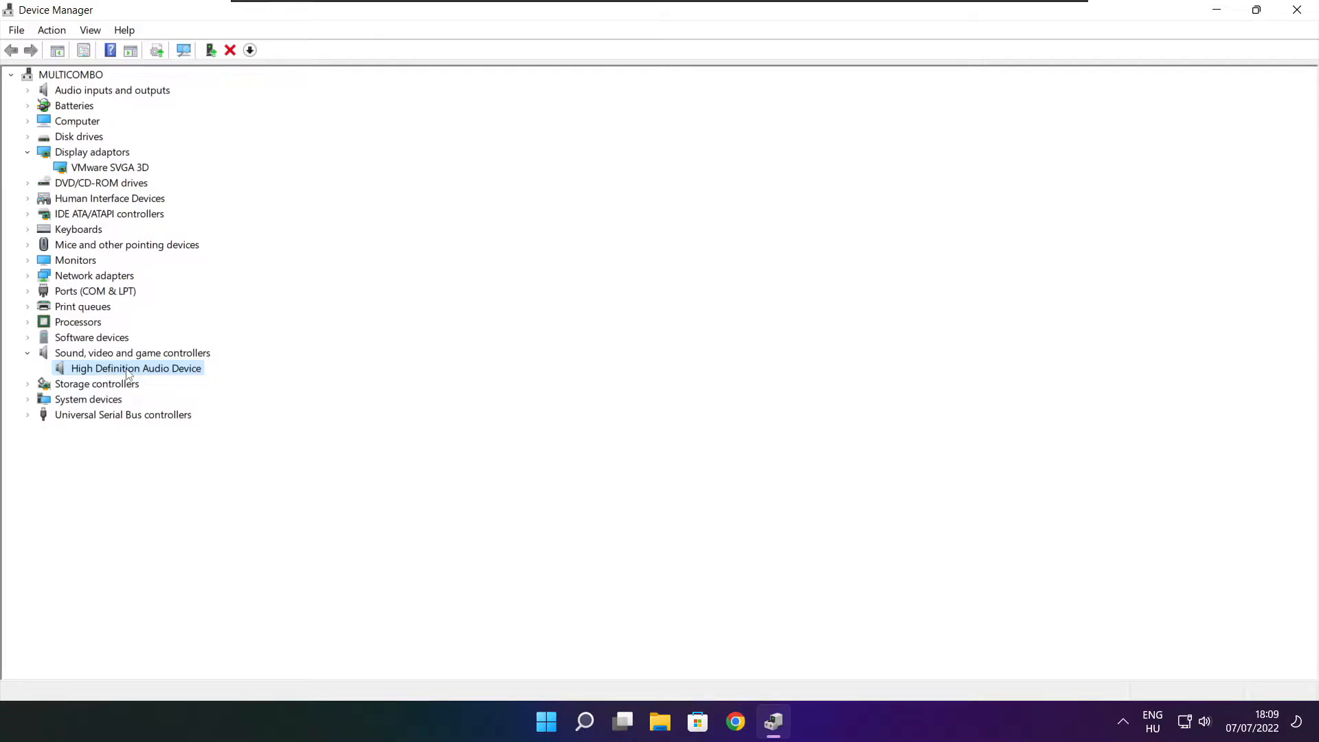
right_click(128, 368)
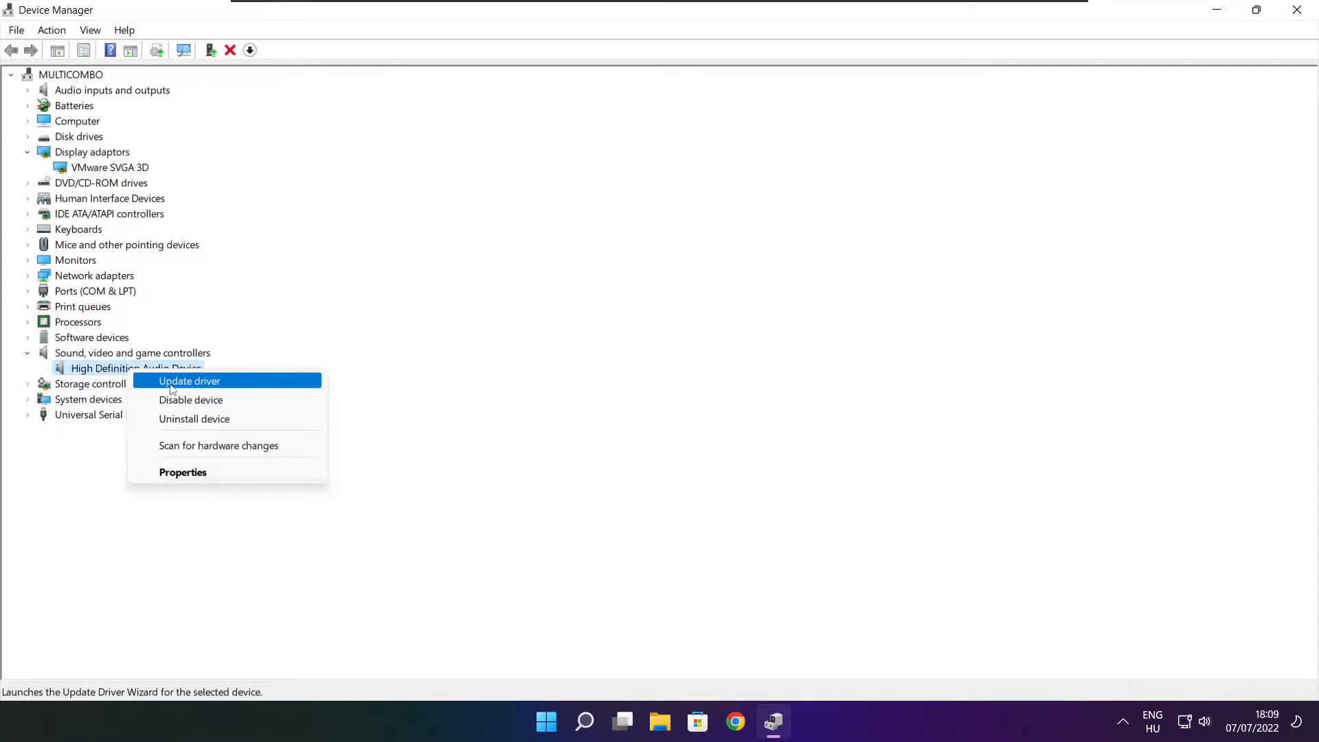
mouse_move(256, 387)
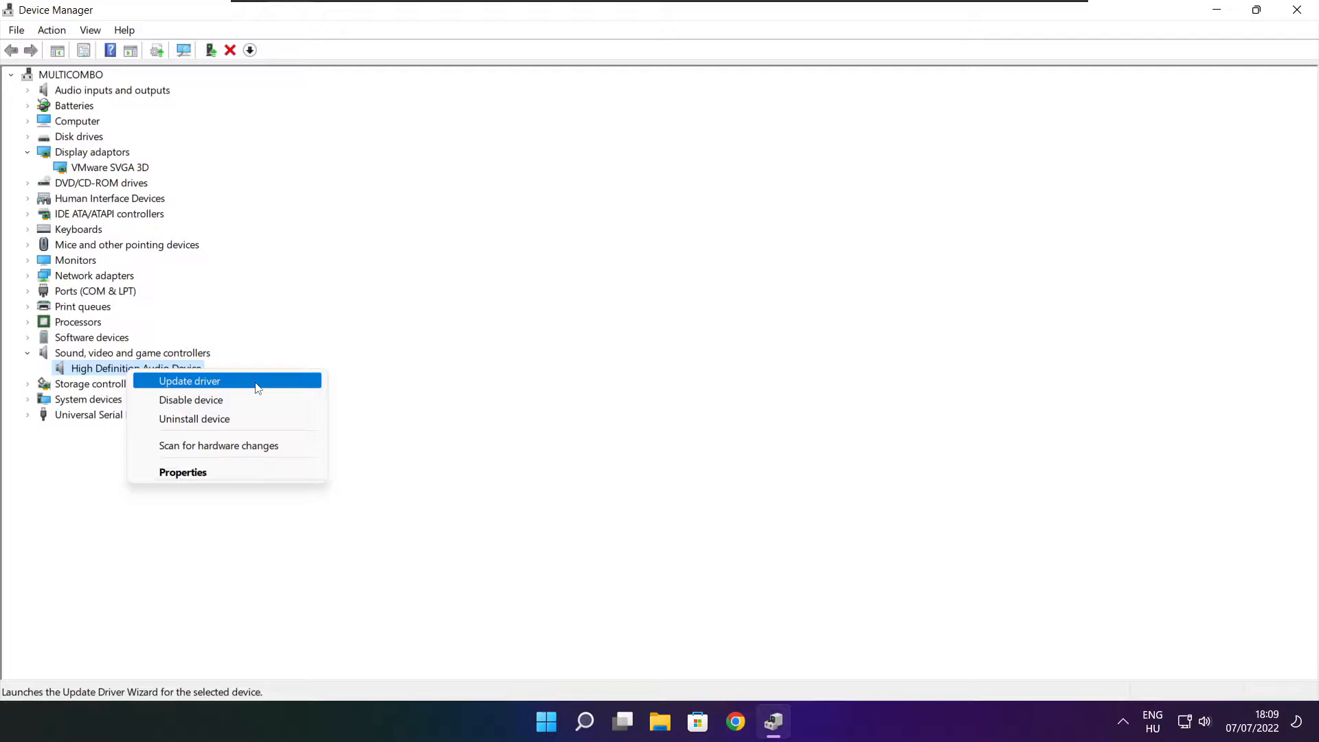
left_click(190, 381)
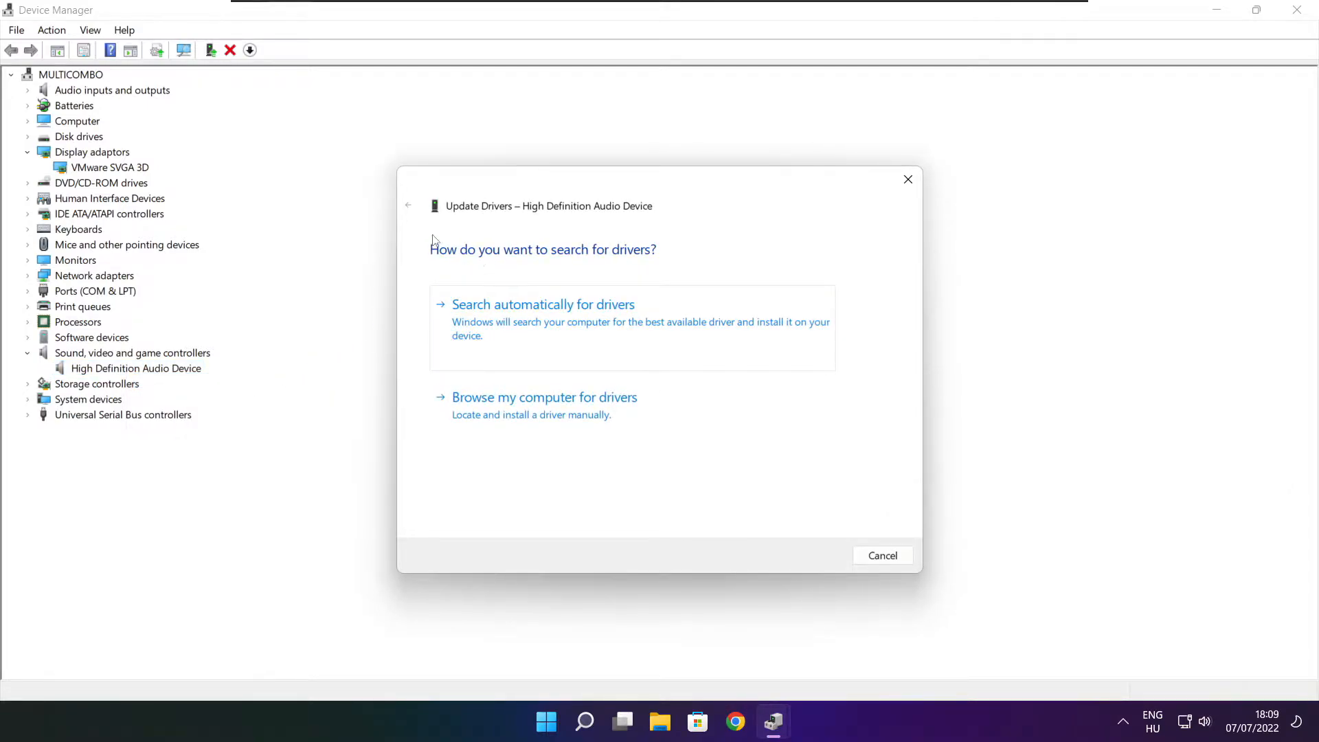
mouse_move(538, 334)
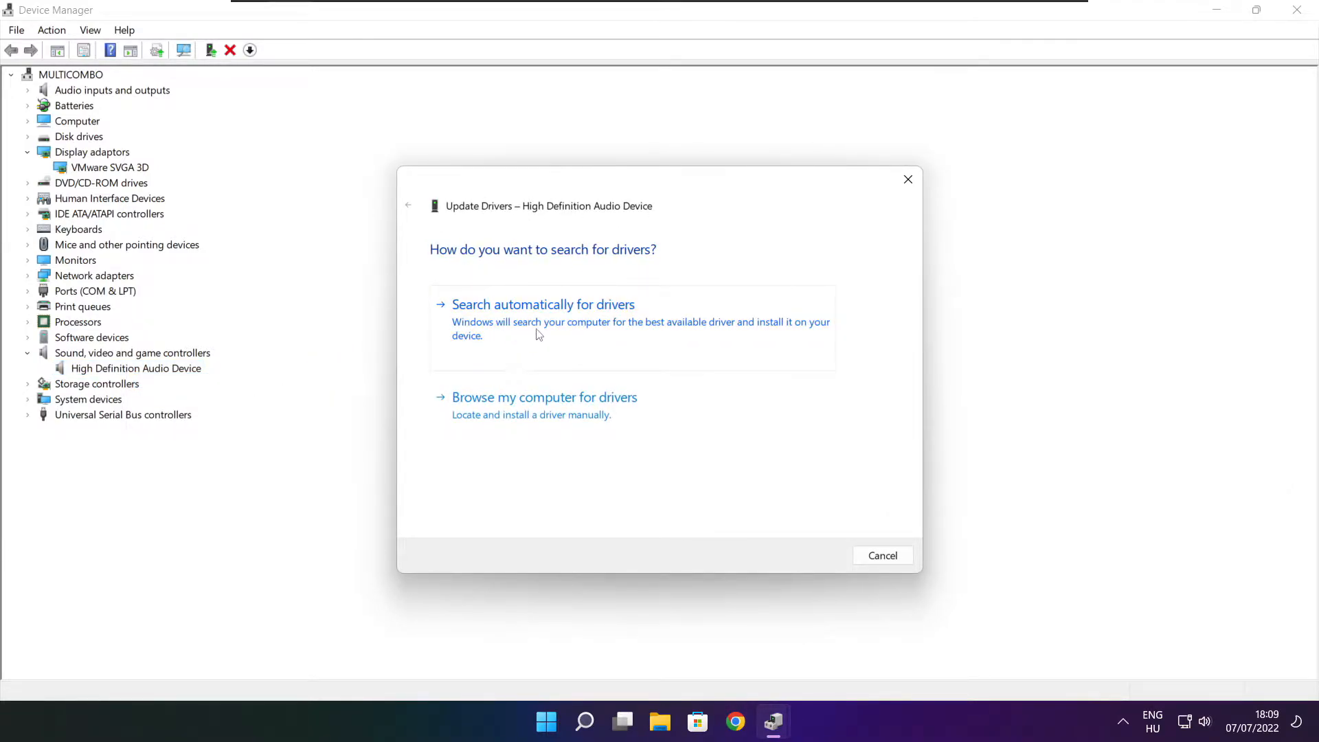
left_click(543, 304)
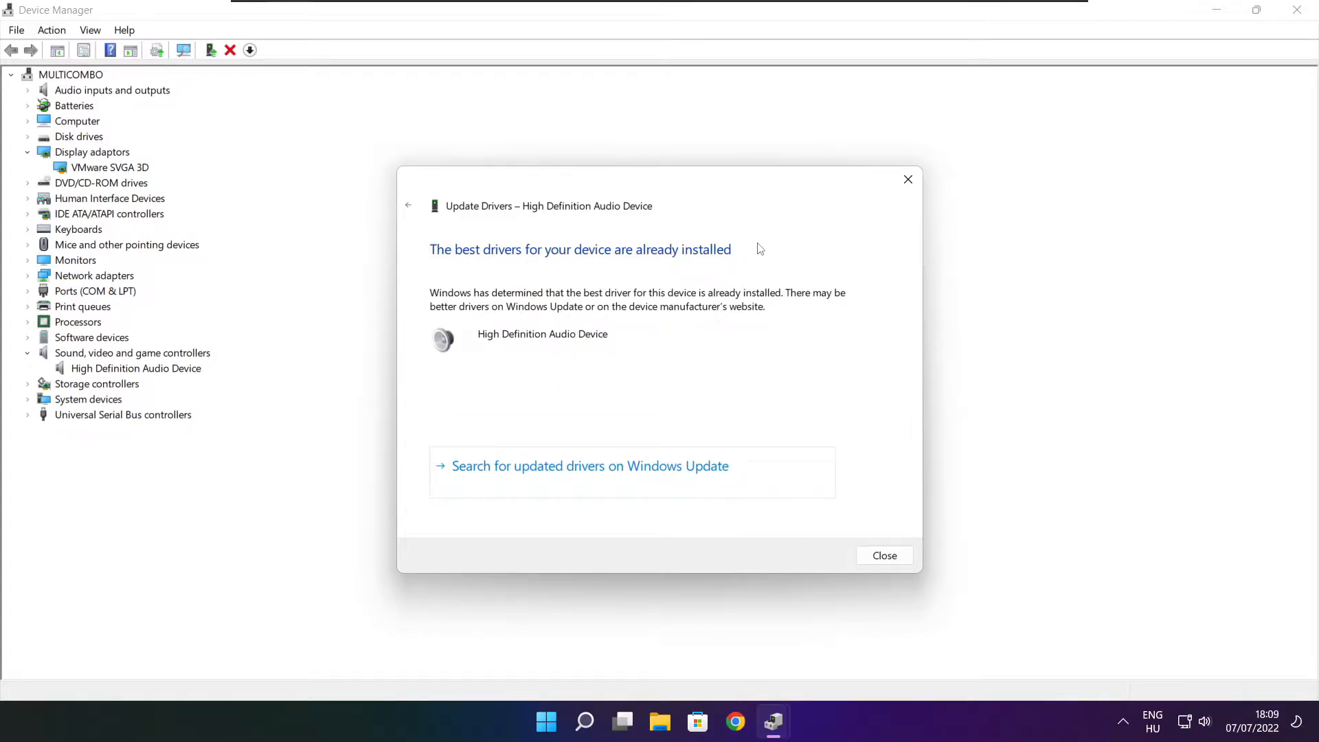
mouse_move(872, 536)
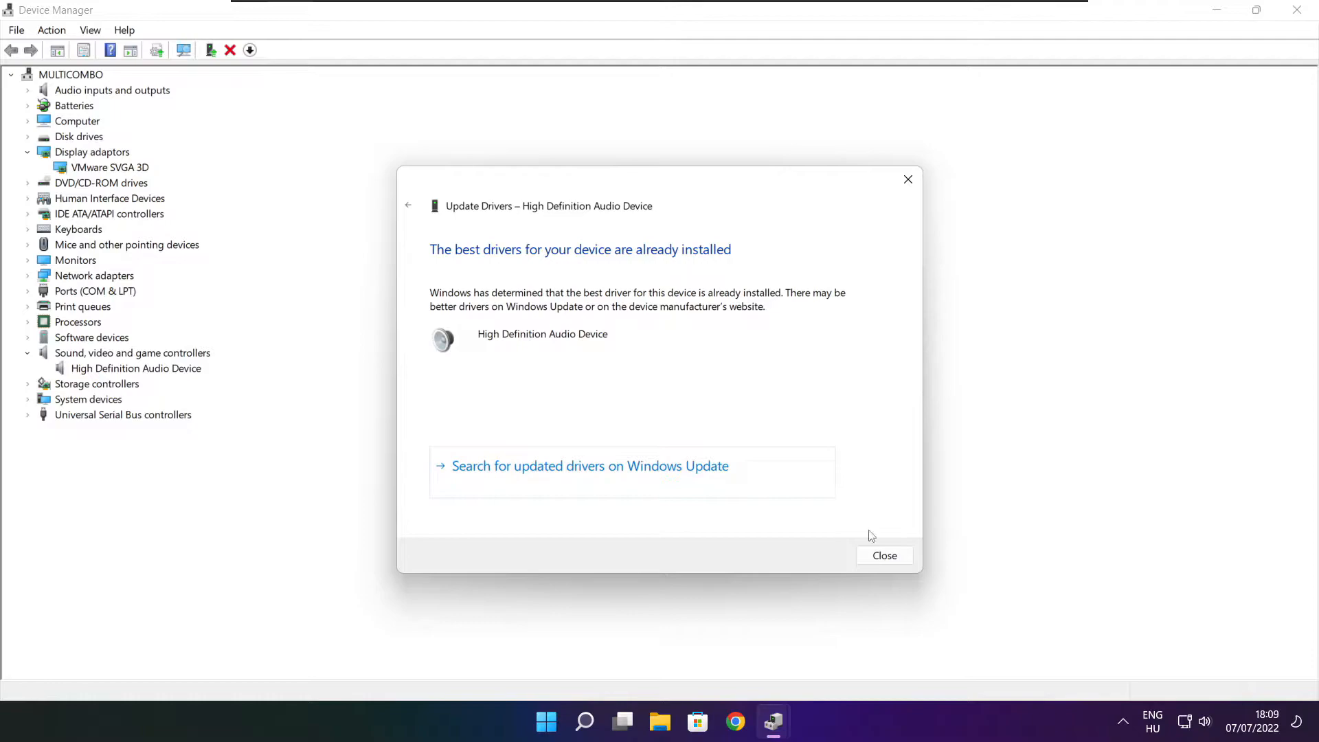
left_click(885, 556)
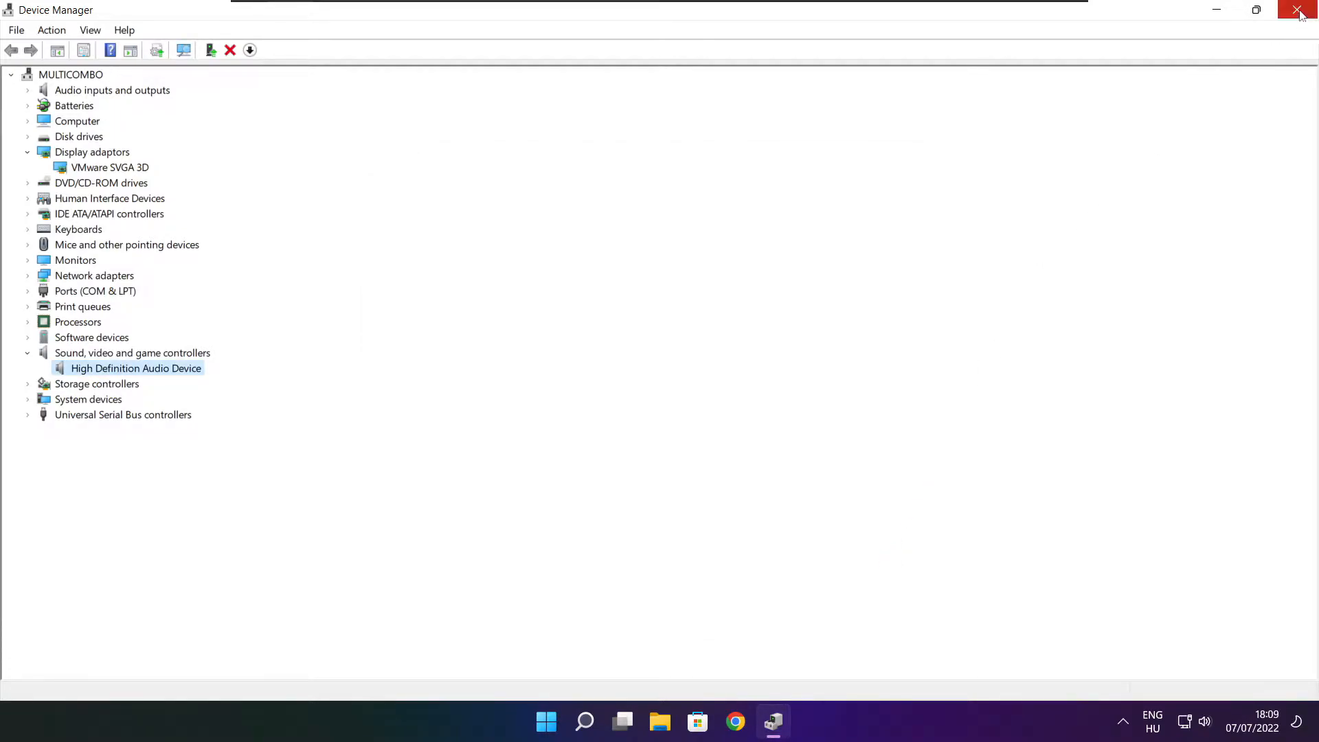
left_click(1299, 11)
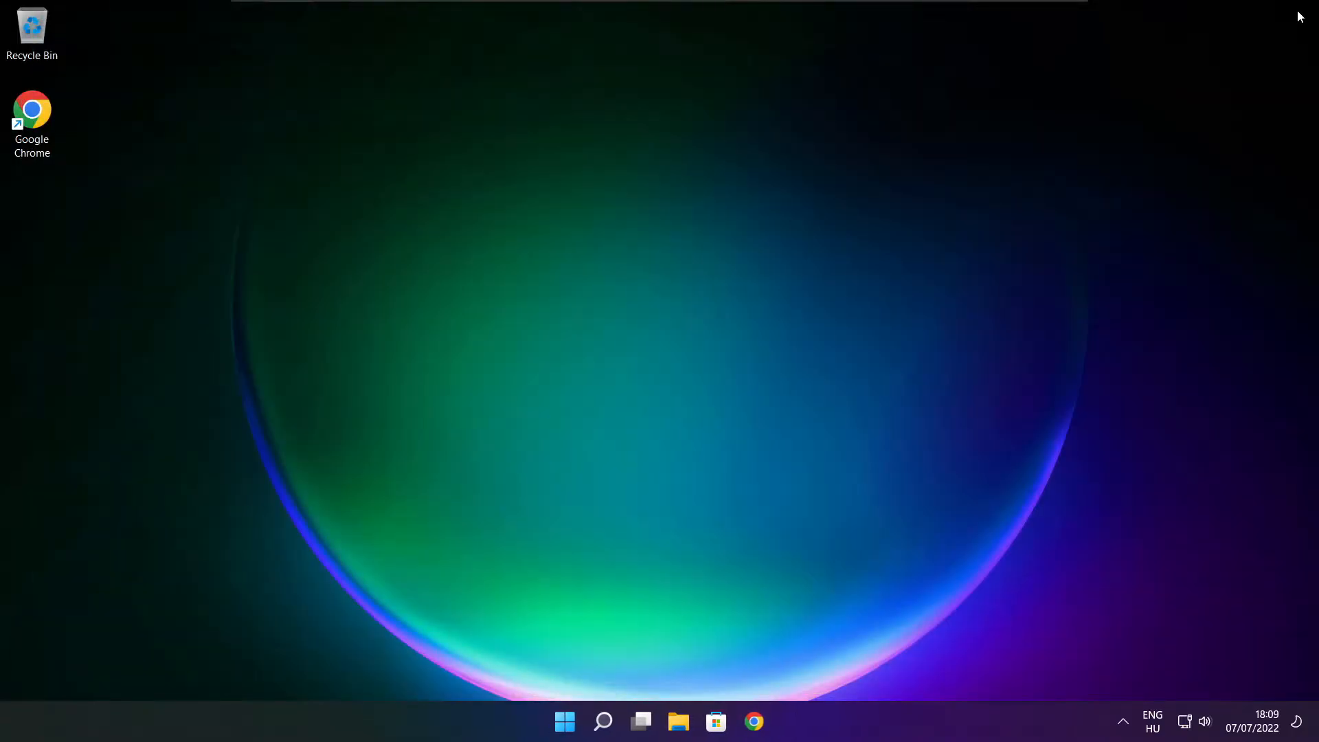
mouse_move(826, 336)
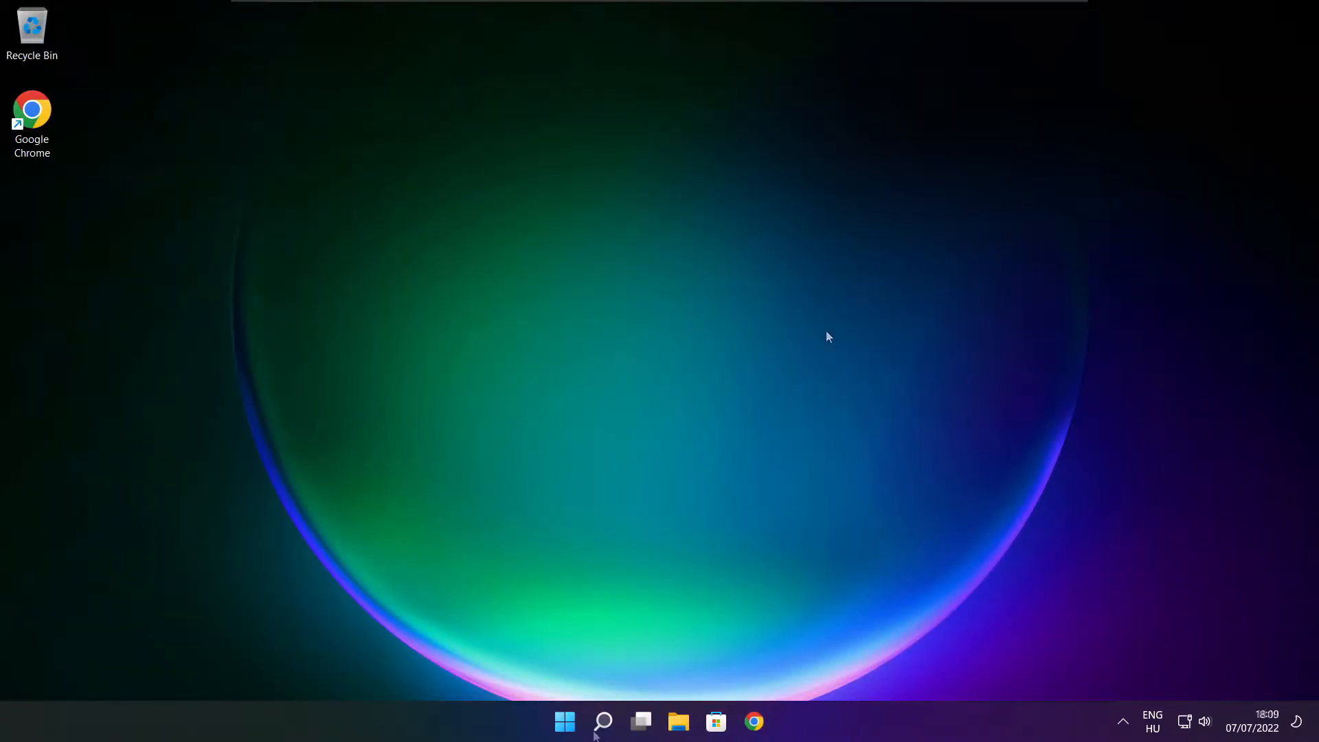
Search for 'edit power plan' from the taskbar to reach the power plan result
left_click(604, 720)
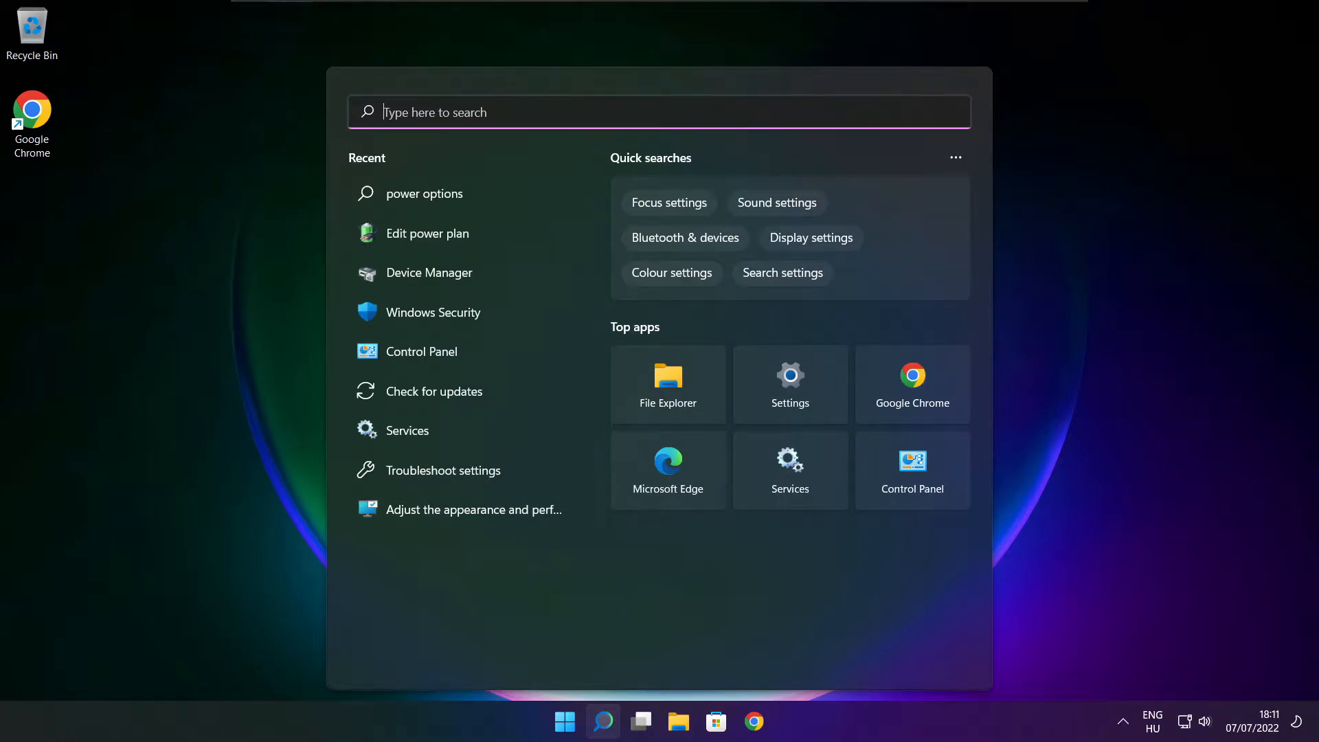
type("edit power plan")
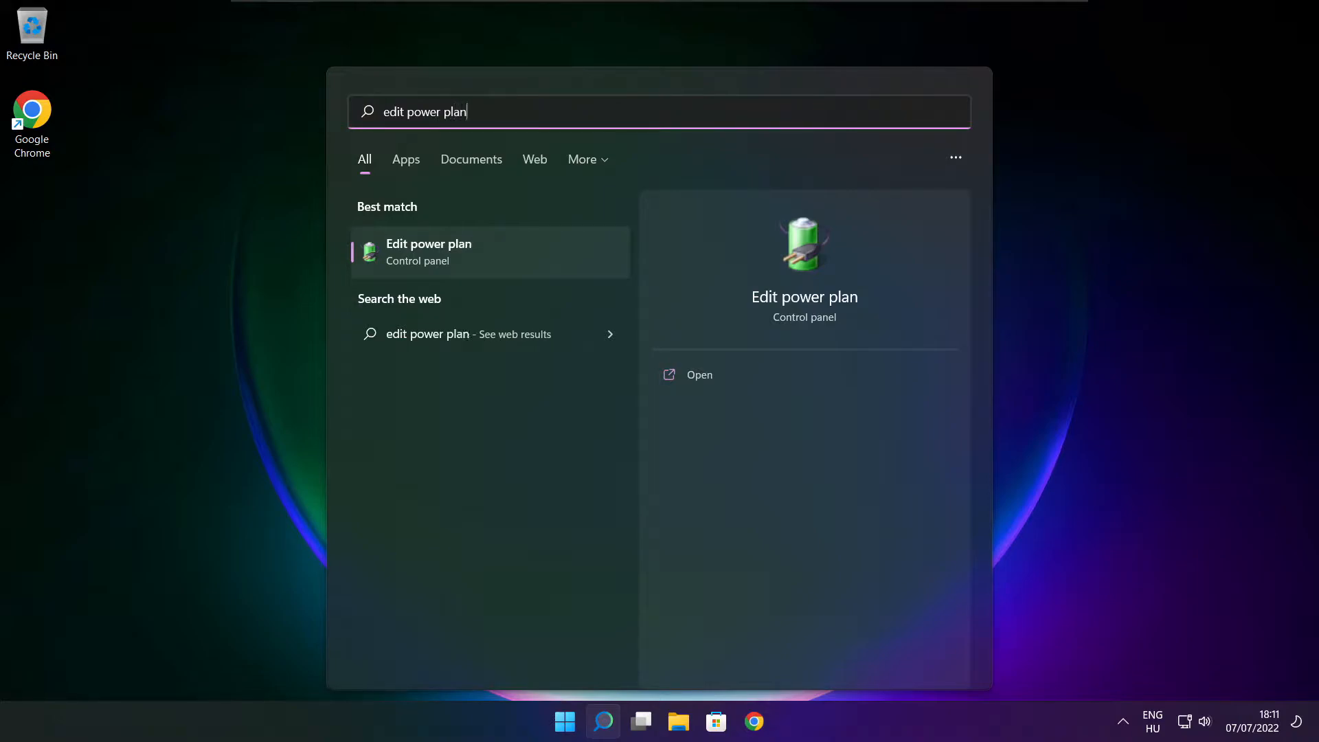
mouse_move(519, 261)
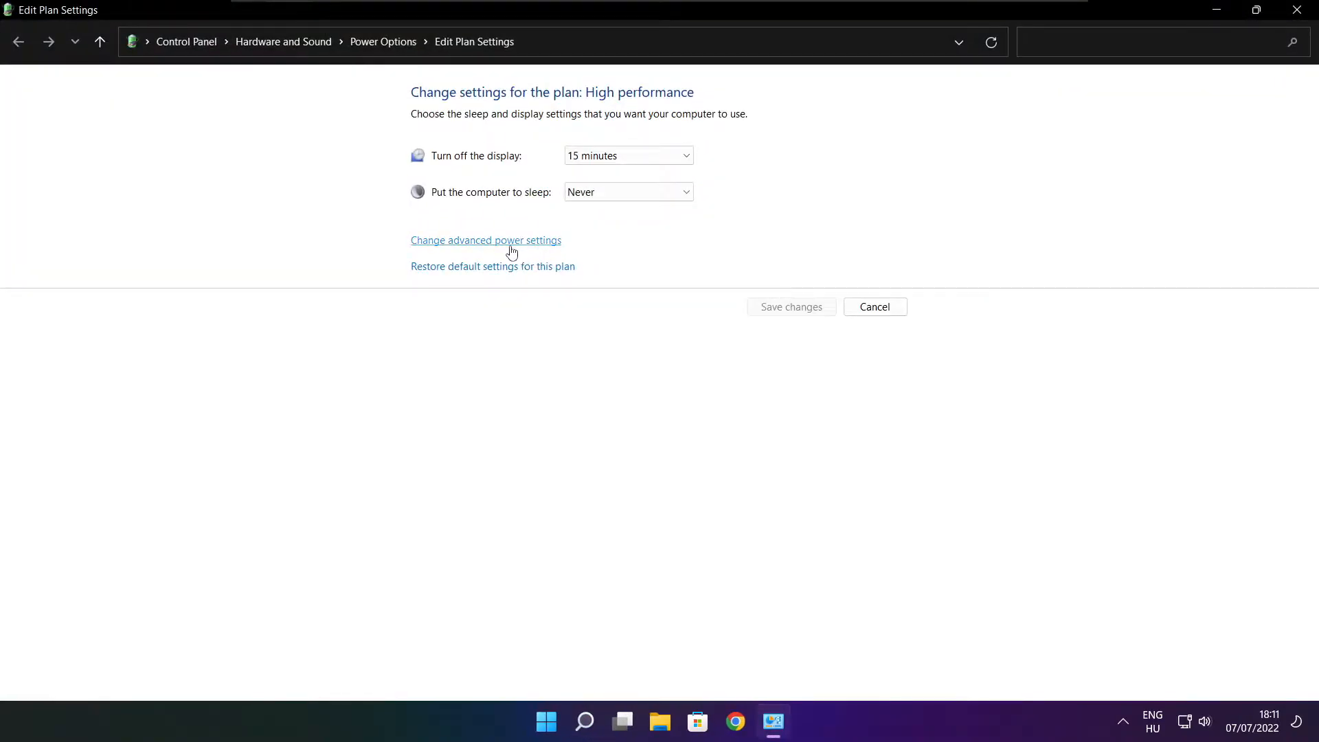
mouse_move(402, 49)
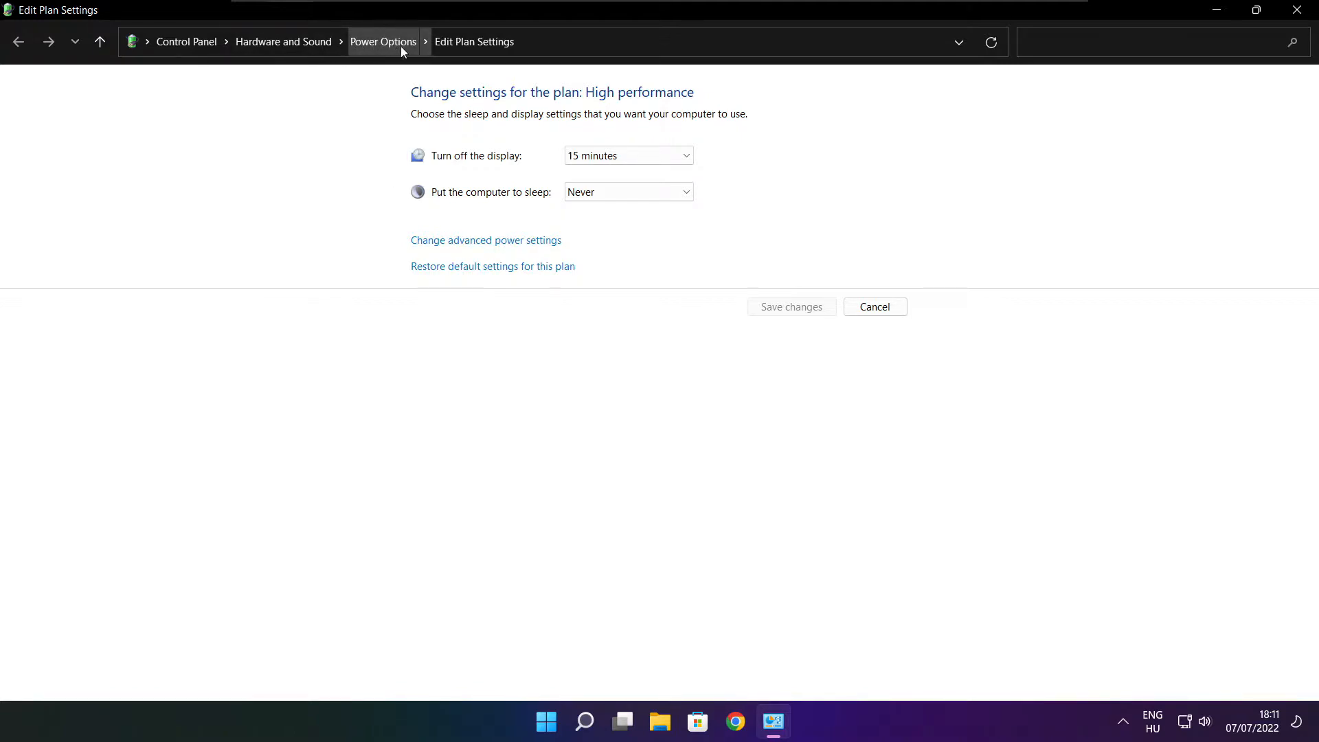
mouse_move(393, 62)
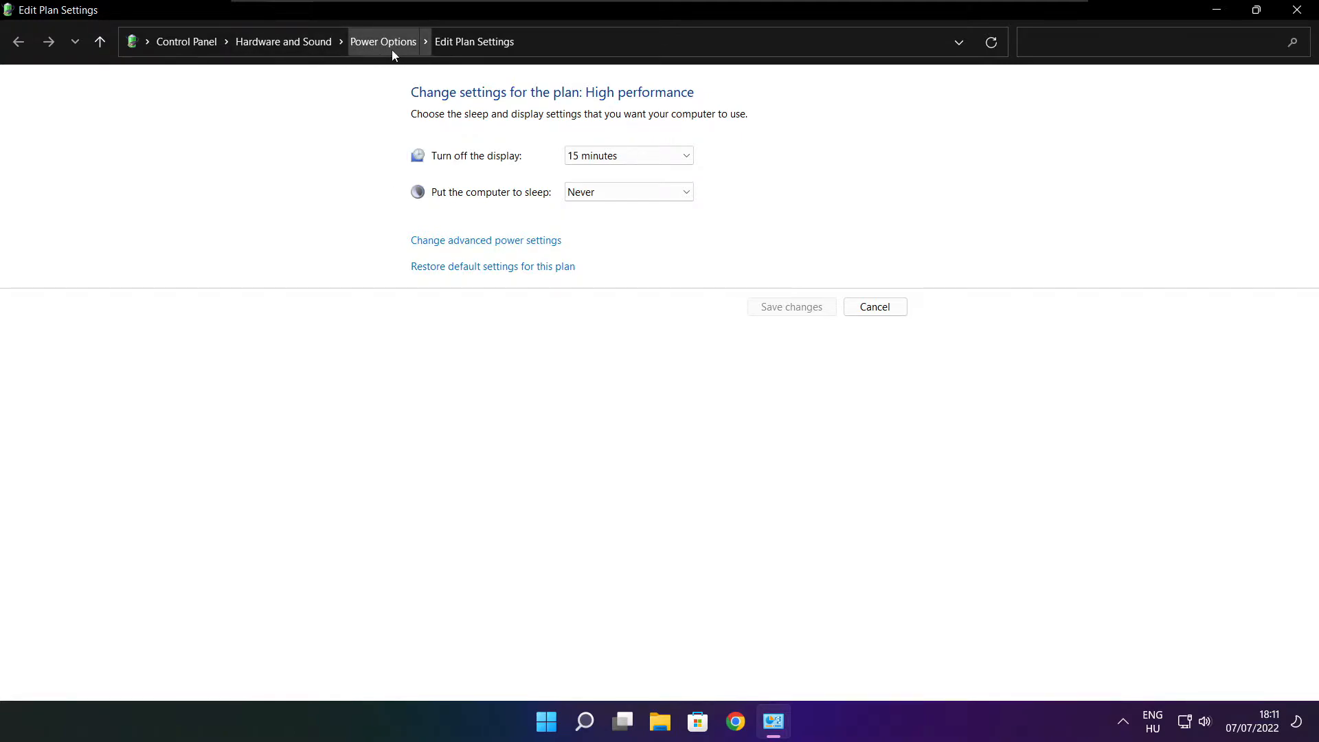
Reveal additional plans, make High performance the active power plan, and close Power Options
left_click(383, 41)
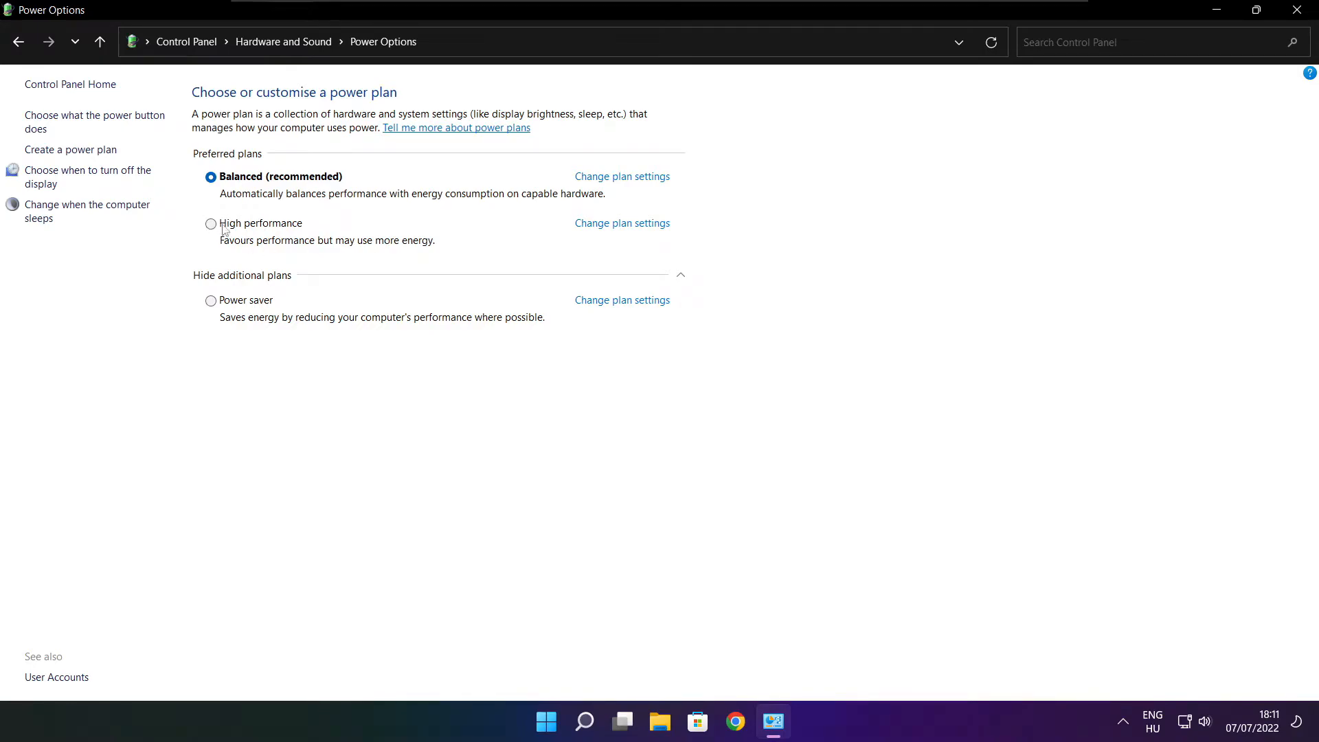
mouse_move(273, 233)
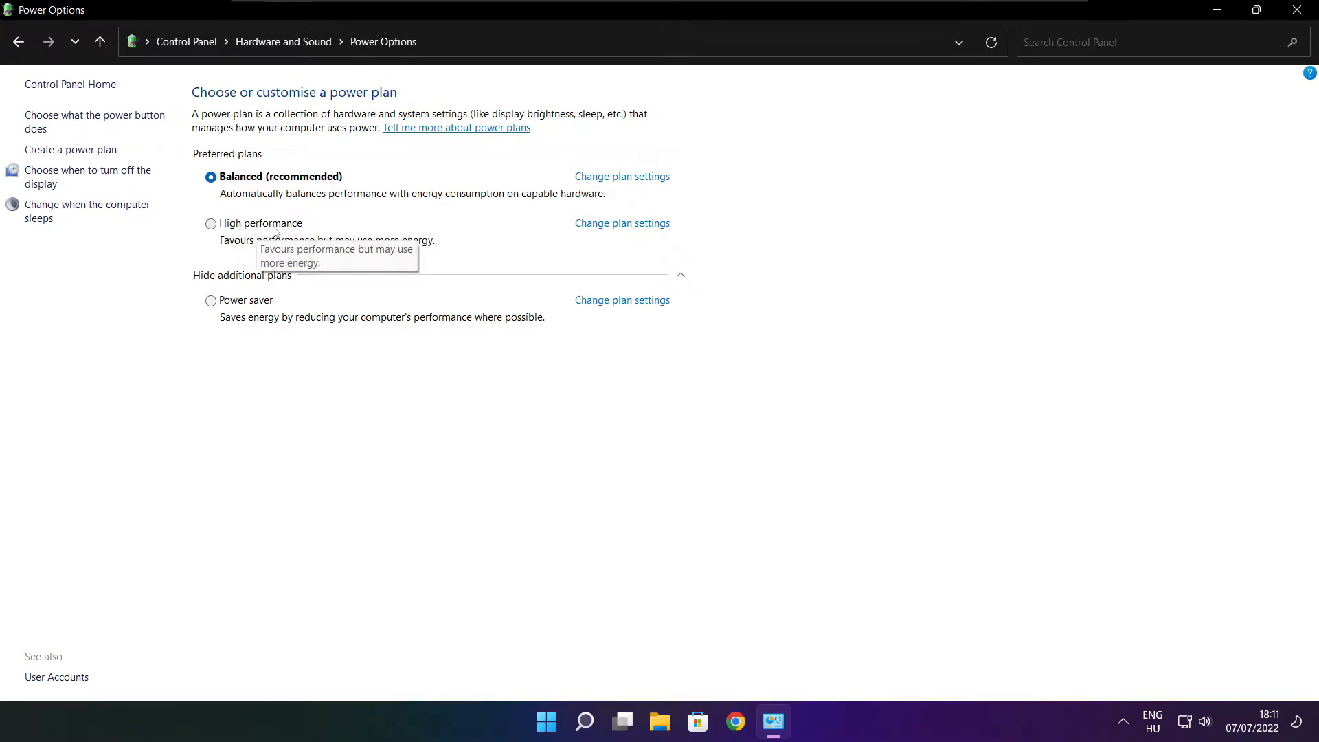
left_click(211, 223)
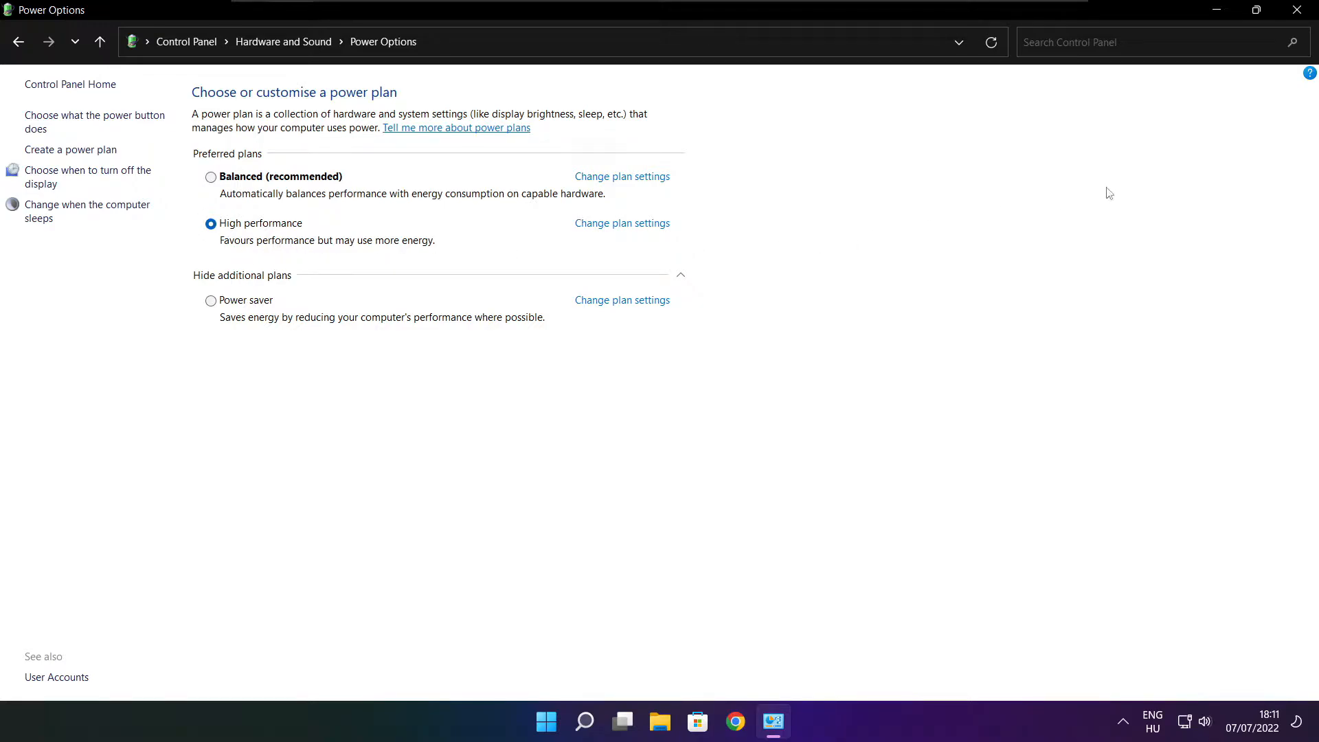
mouse_move(1299, 8)
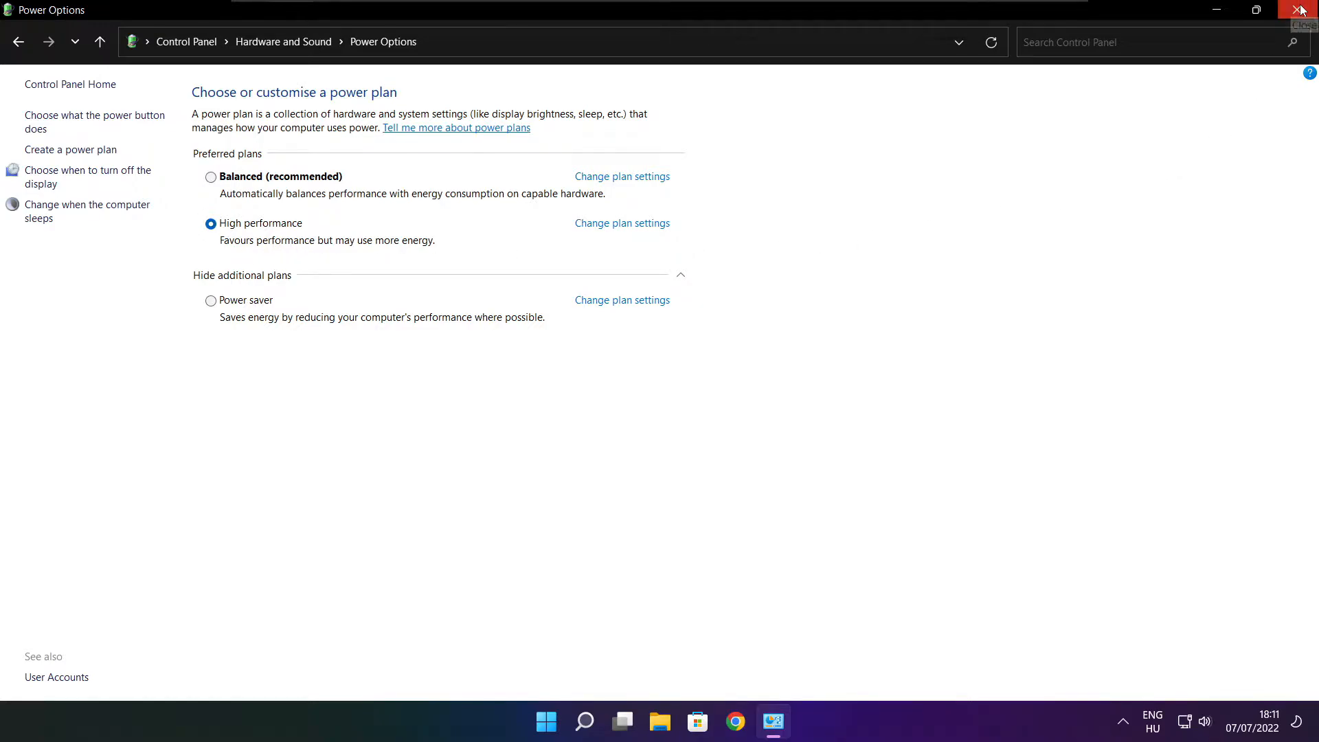
left_click(1302, 8)
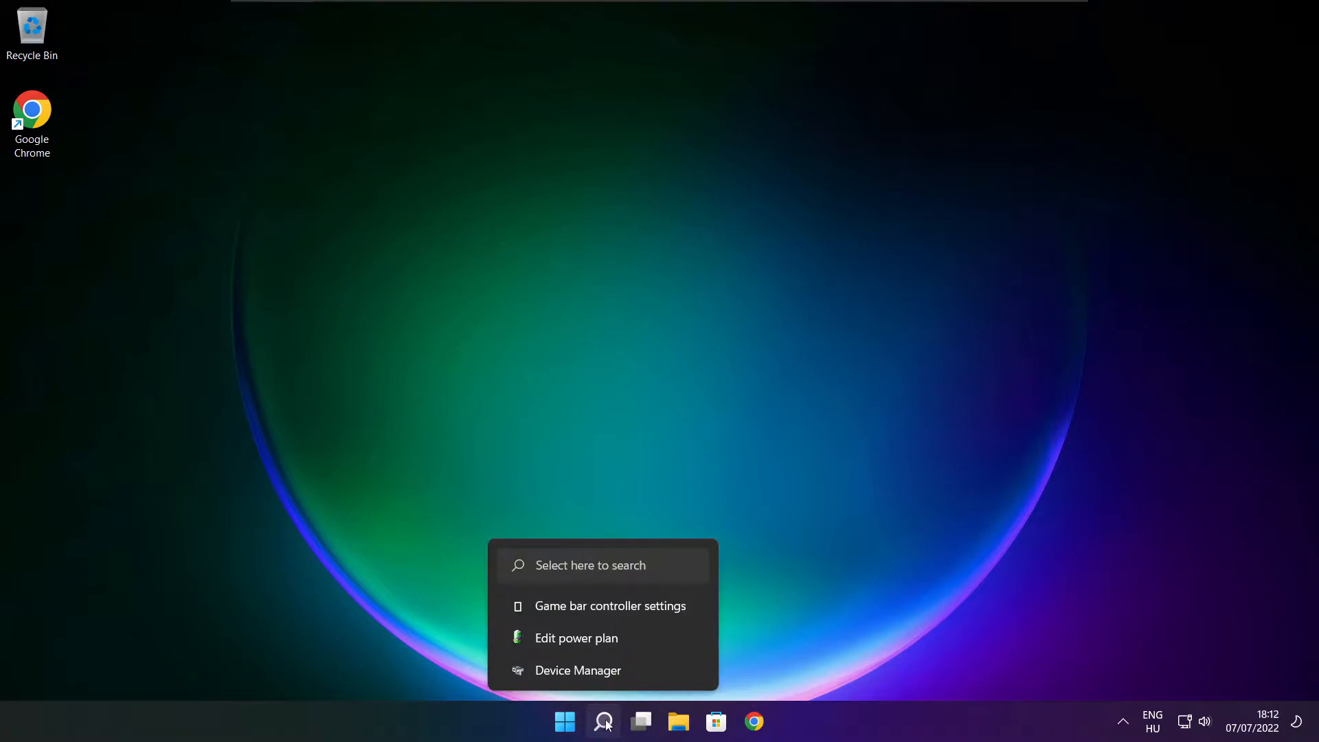
Search for 'game mode settings' and launch the Game Mode page in Settings
left_click(603, 722)
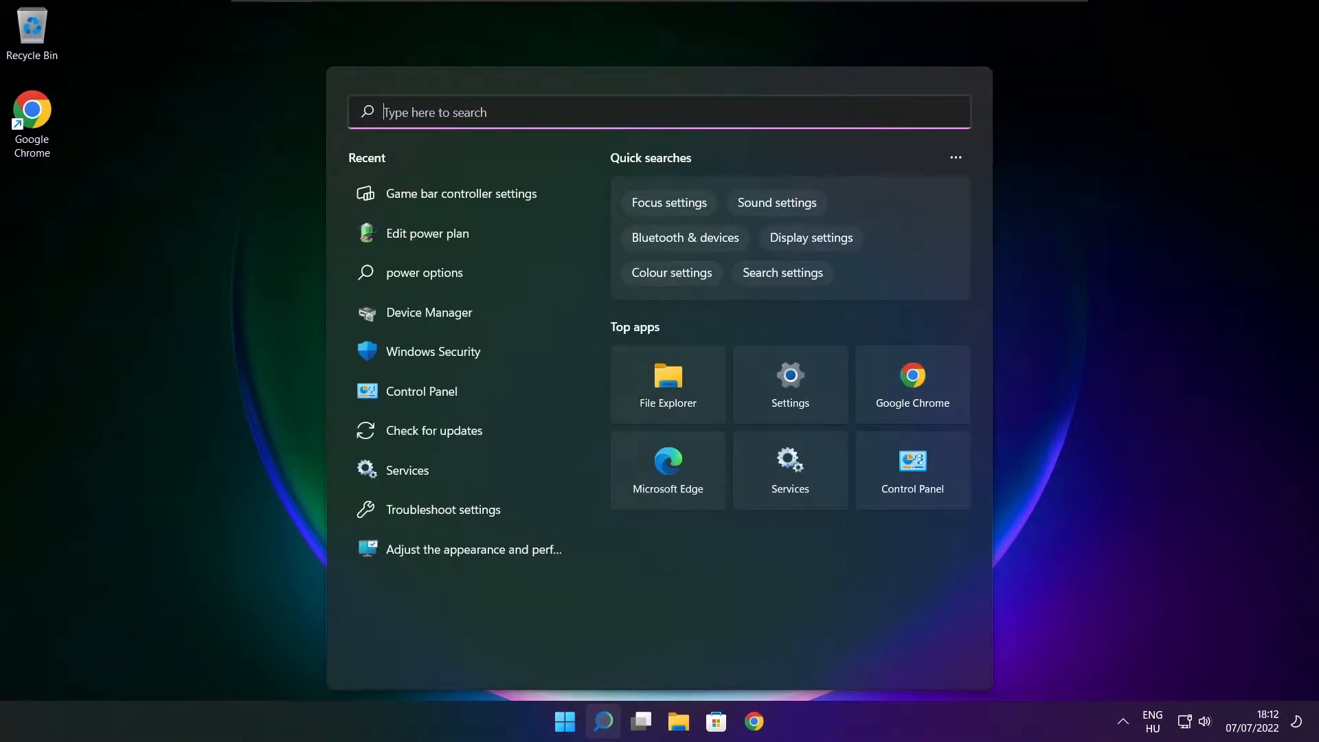
type("game bar controller settings")
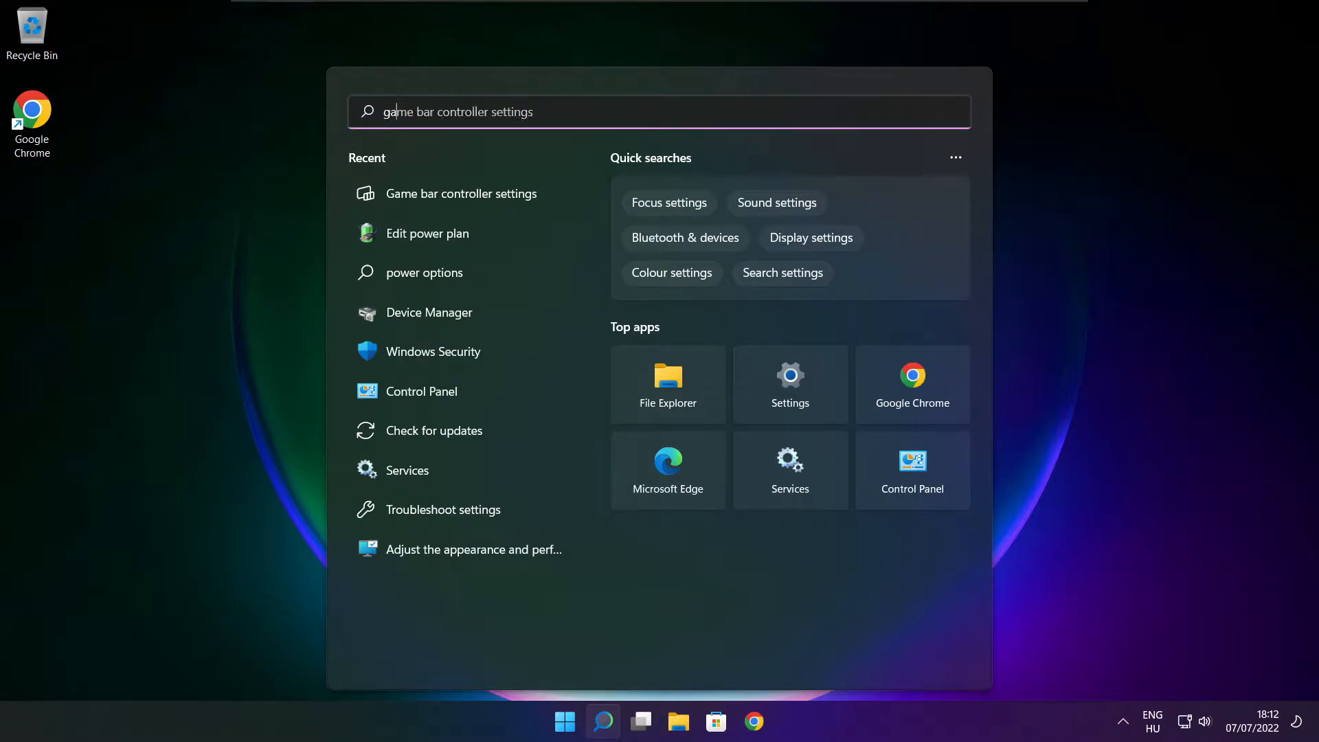
type("game mode settings")
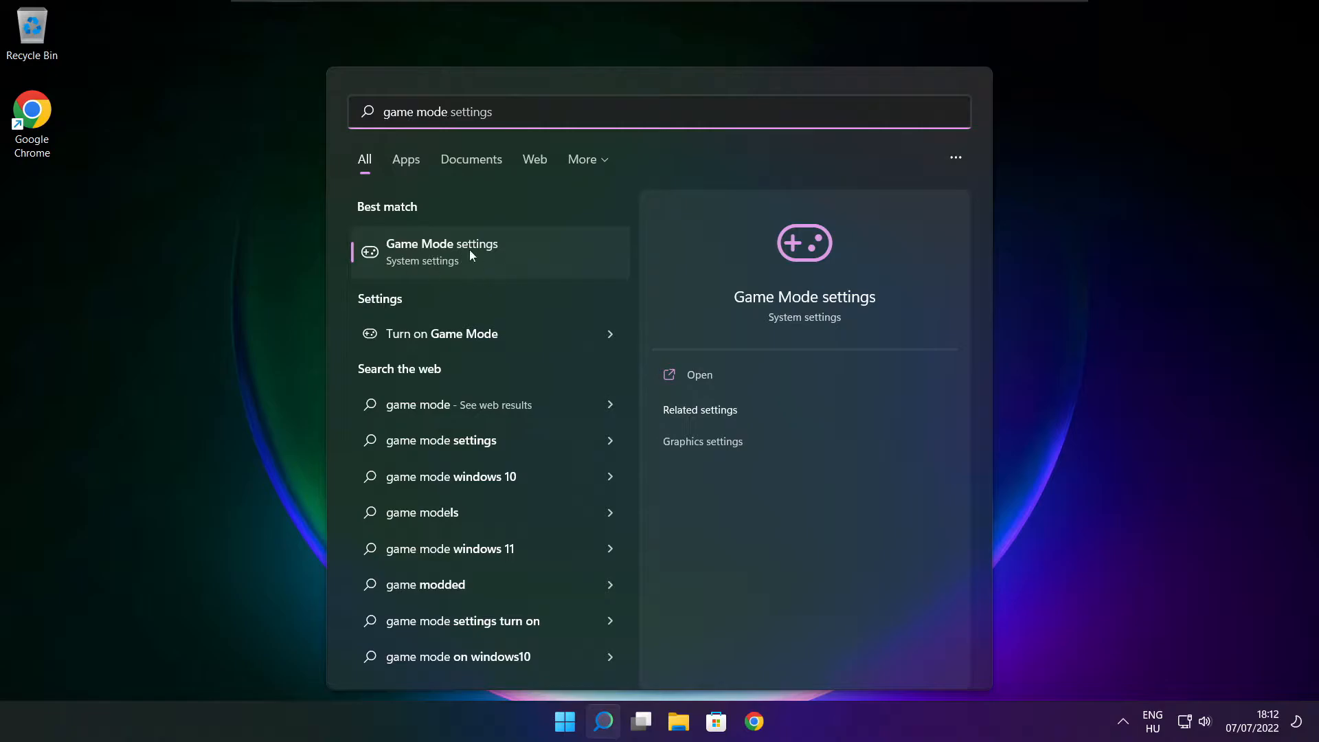
mouse_move(503, 261)
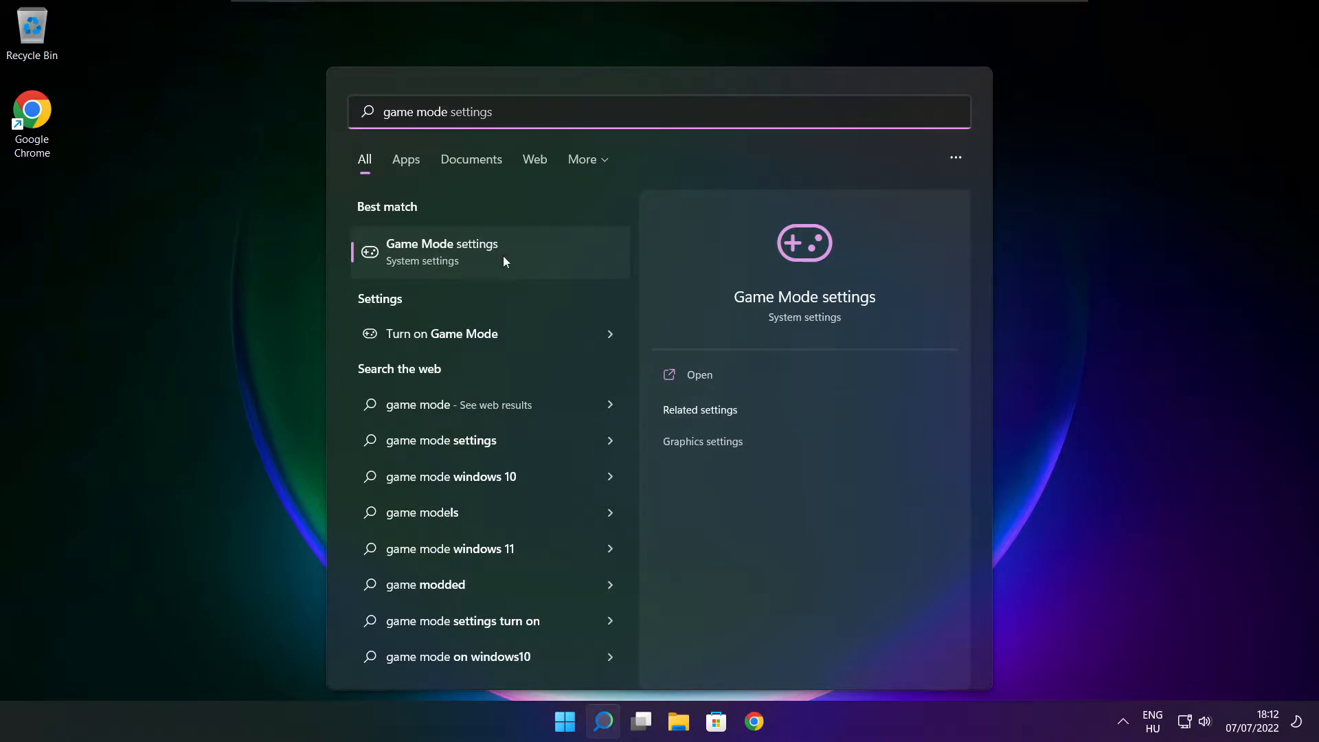
left_click(441, 252)
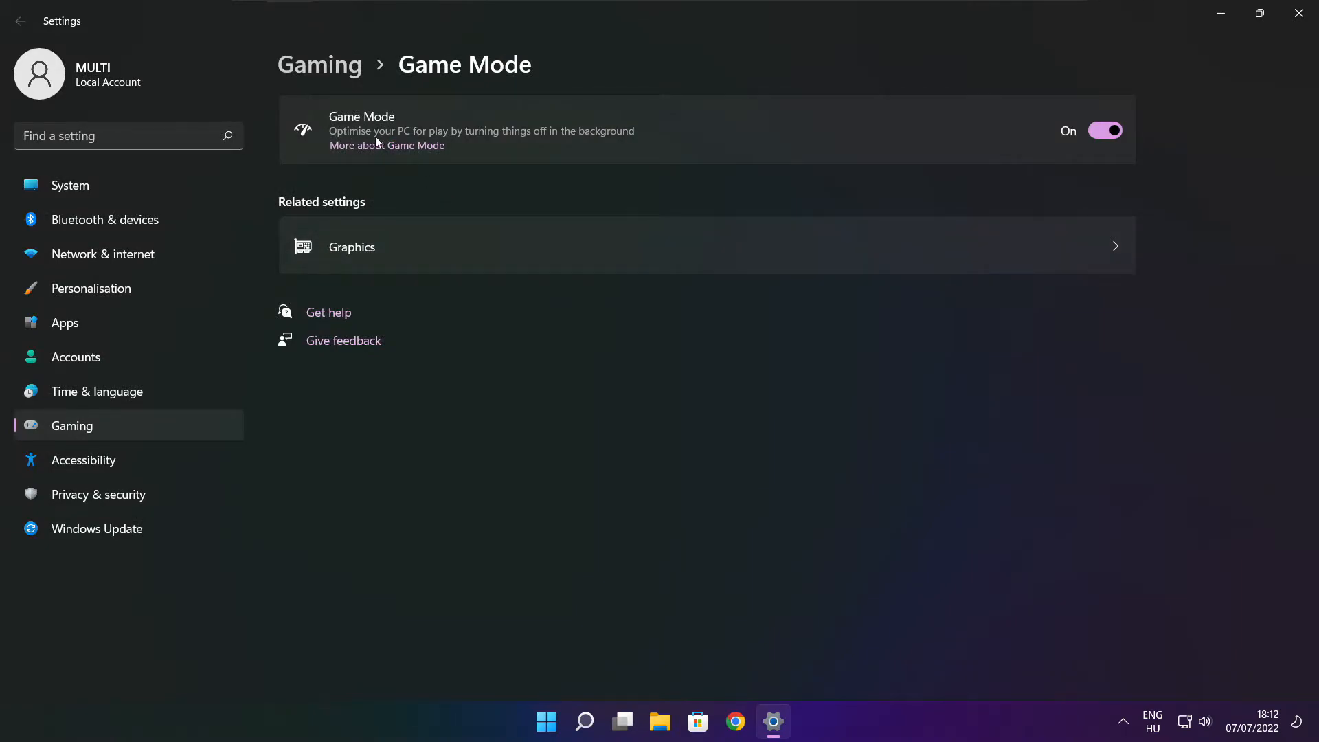
mouse_move(1091, 180)
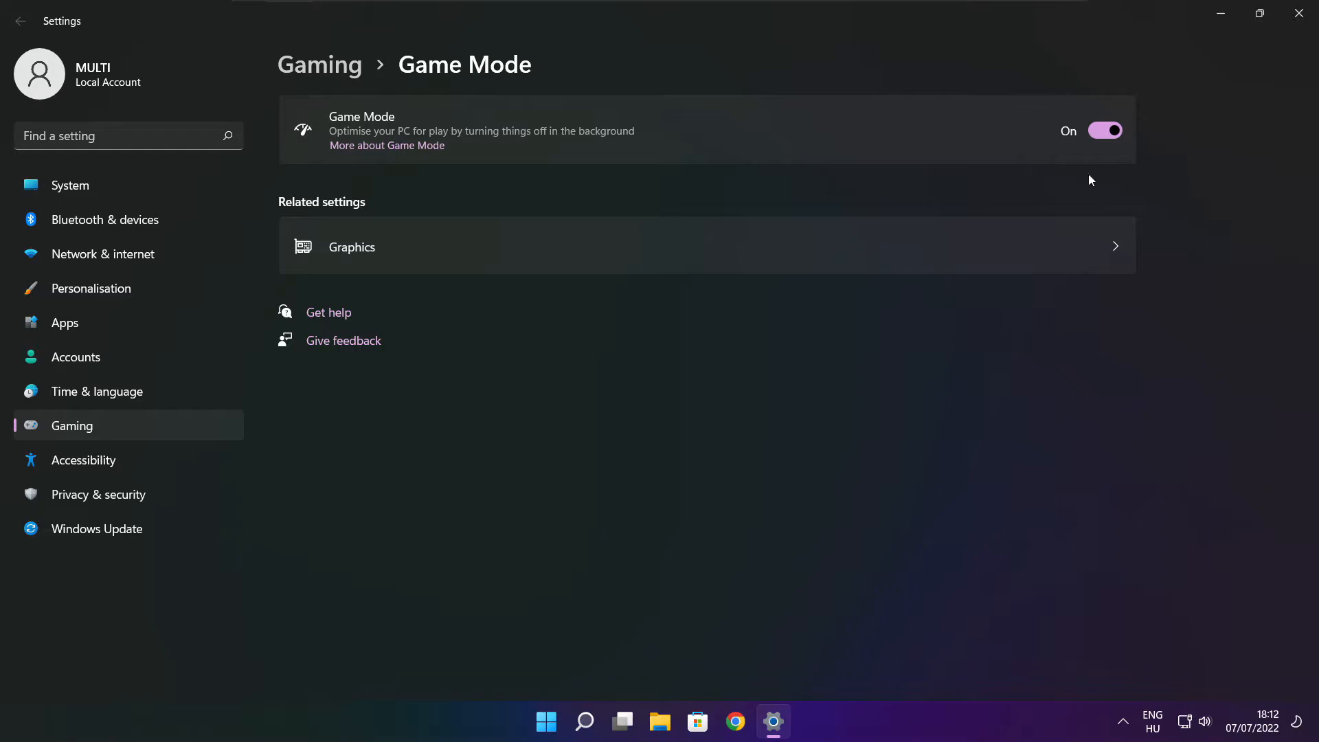
mouse_move(327, 74)
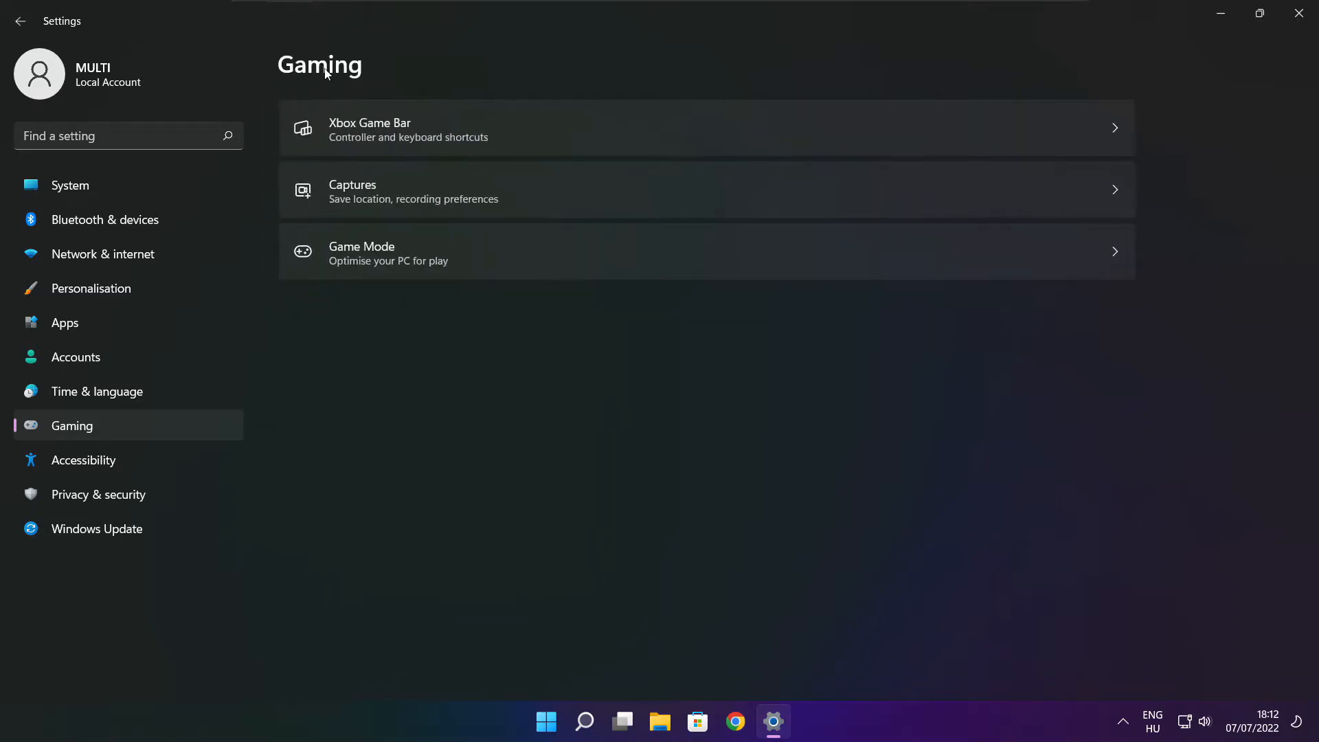
mouse_move(564, 140)
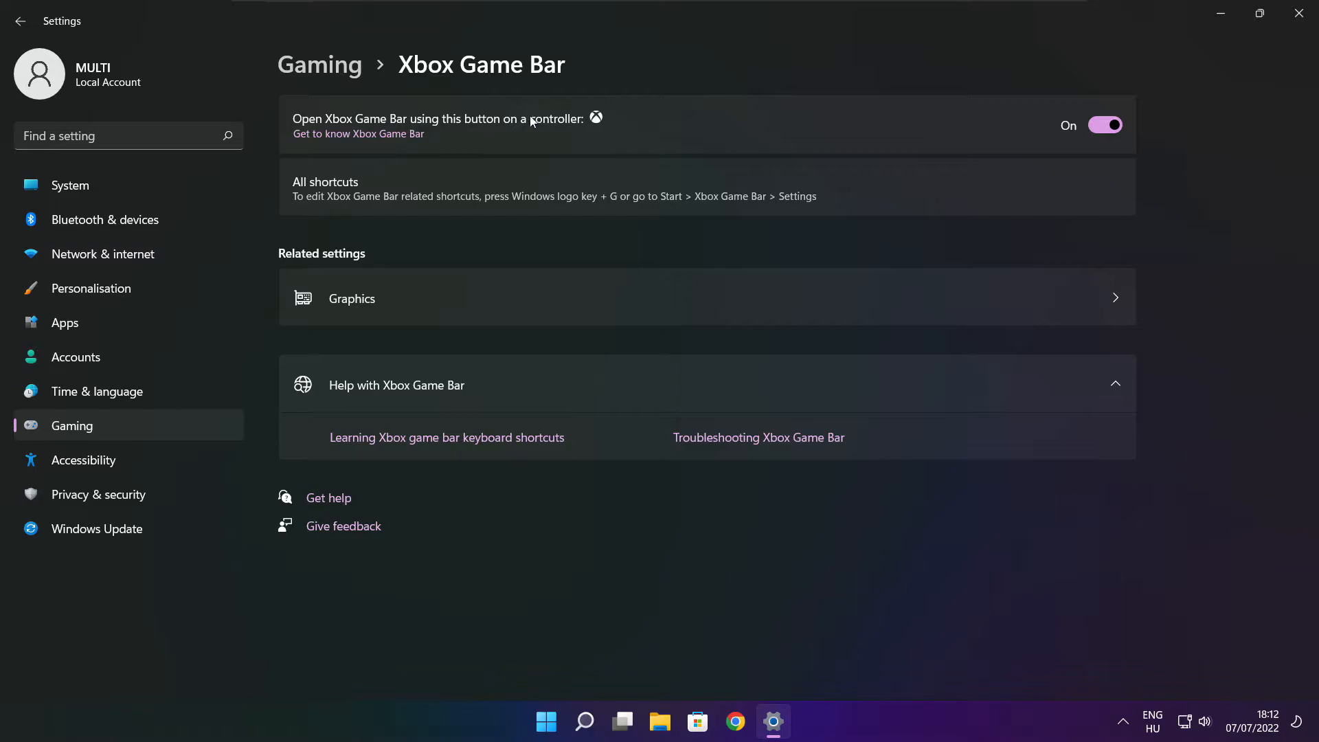
Turn off the Xbox Game Bar controller-button shortcut and close Settings
left_click(1105, 123)
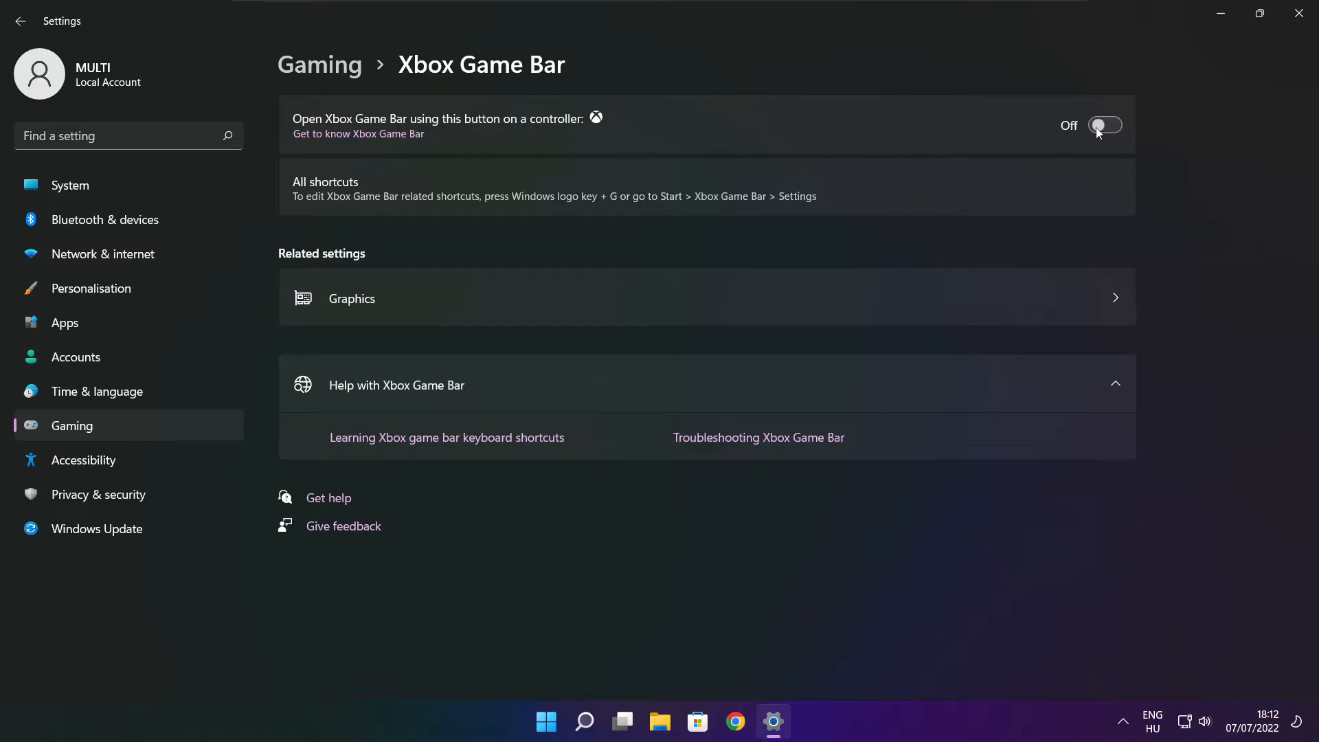
mouse_move(1108, 148)
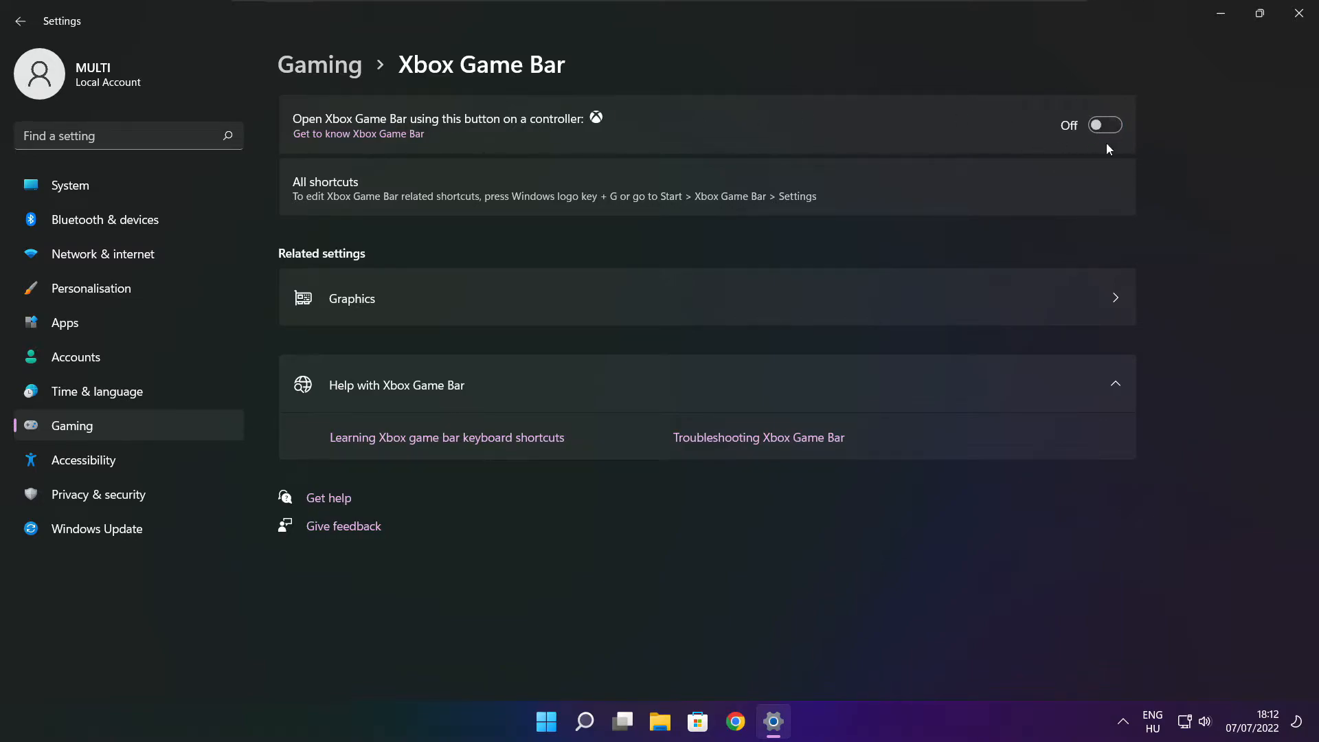
mouse_move(1300, 13)
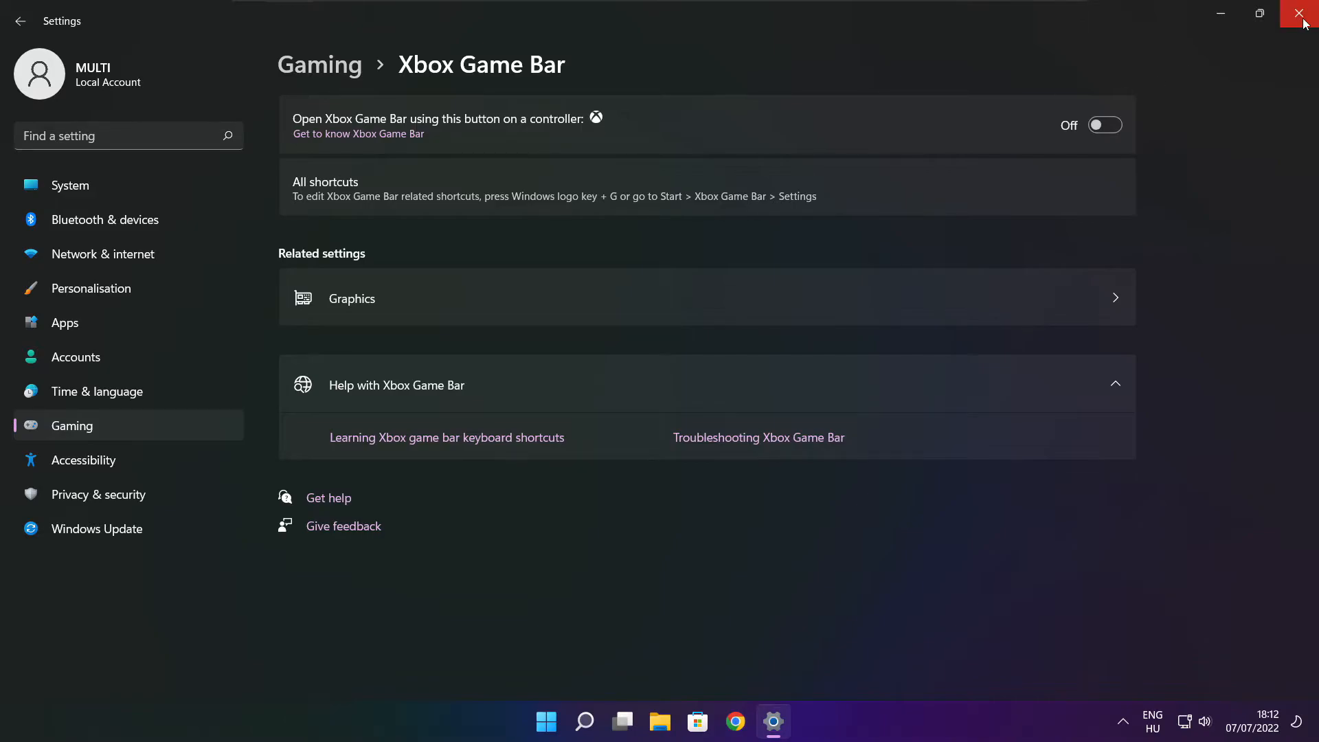
left_click(1294, 12)
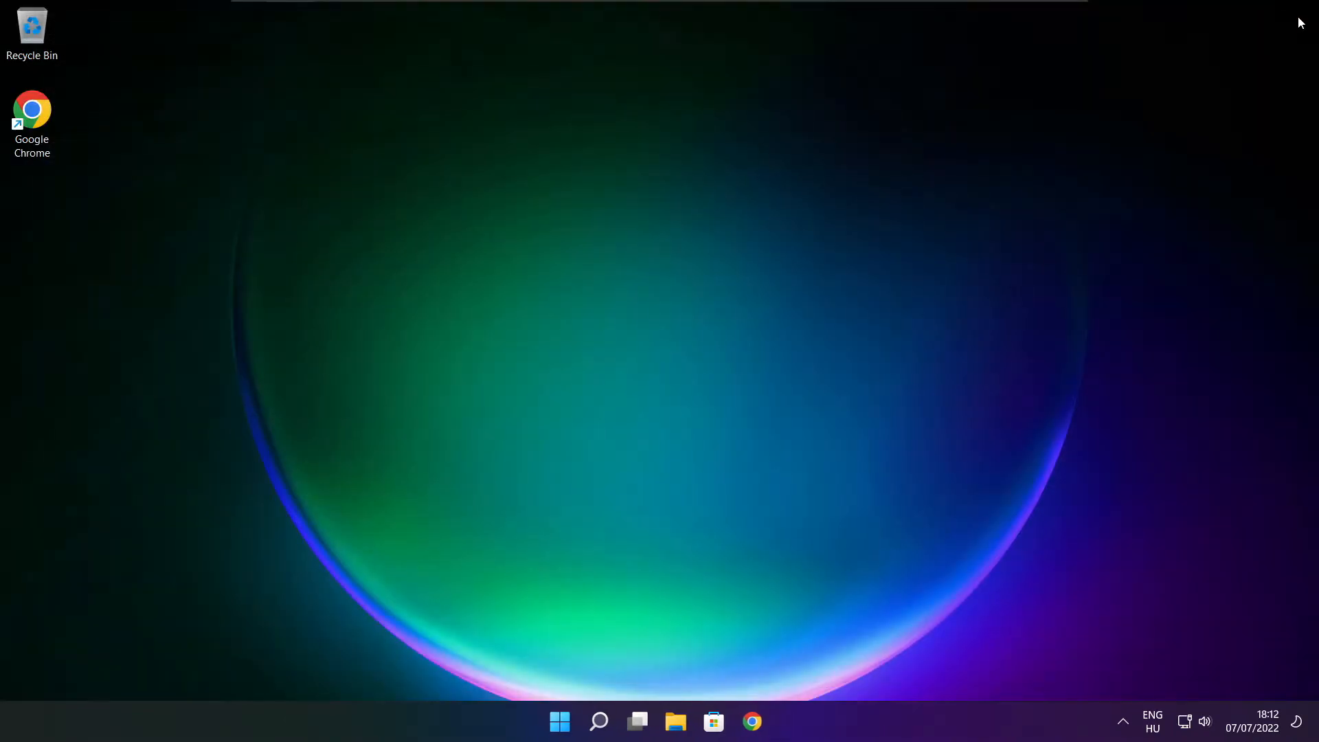
mouse_move(661, 388)
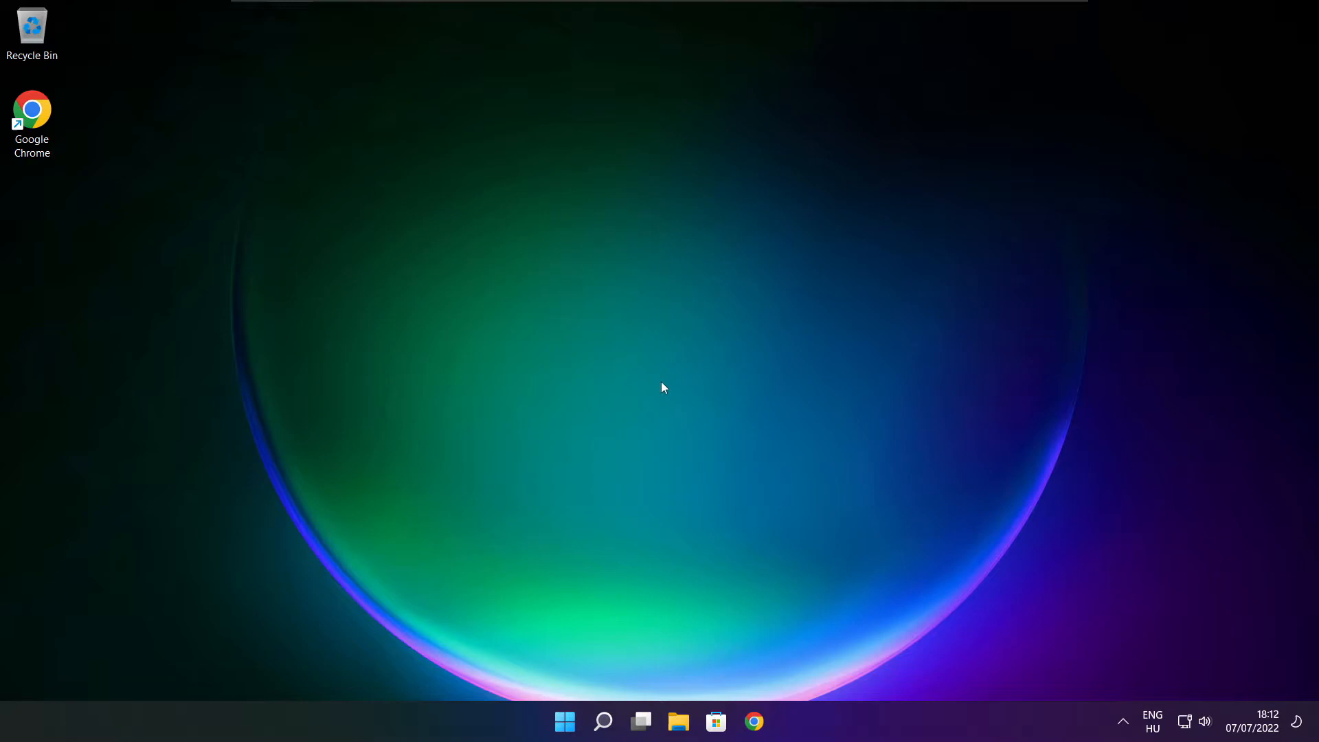
mouse_move(562, 721)
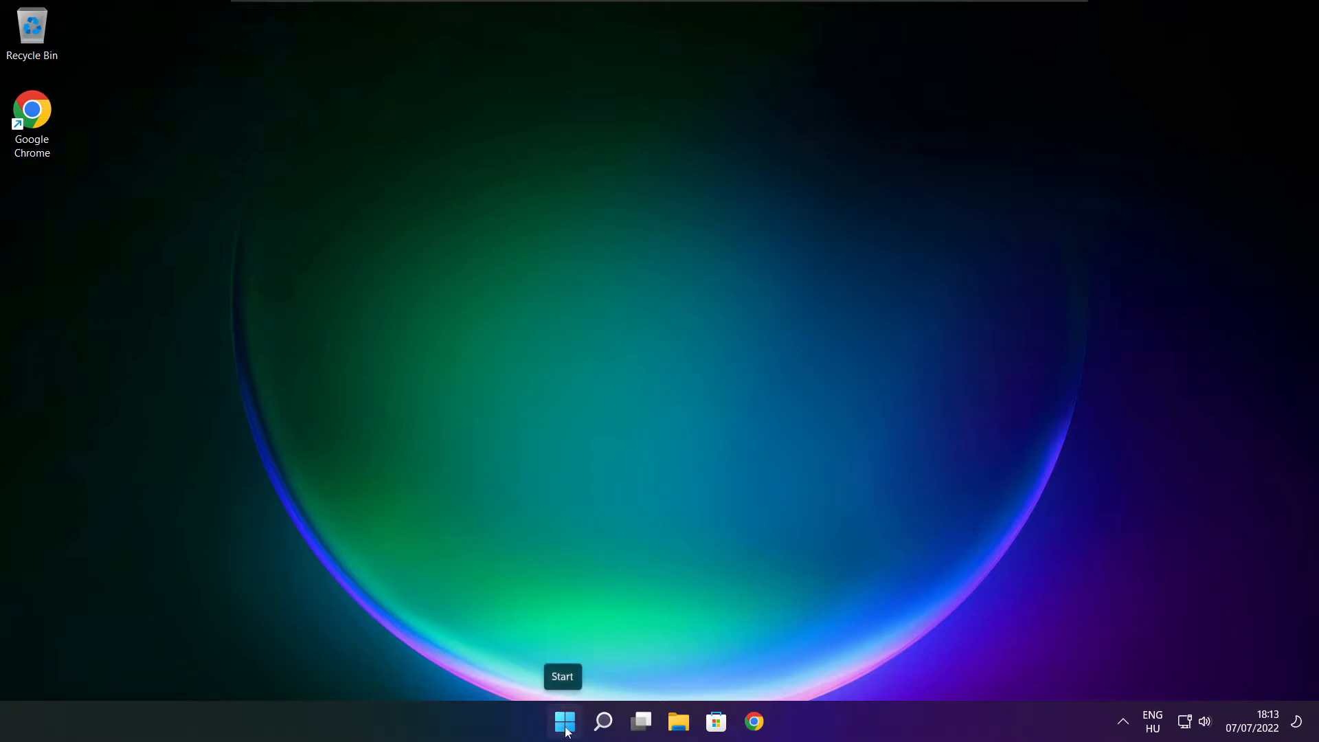
Launch Task Manager from the Start button menu and show the Startup apps list
right_click(563, 720)
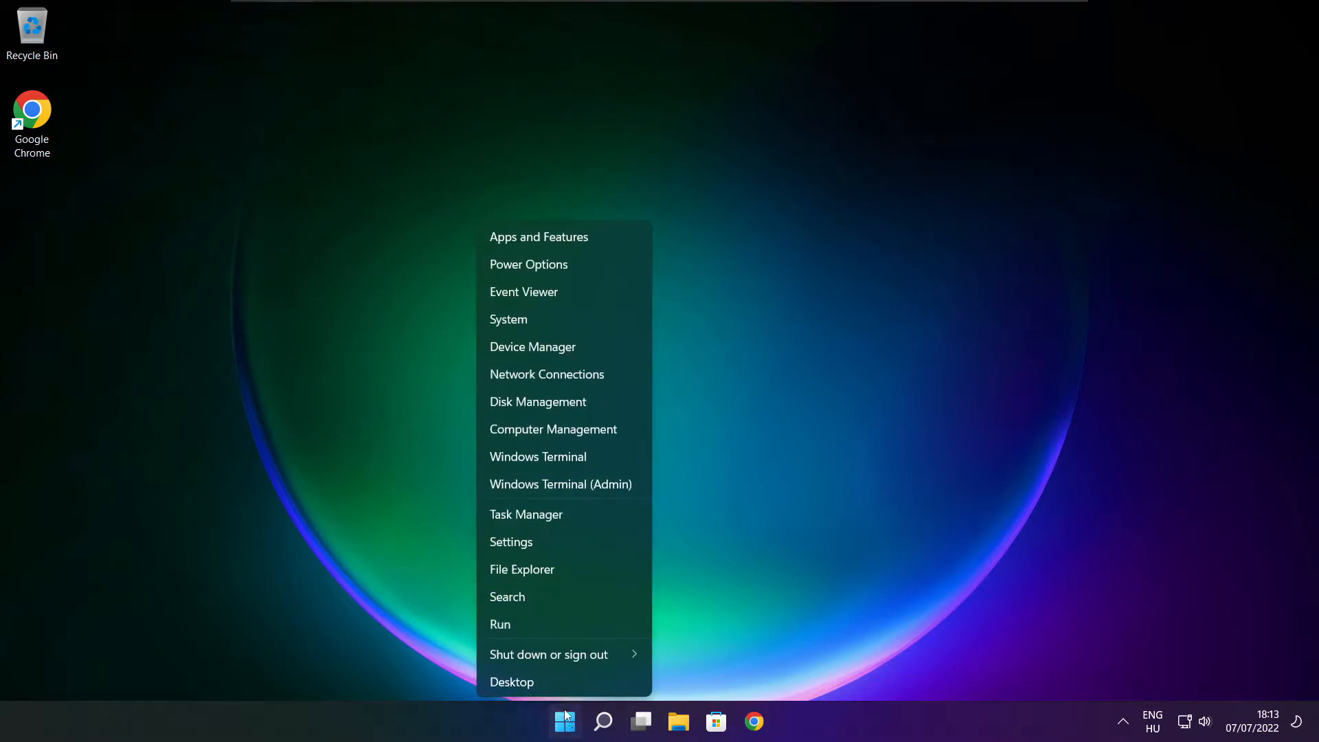
mouse_move(573, 523)
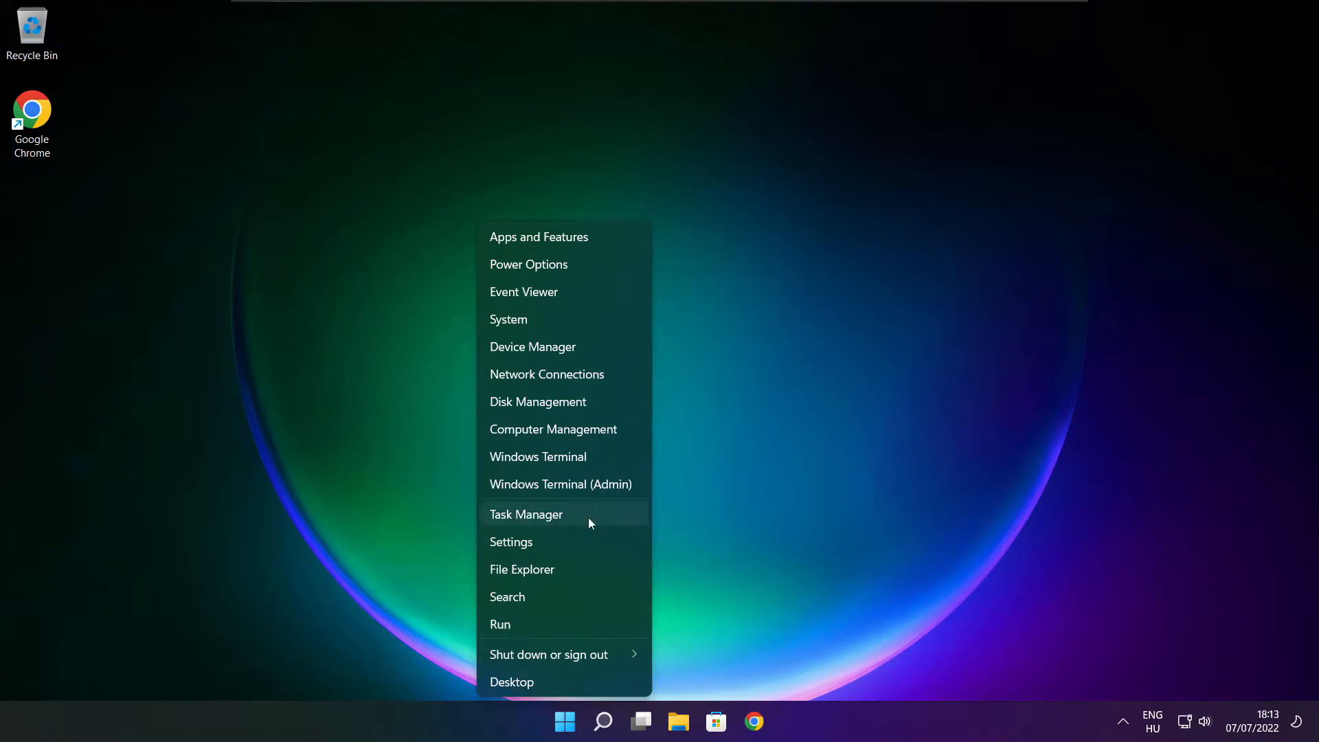
mouse_move(569, 514)
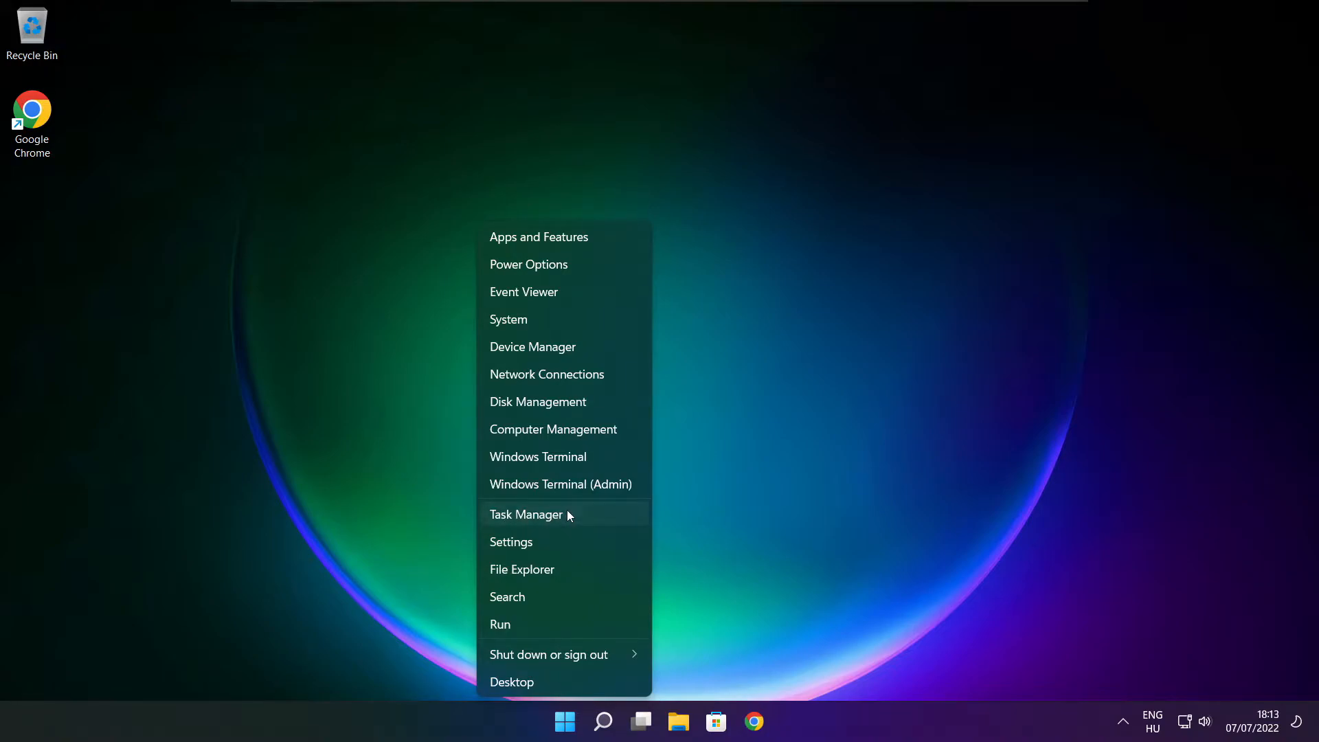
left_click(526, 514)
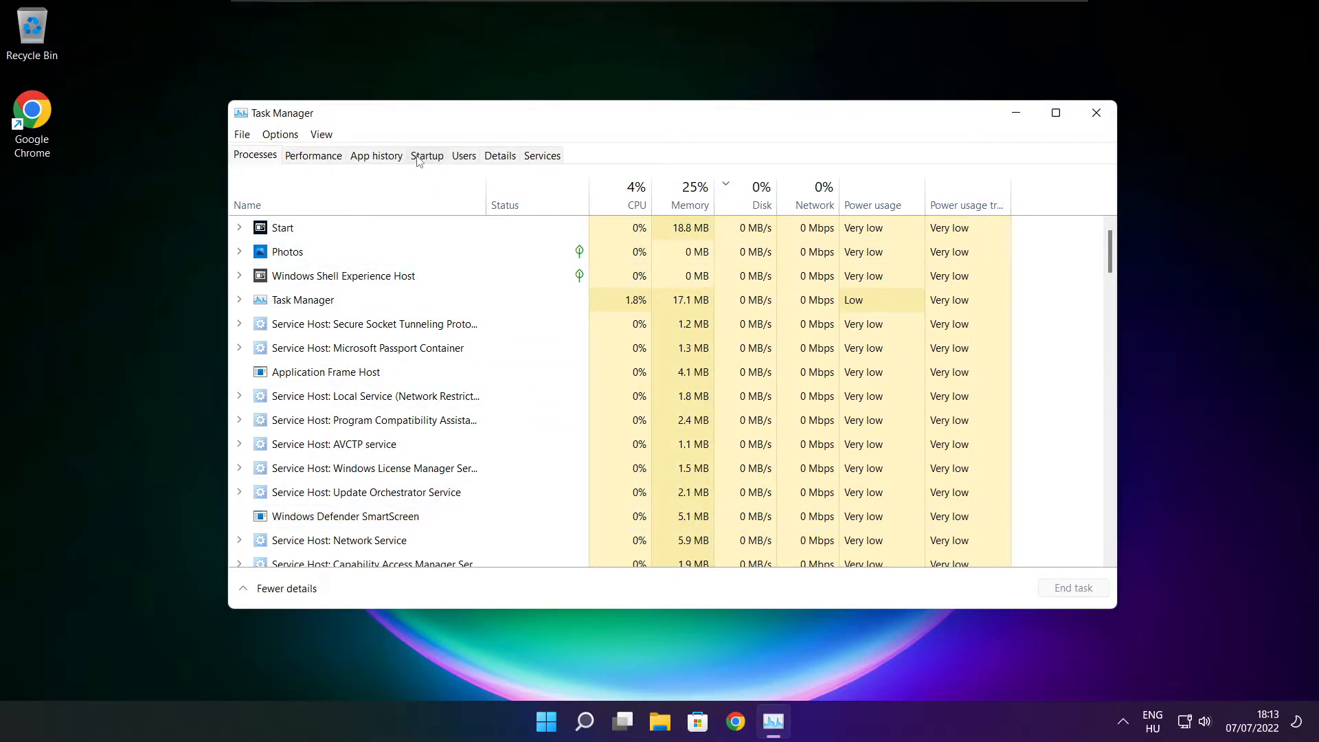
left_click(426, 155)
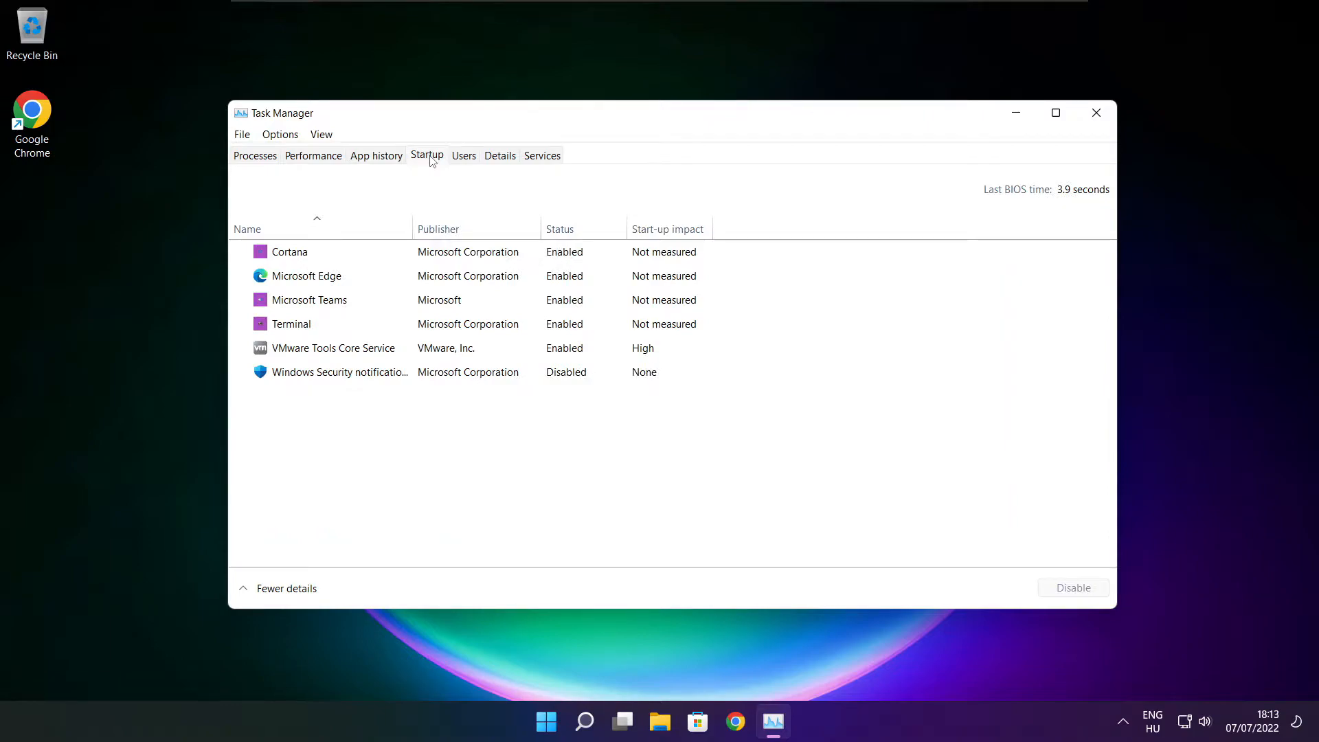
Disable Cortana, Microsoft Edge, Microsoft Teams and Terminal at startup, then close Task Manager
left_click(288, 252)
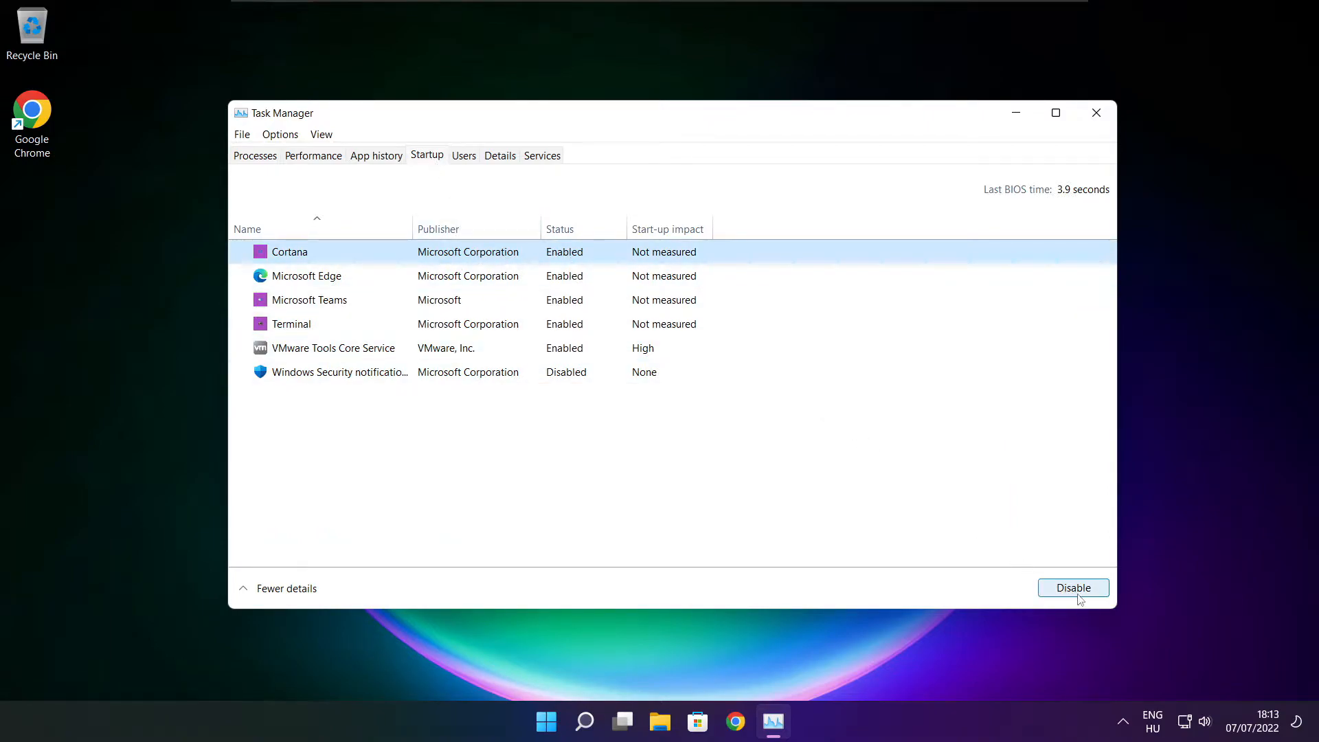
left_click(1073, 588)
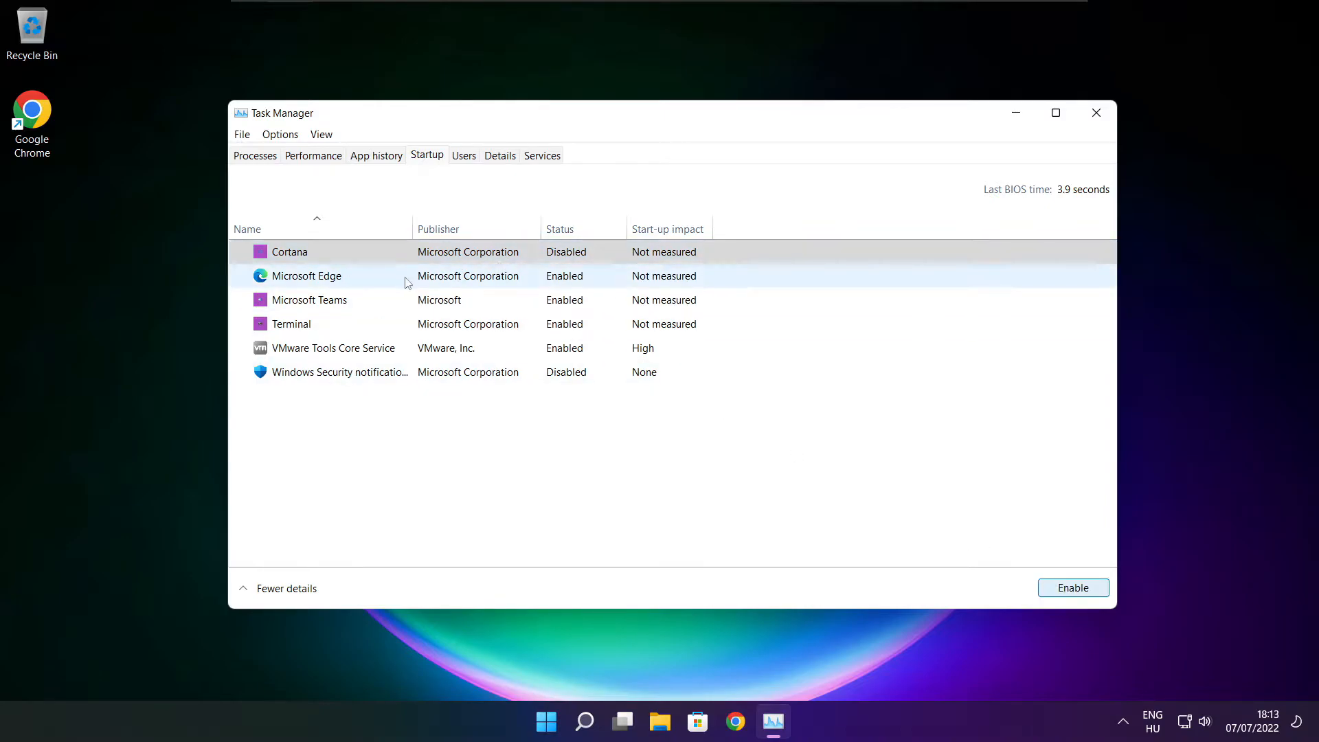
left_click(334, 276)
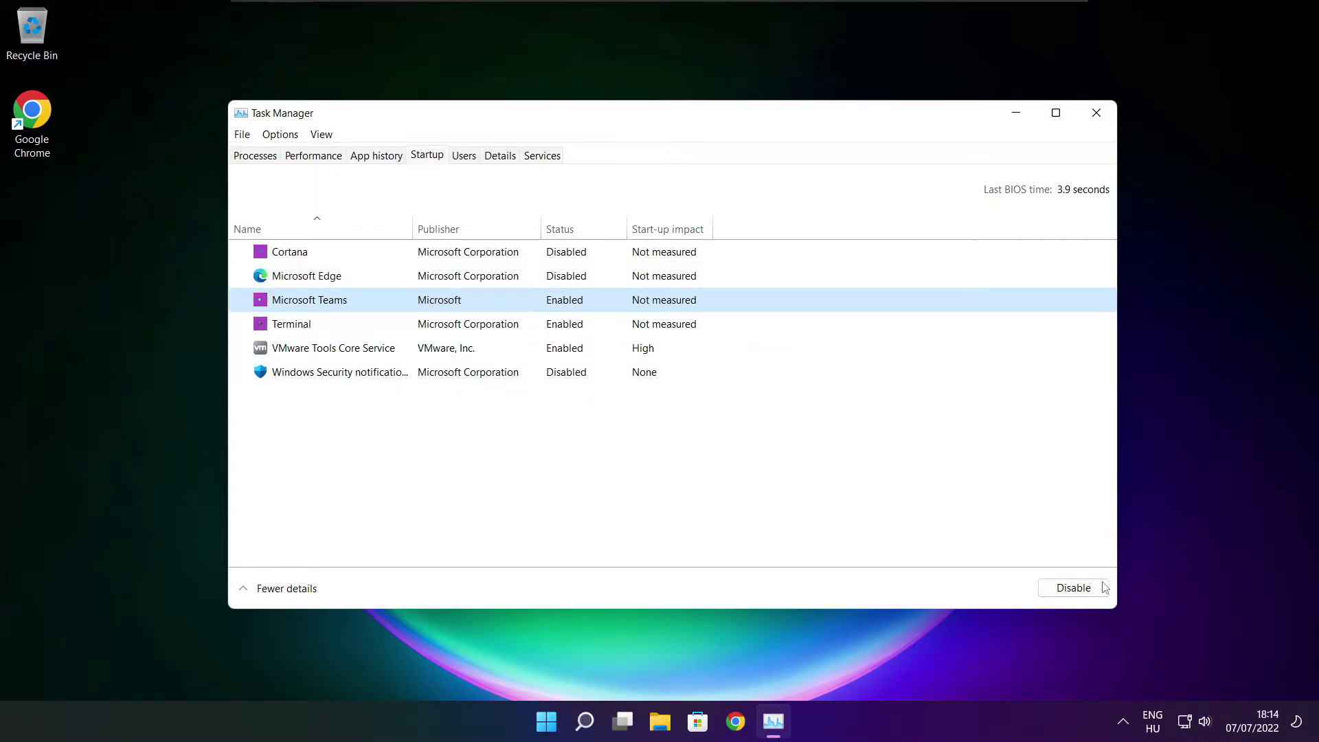
left_click(1074, 588)
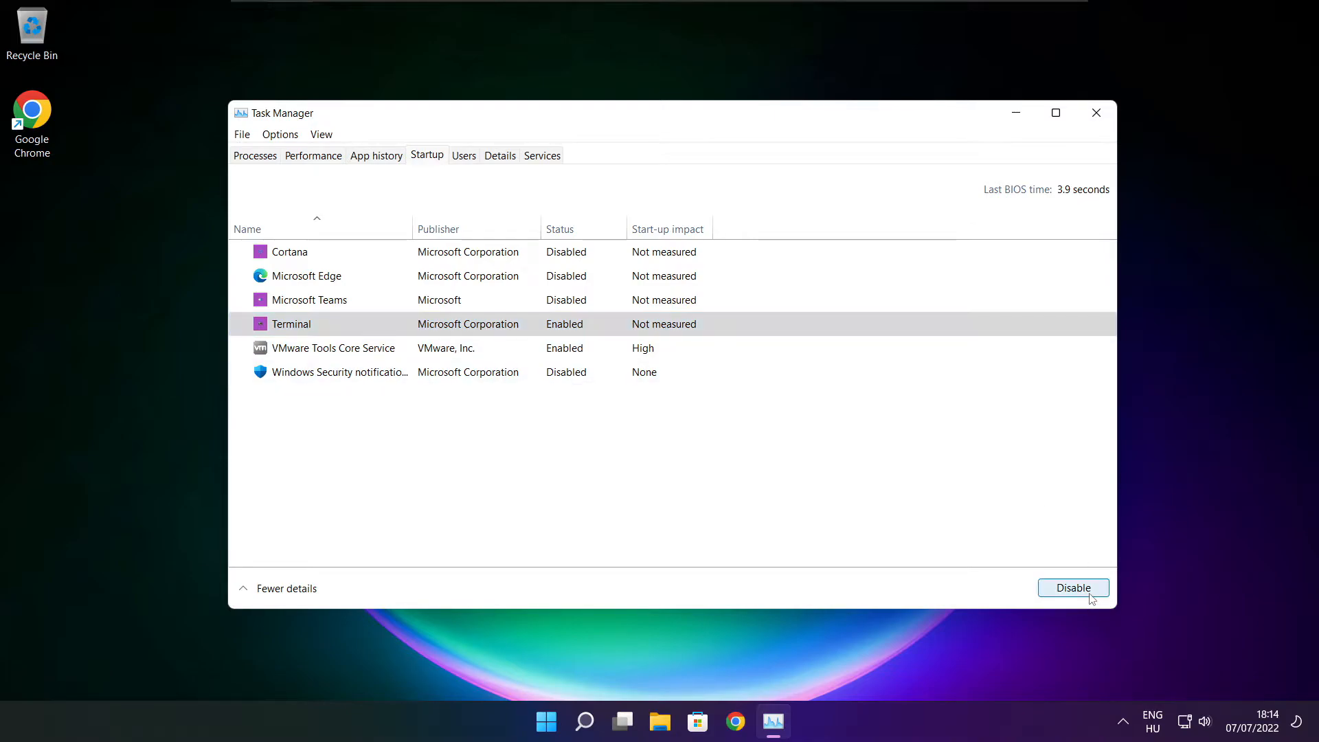
left_click(1074, 588)
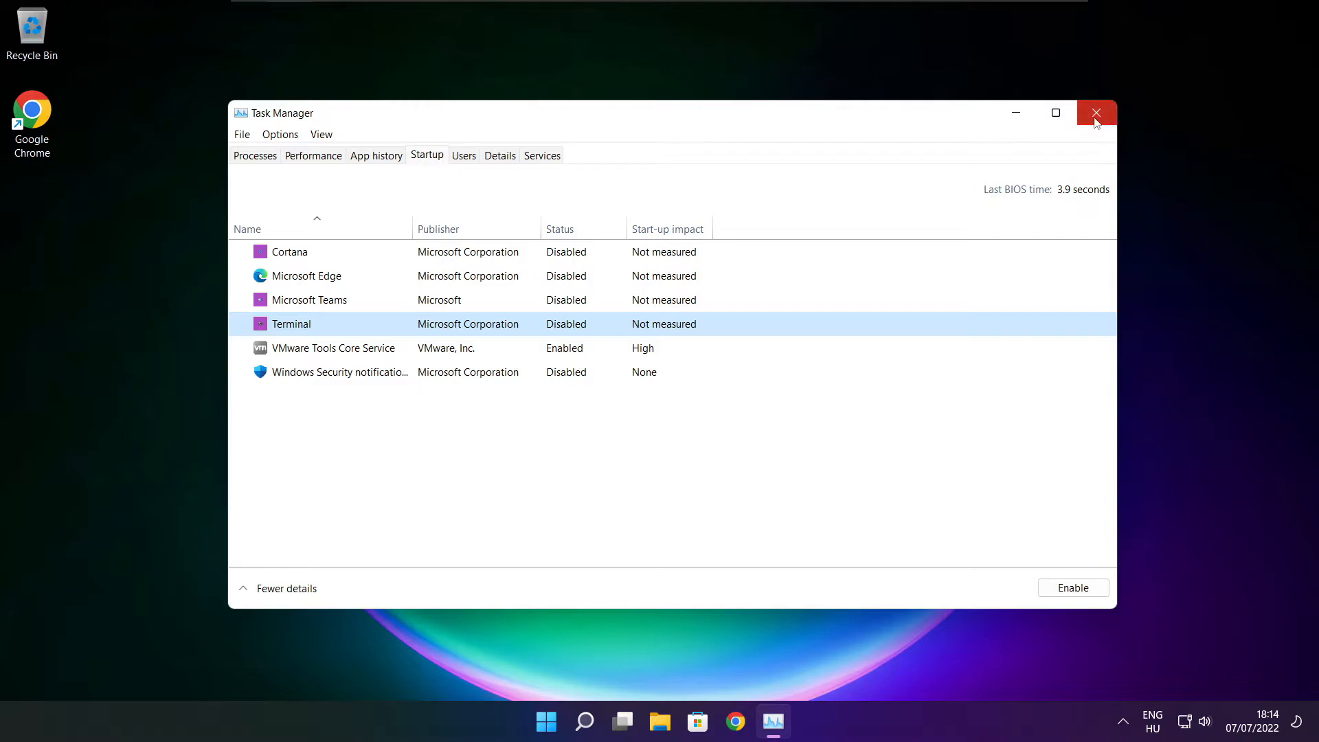
left_click(1096, 111)
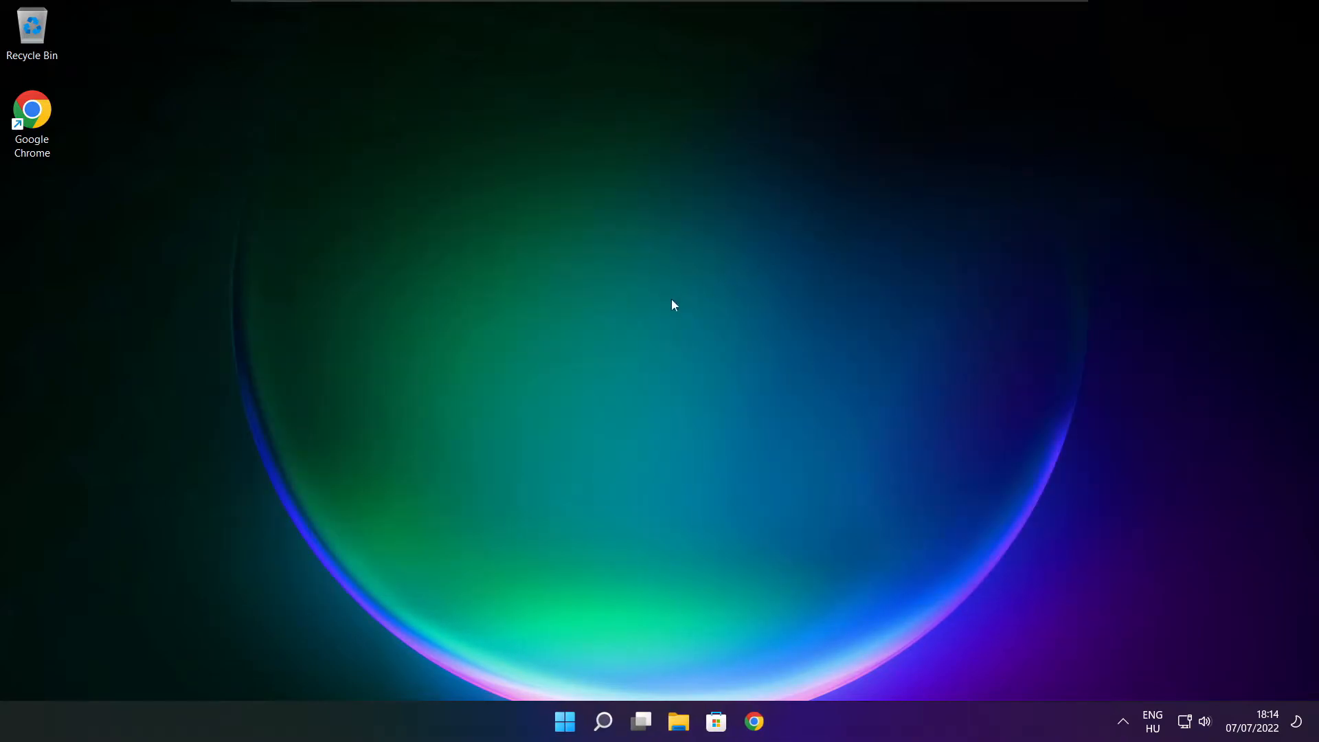
Search 'optimi' to reach Defragment and Optimise Drives
left_click(605, 739)
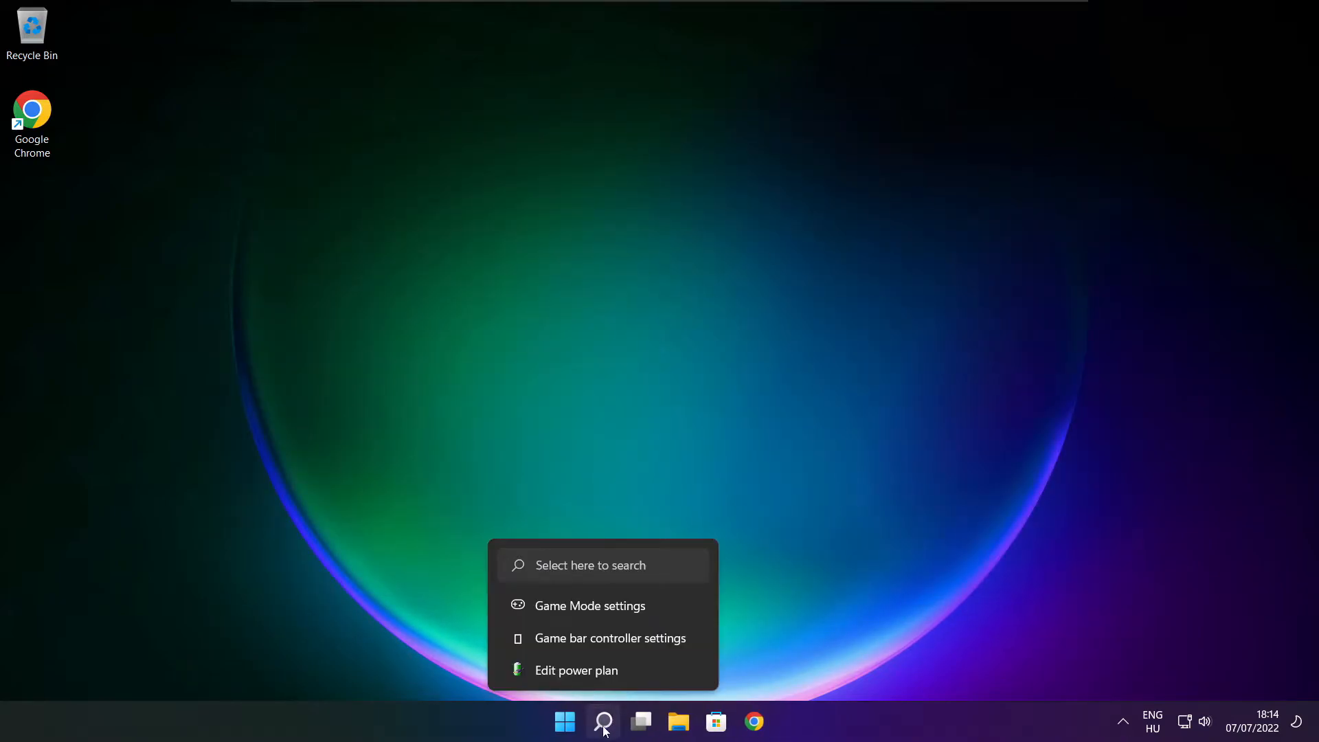
left_click(603, 722)
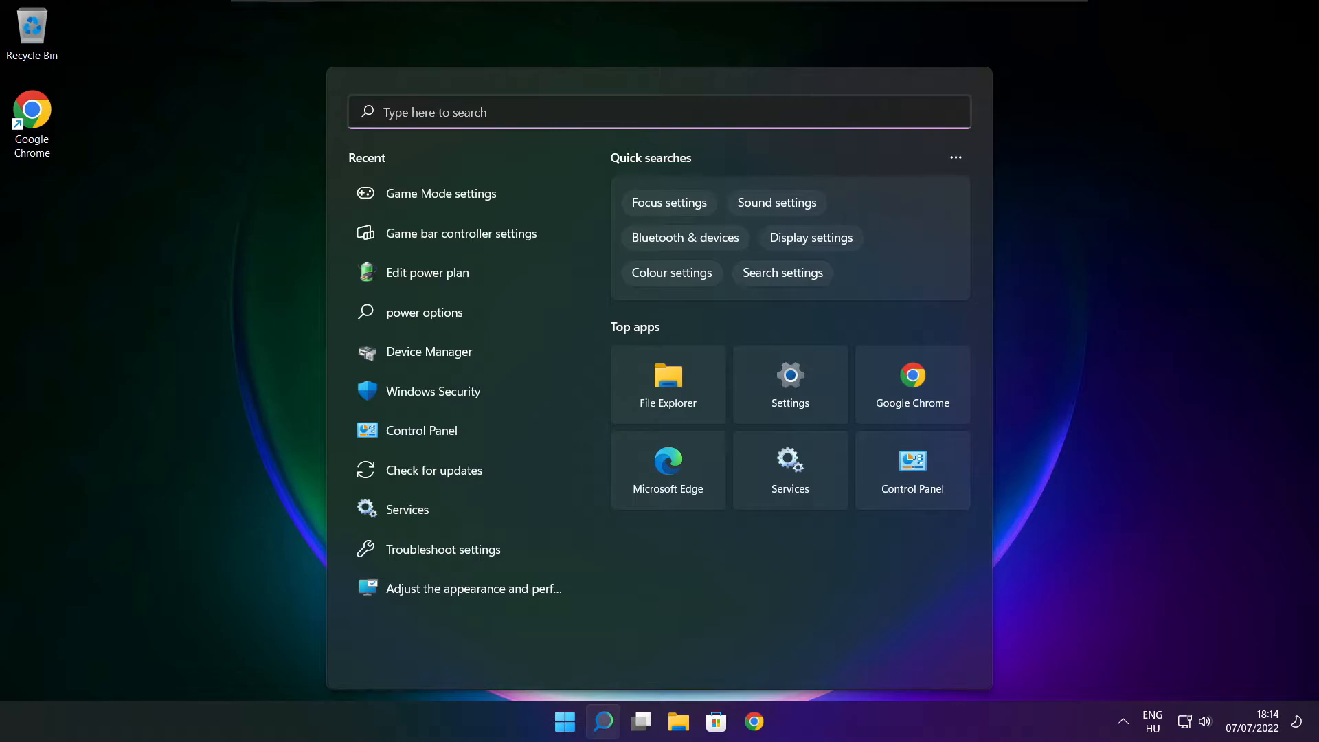
type("optimise")
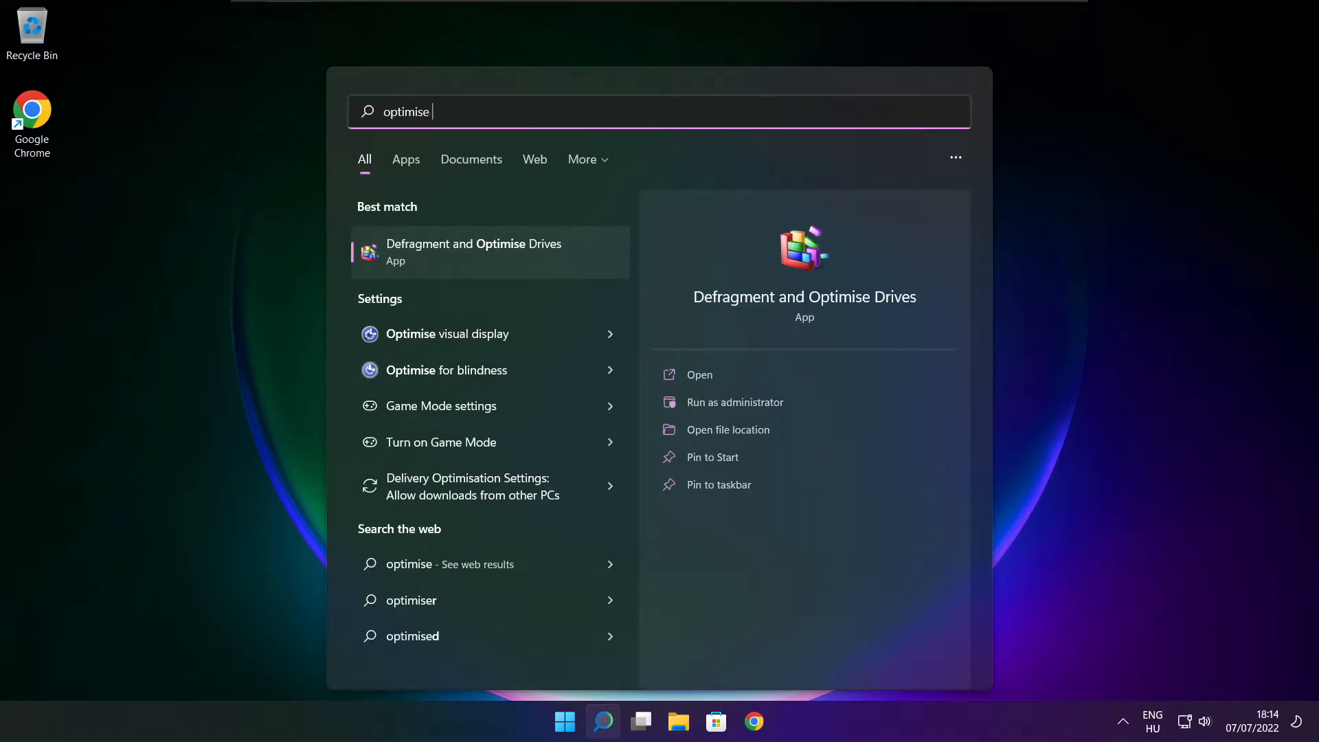
mouse_move(547, 275)
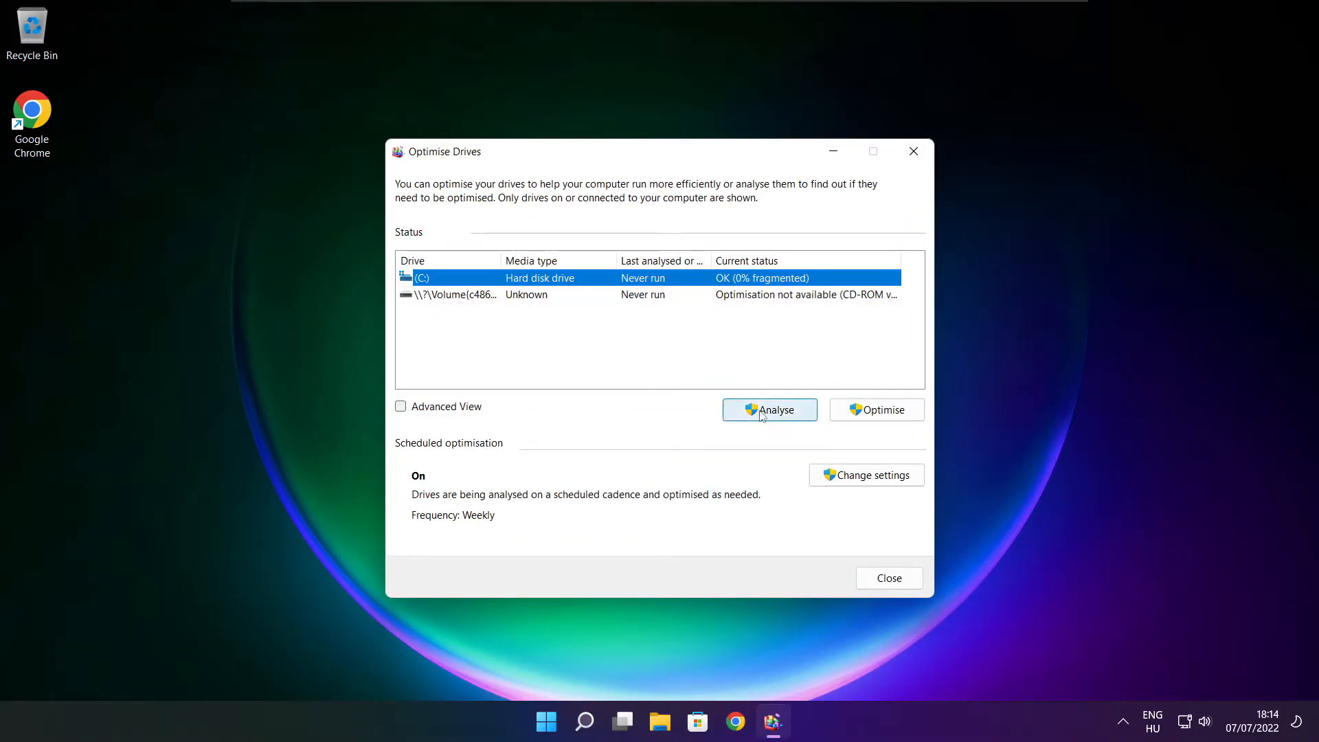
Analyse drive C: (9% fragmented), start optimising it, and close the window
left_click(769, 410)
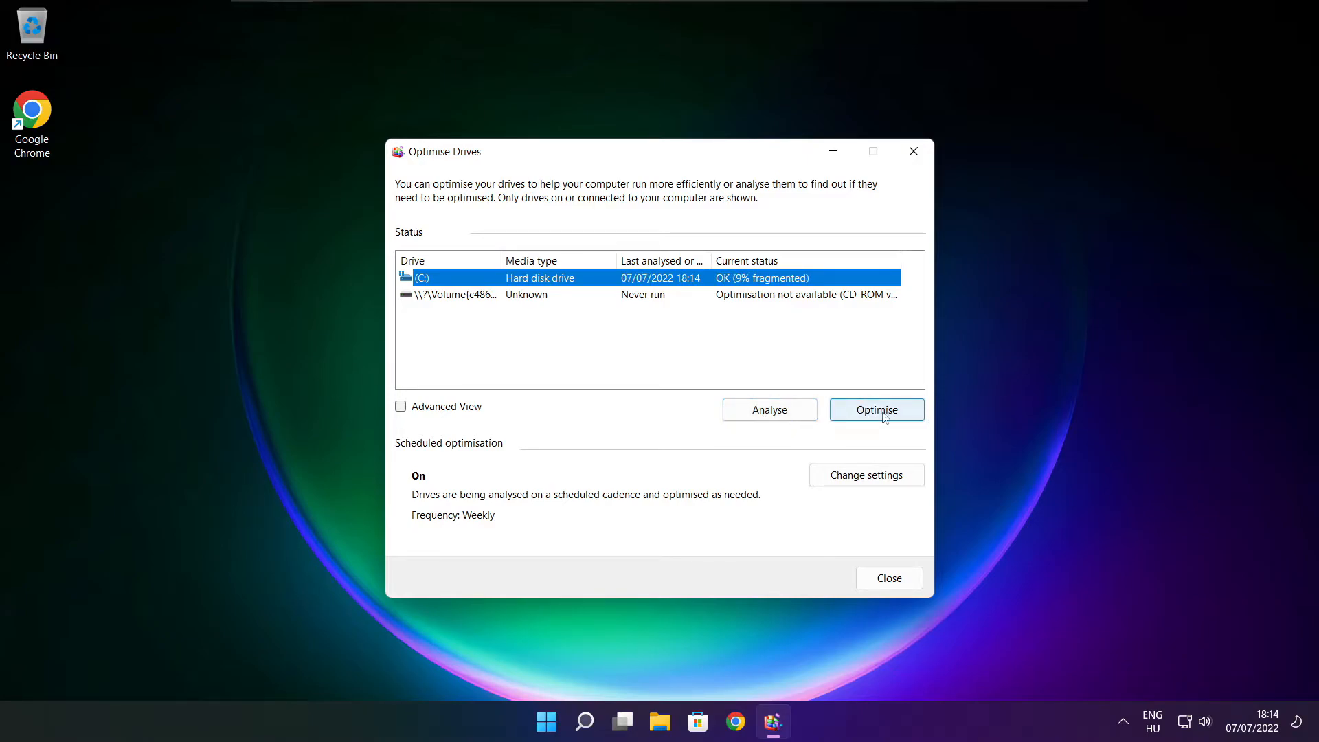
left_click(876, 409)
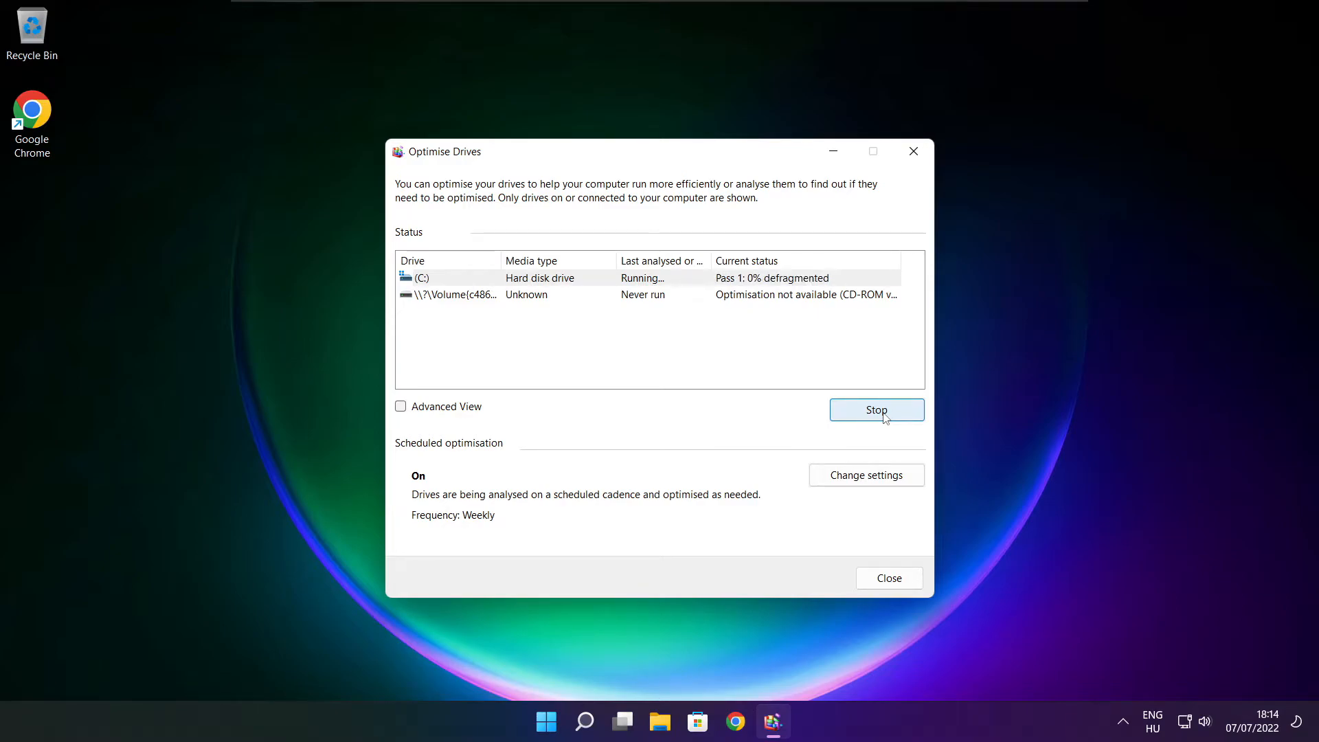
mouse_move(694, 404)
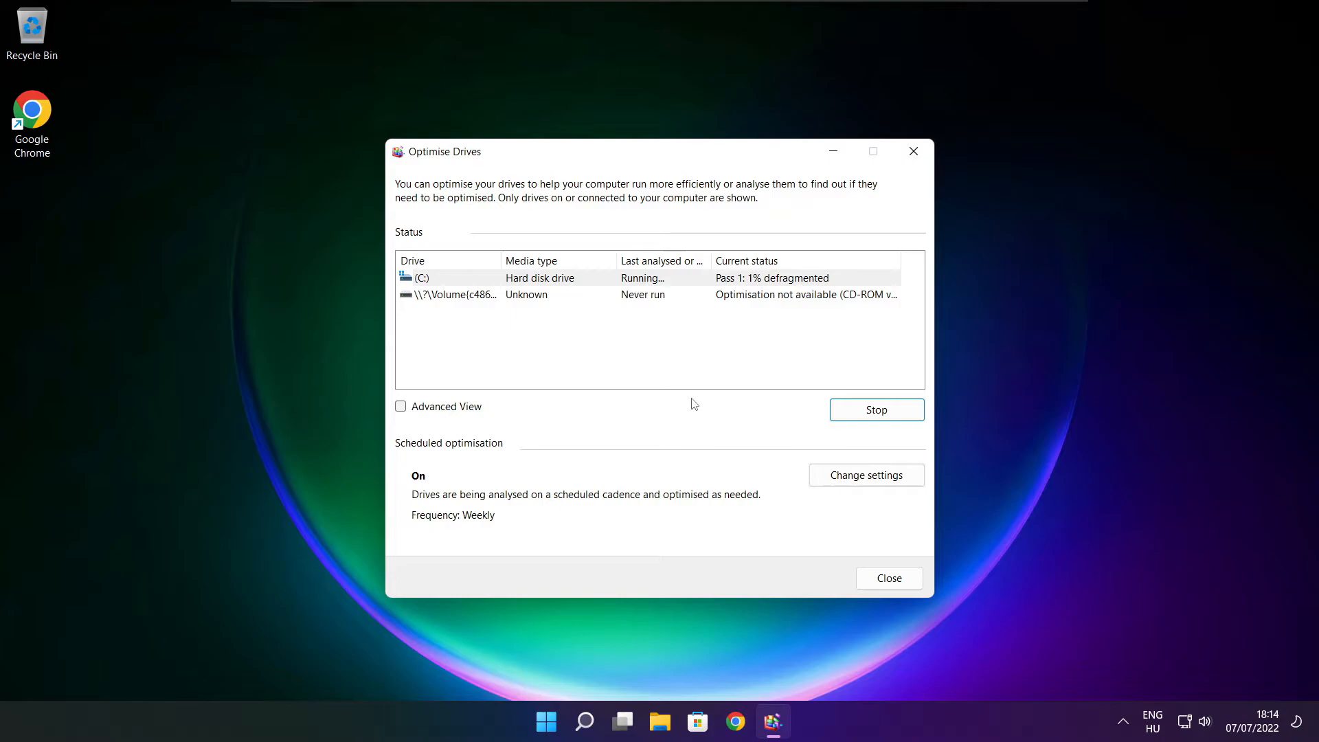
left_click(890, 577)
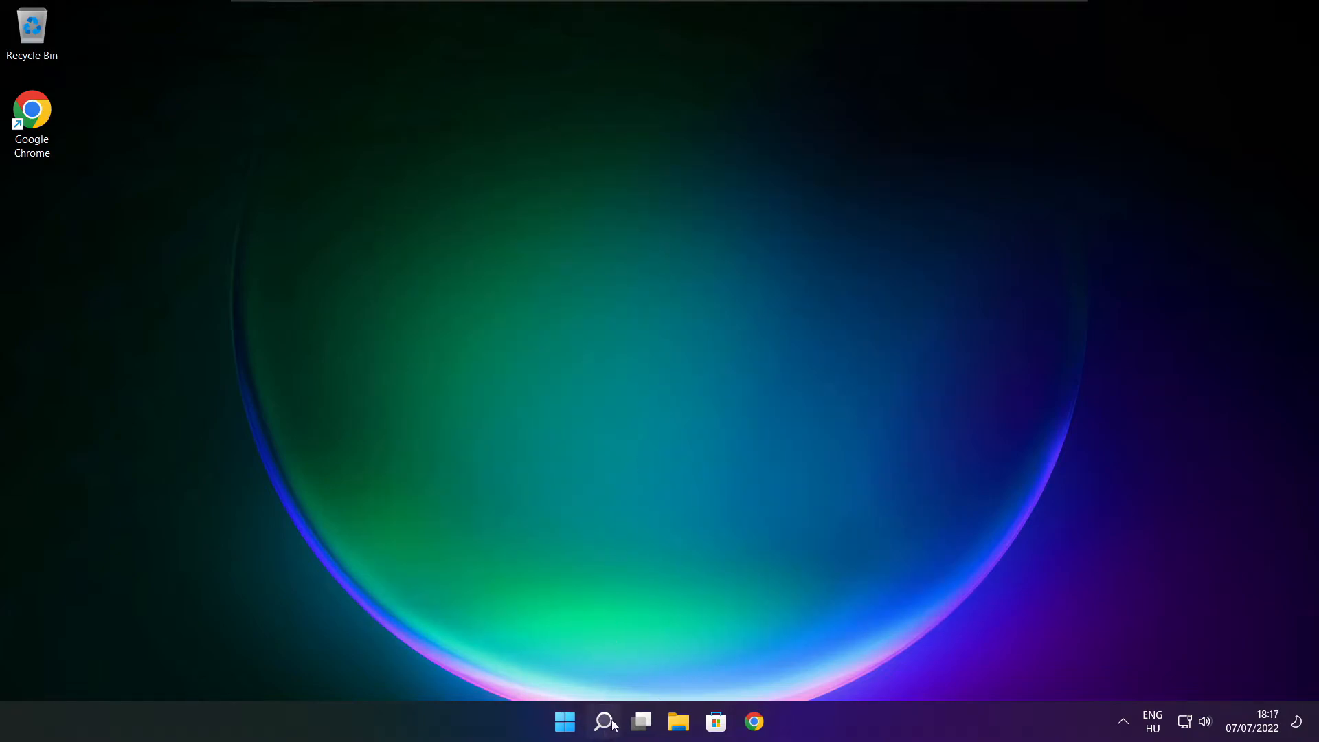
Search 'upd', run Check for updates in Windows Update, confirm up to date, and close Settings
left_click(604, 720)
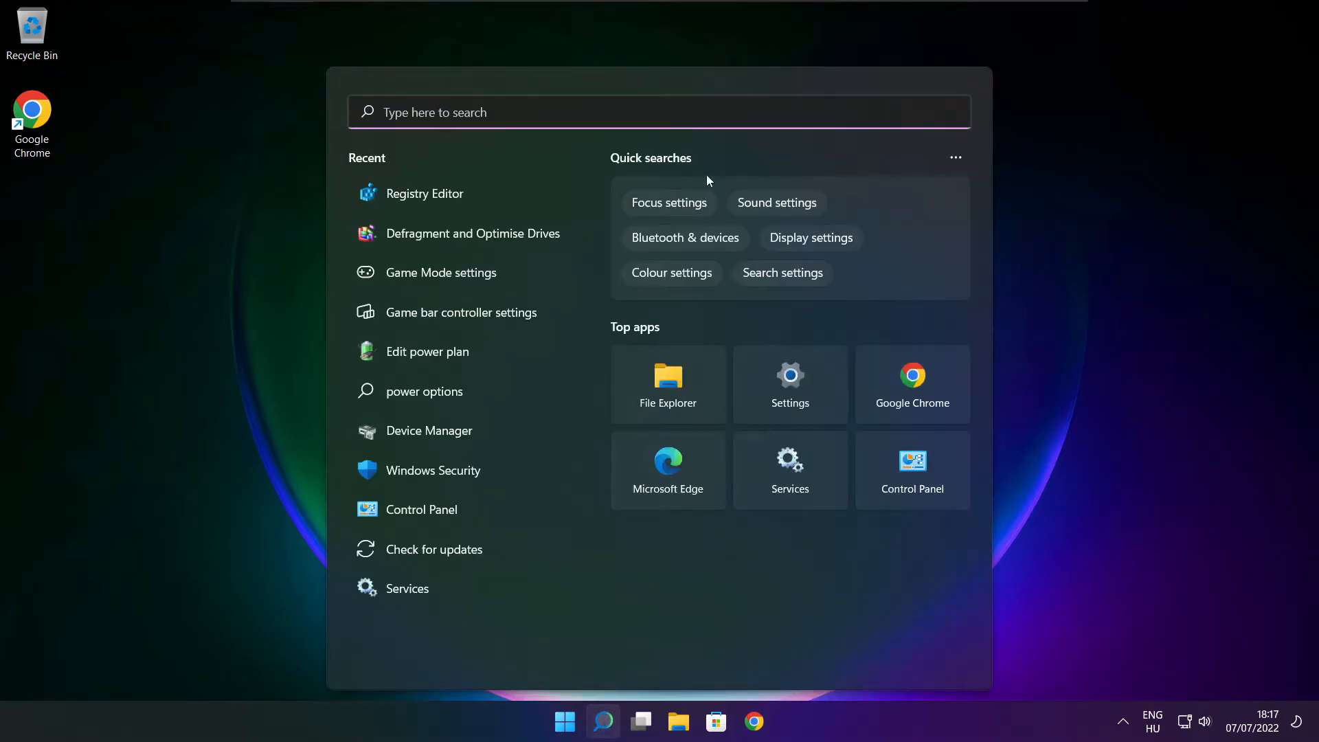
type("updates")
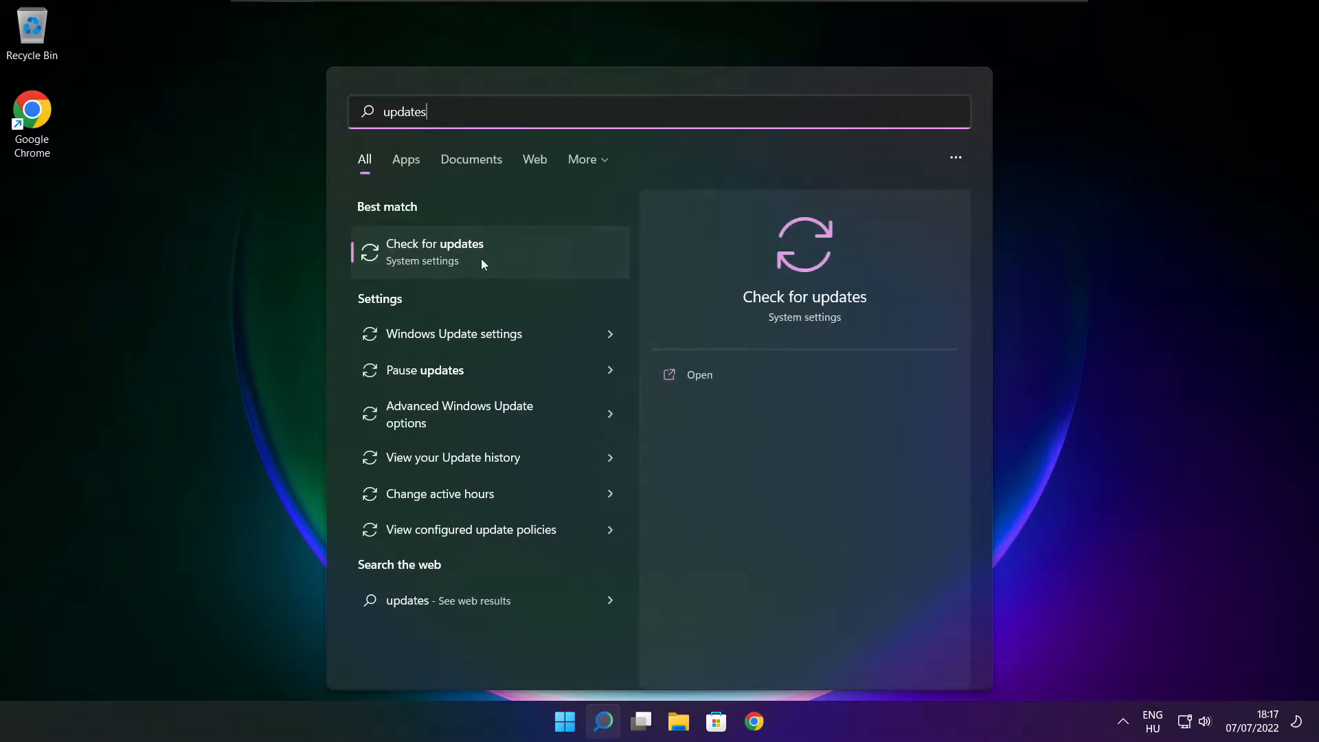
left_click(434, 252)
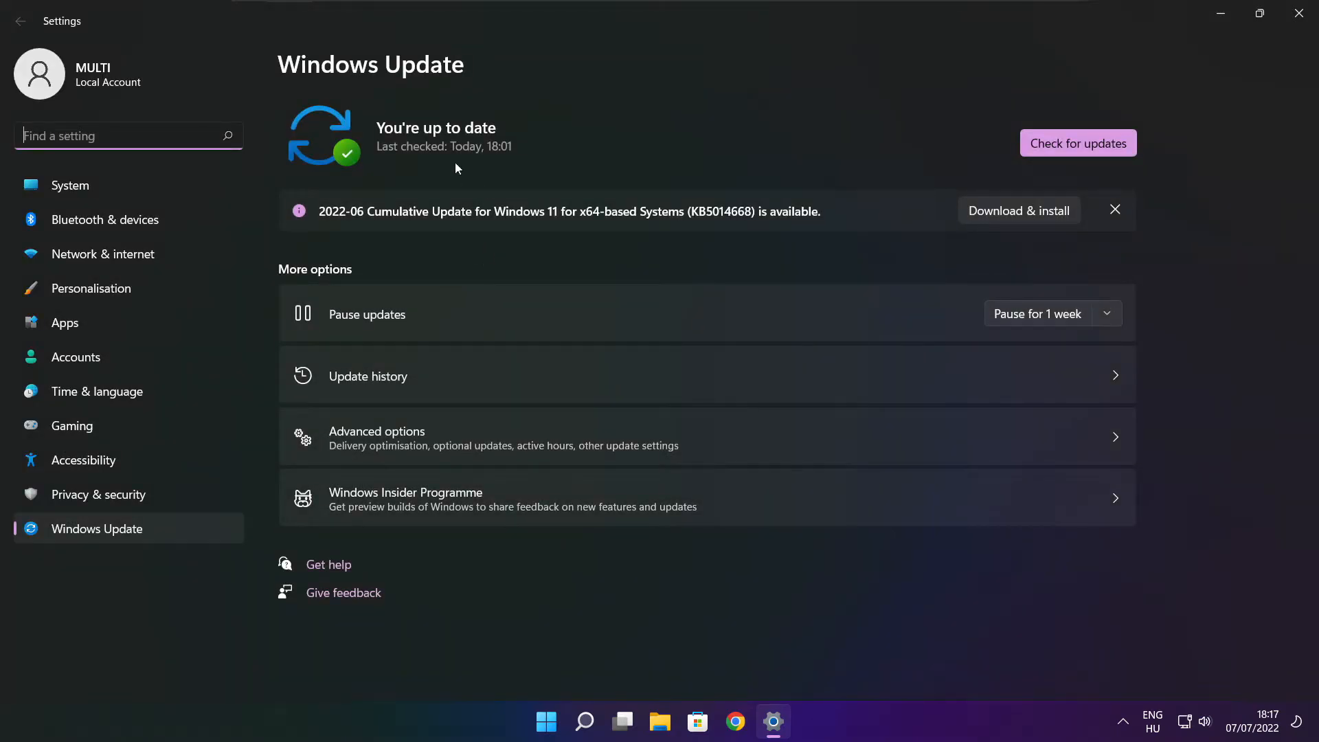
left_click(1077, 143)
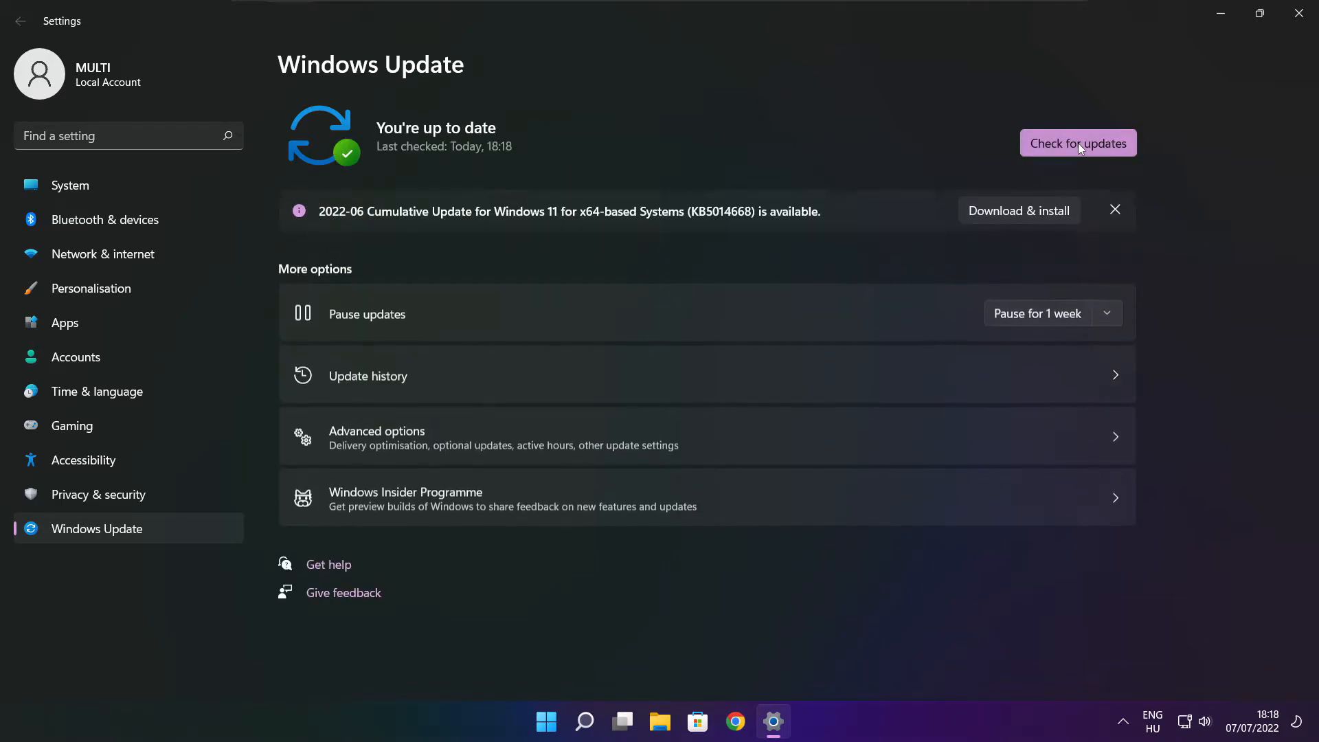
mouse_move(1282, 39)
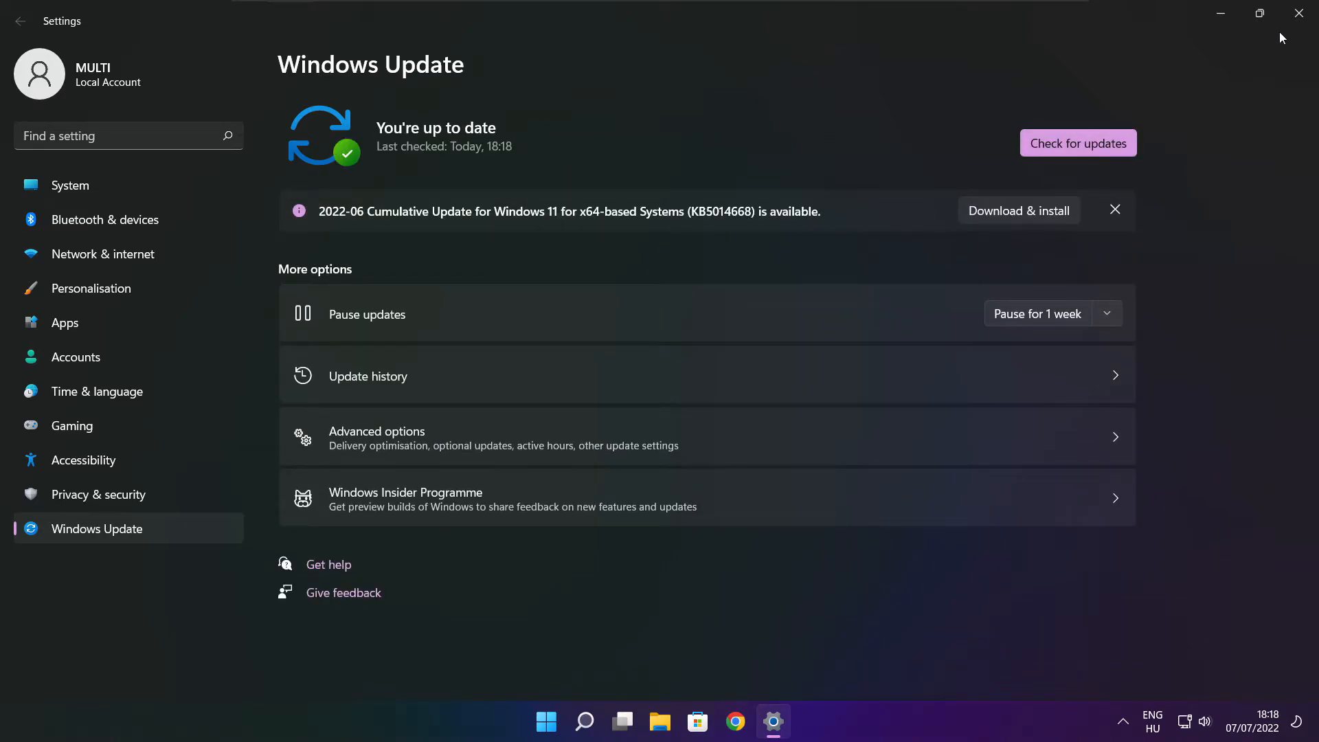
left_click(1300, 12)
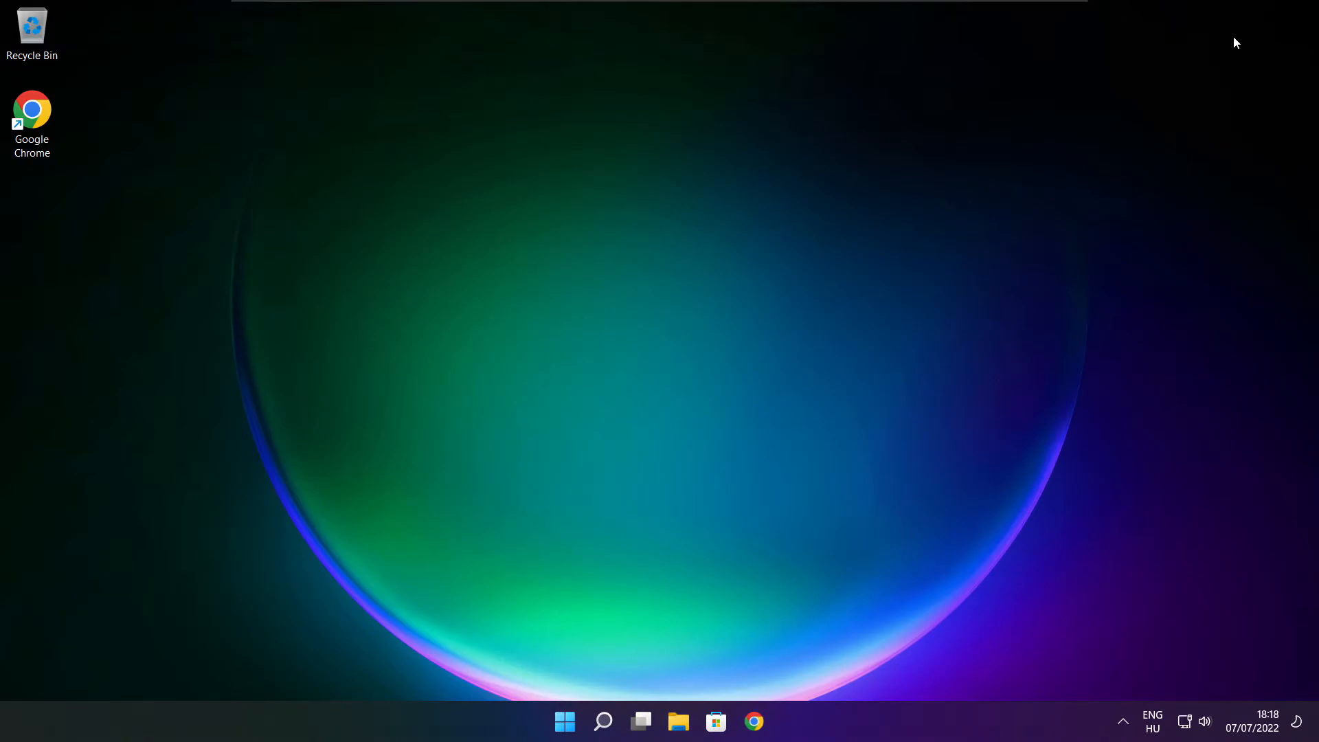
Launch regedit from search and browse to HKEY_CURRENT_USER\System\GameConfigStore
left_click(602, 721)
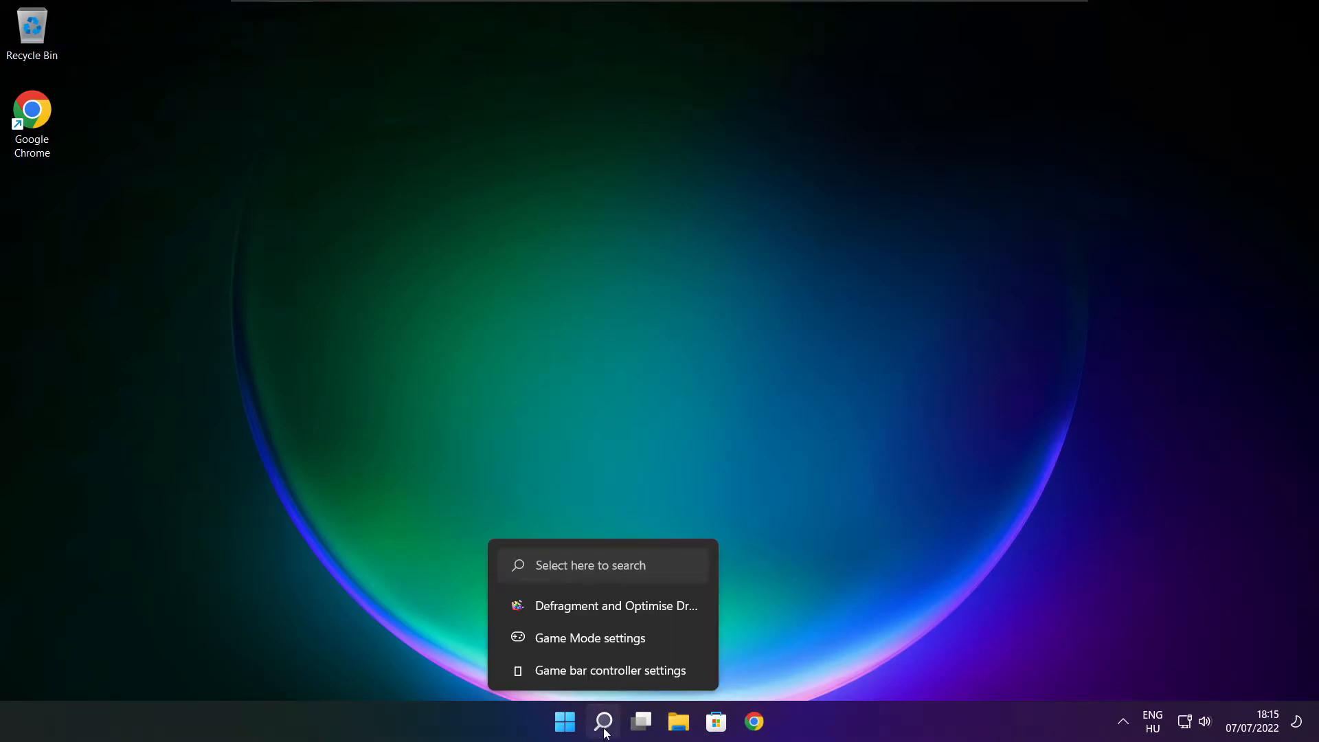
left_click(604, 721)
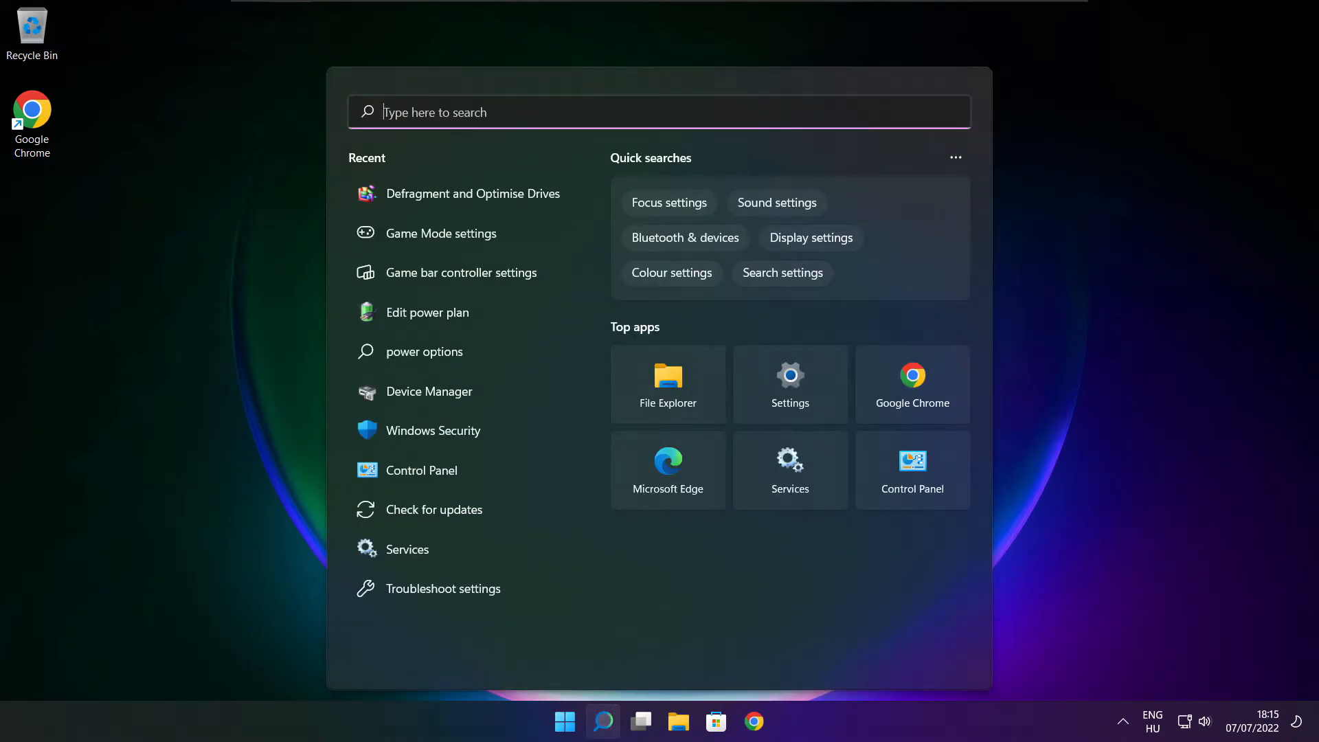
type("regedit")
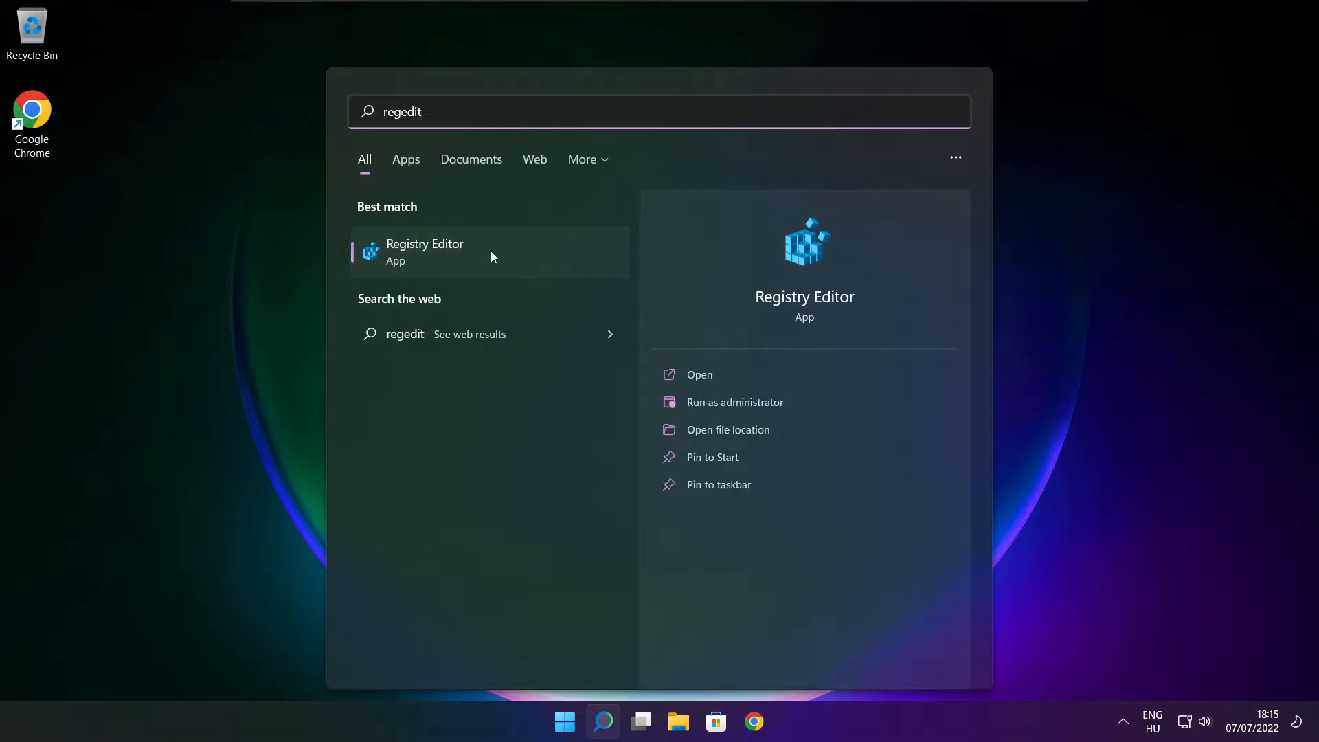
mouse_move(503, 253)
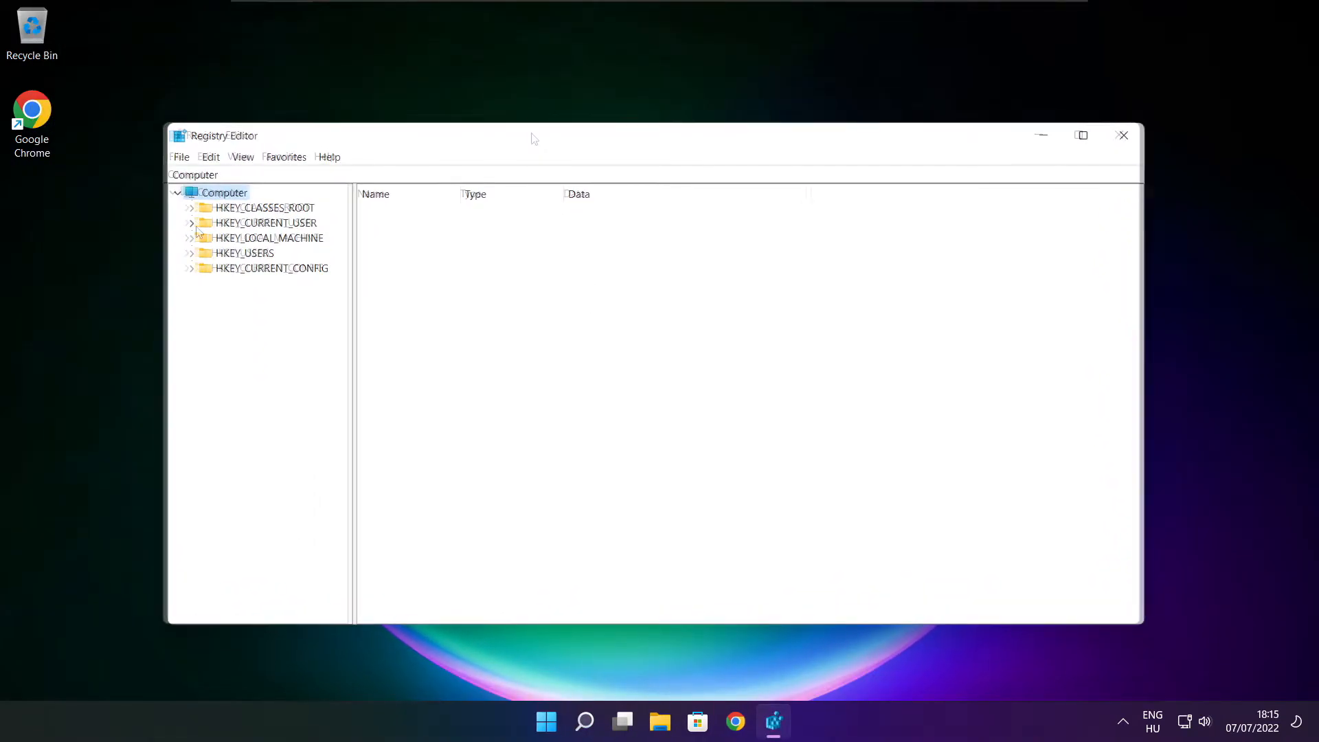
left_click(192, 223)
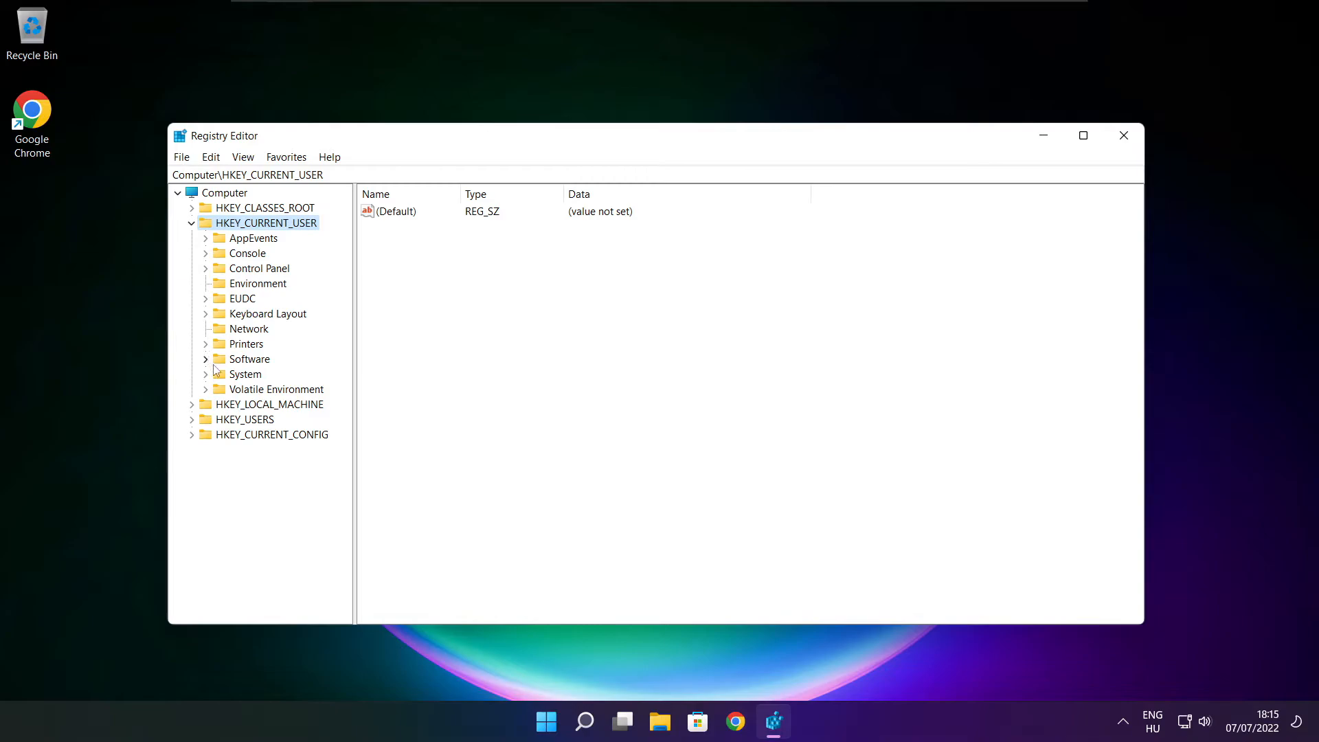
left_click(244, 373)
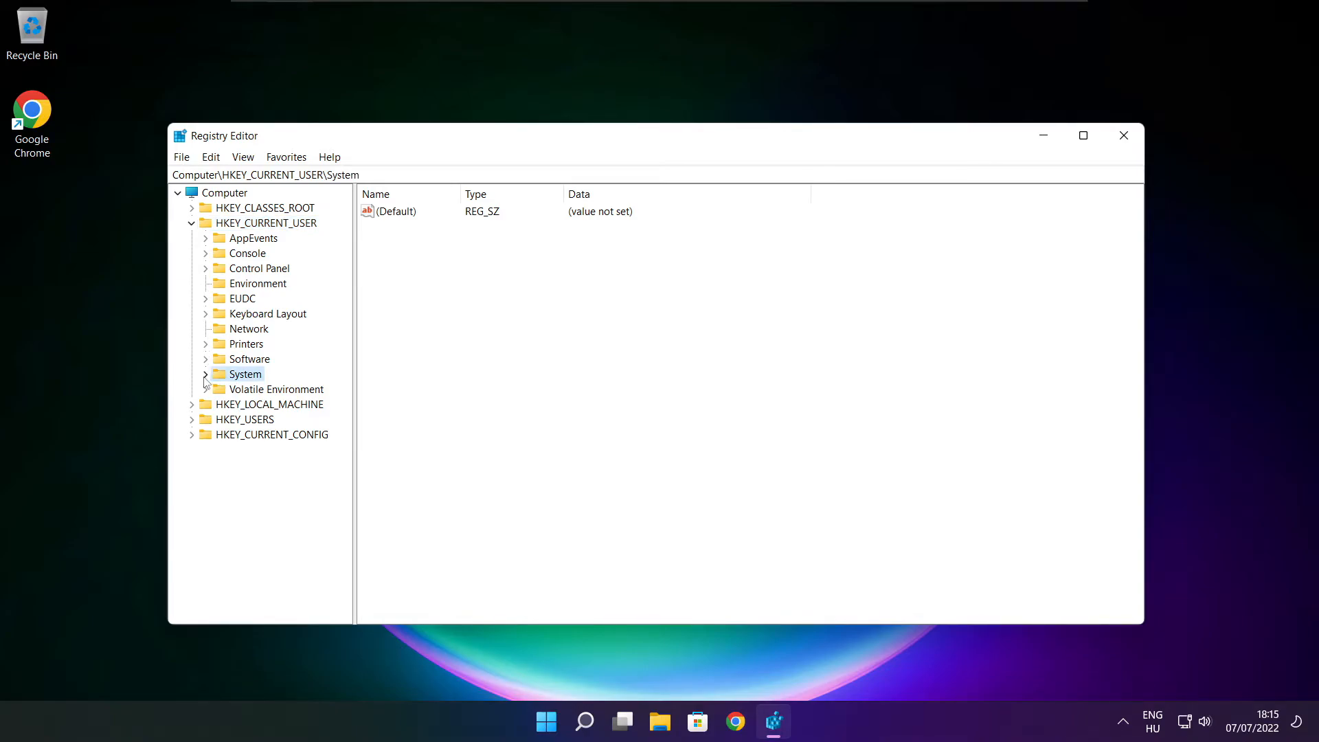
left_click(206, 374)
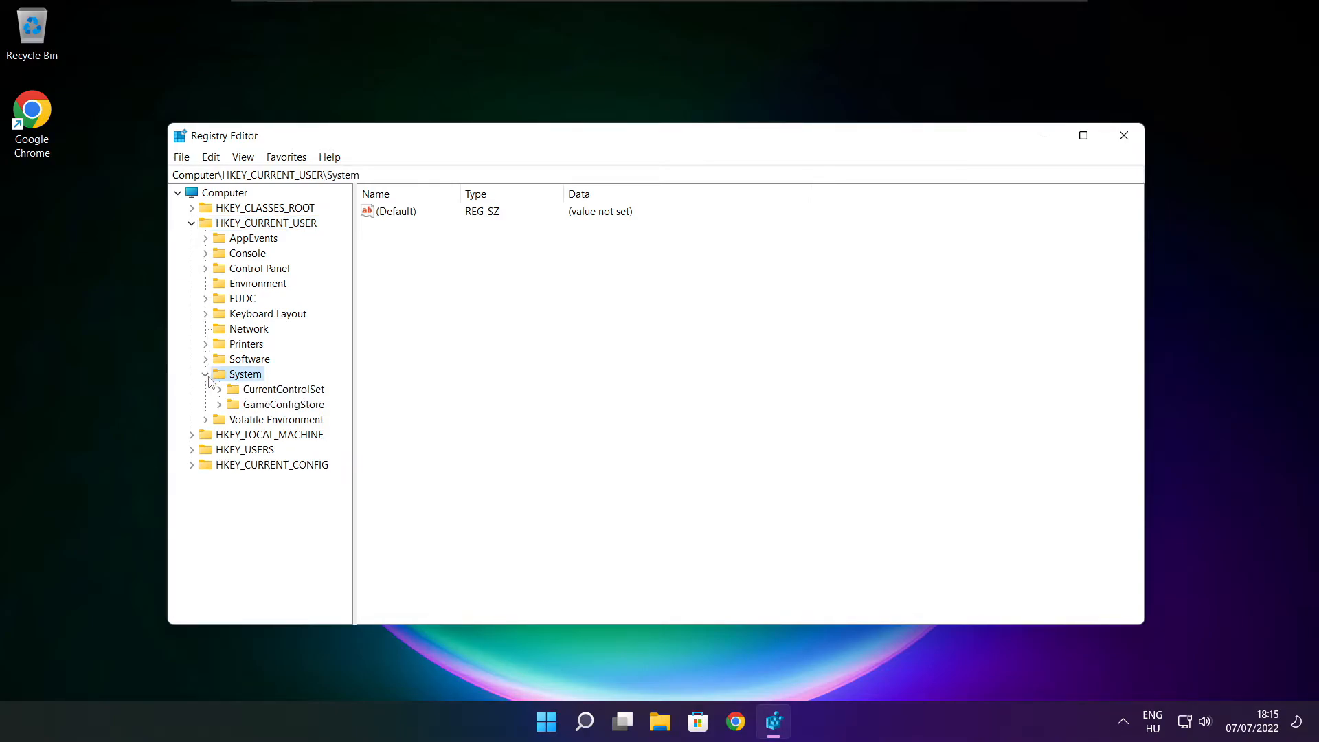
left_click(281, 404)
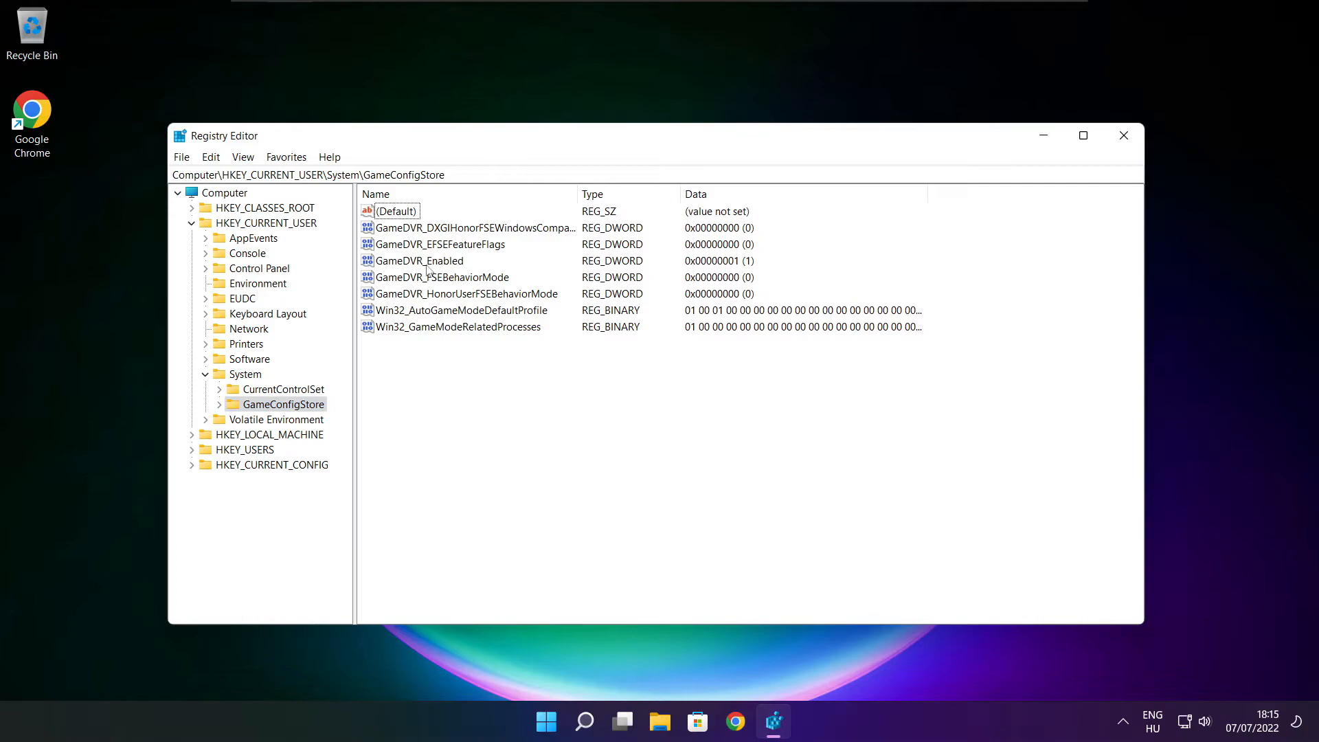
Set the GameDVR_Enabled value data to 0 and confirm
left_click(420, 261)
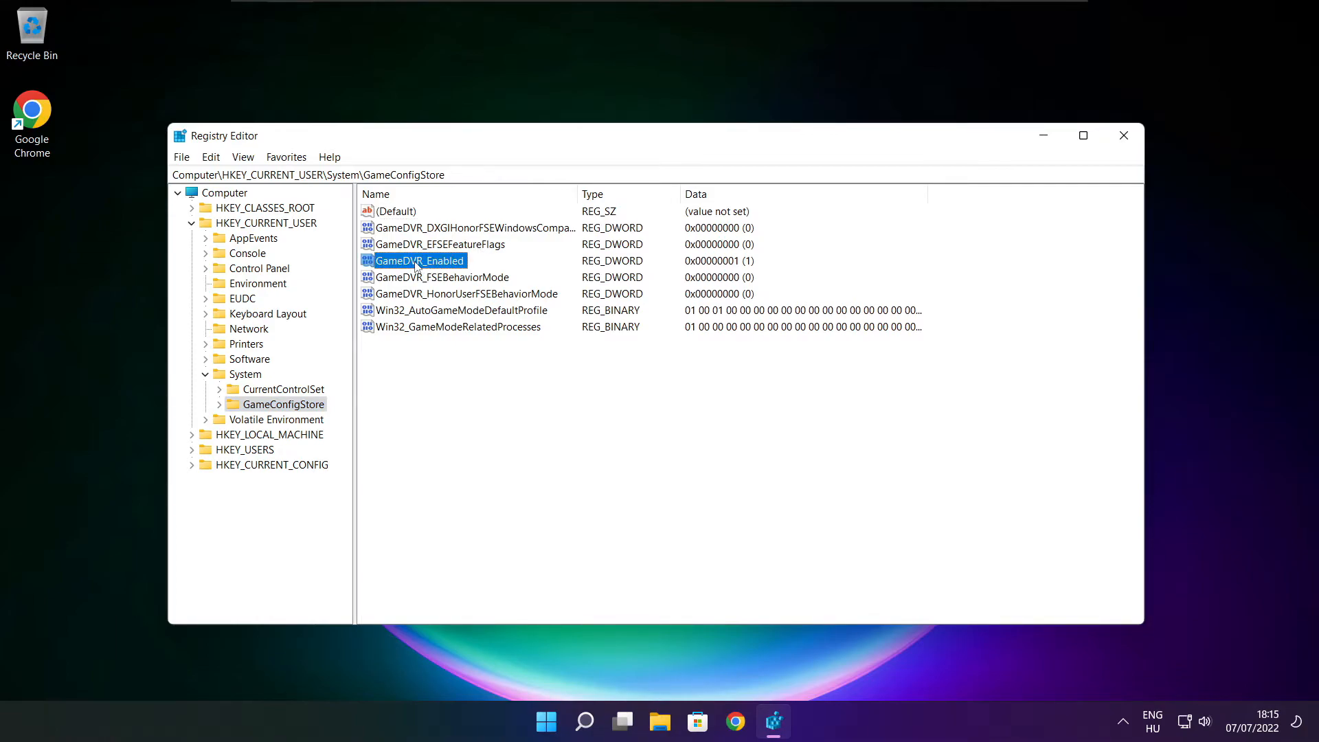
double_click(415, 261)
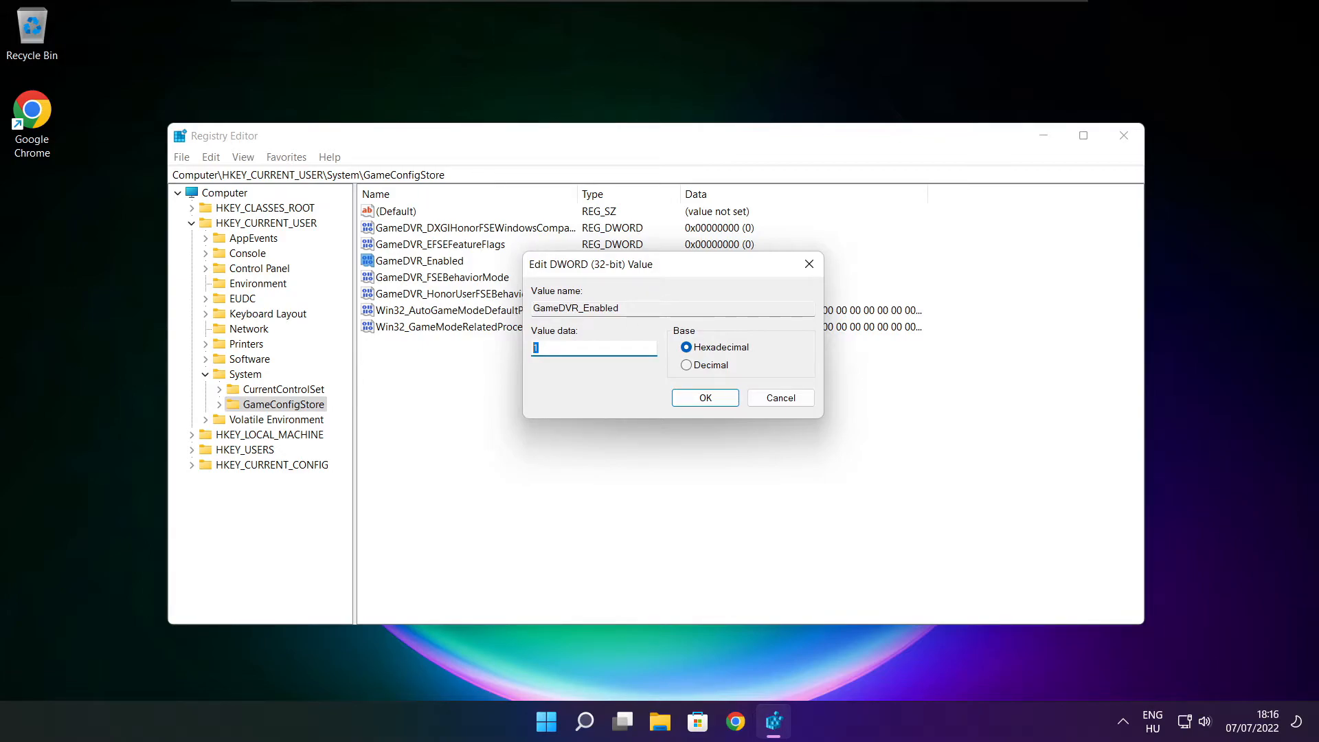
type("0")
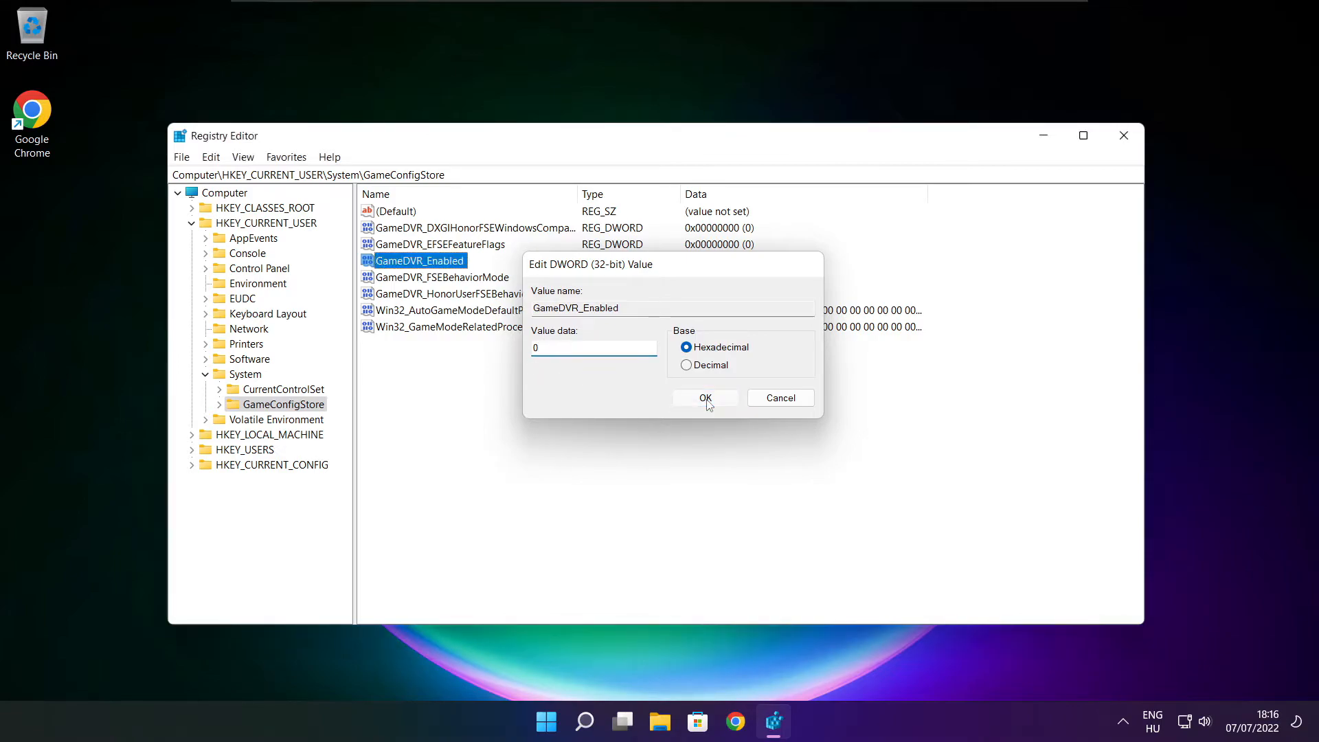
left_click(706, 399)
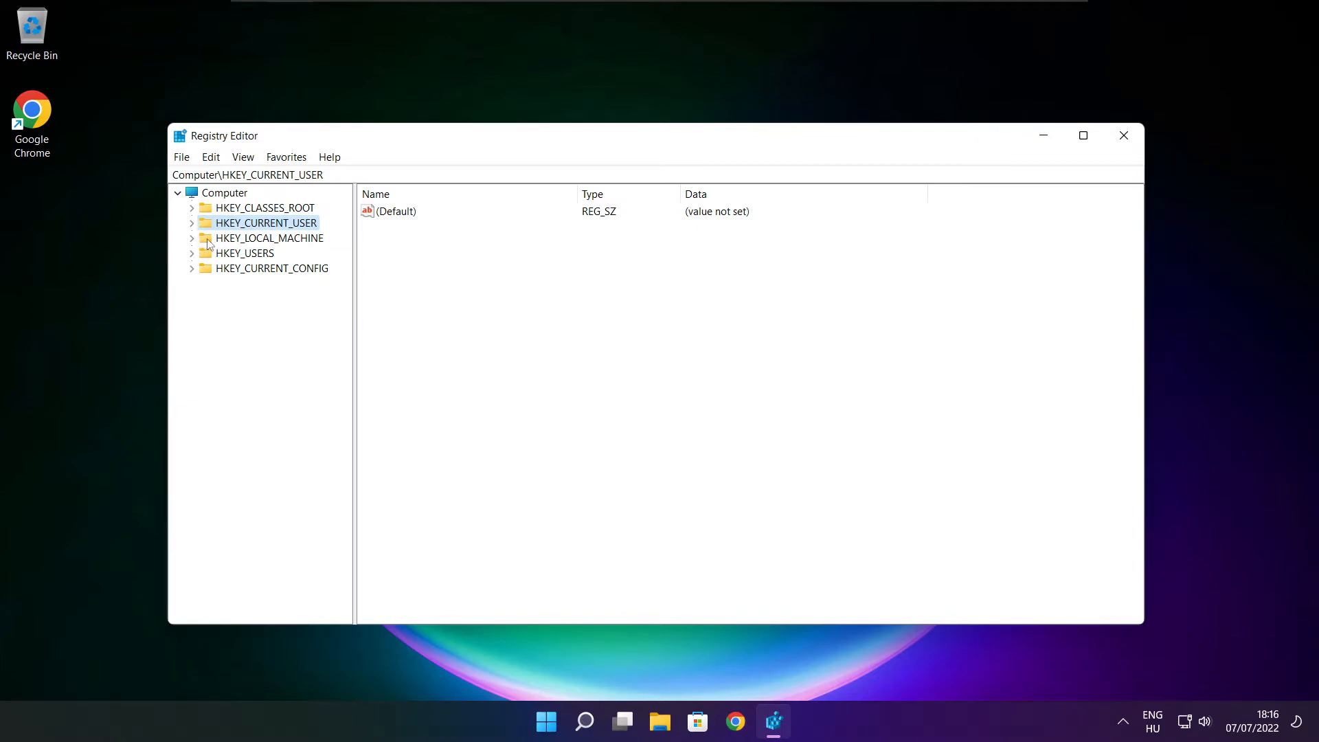
Expand HKEY_LOCAL_MACHINE > SOFTWARE > Microsoft and then the PolicyManager key
left_click(266, 238)
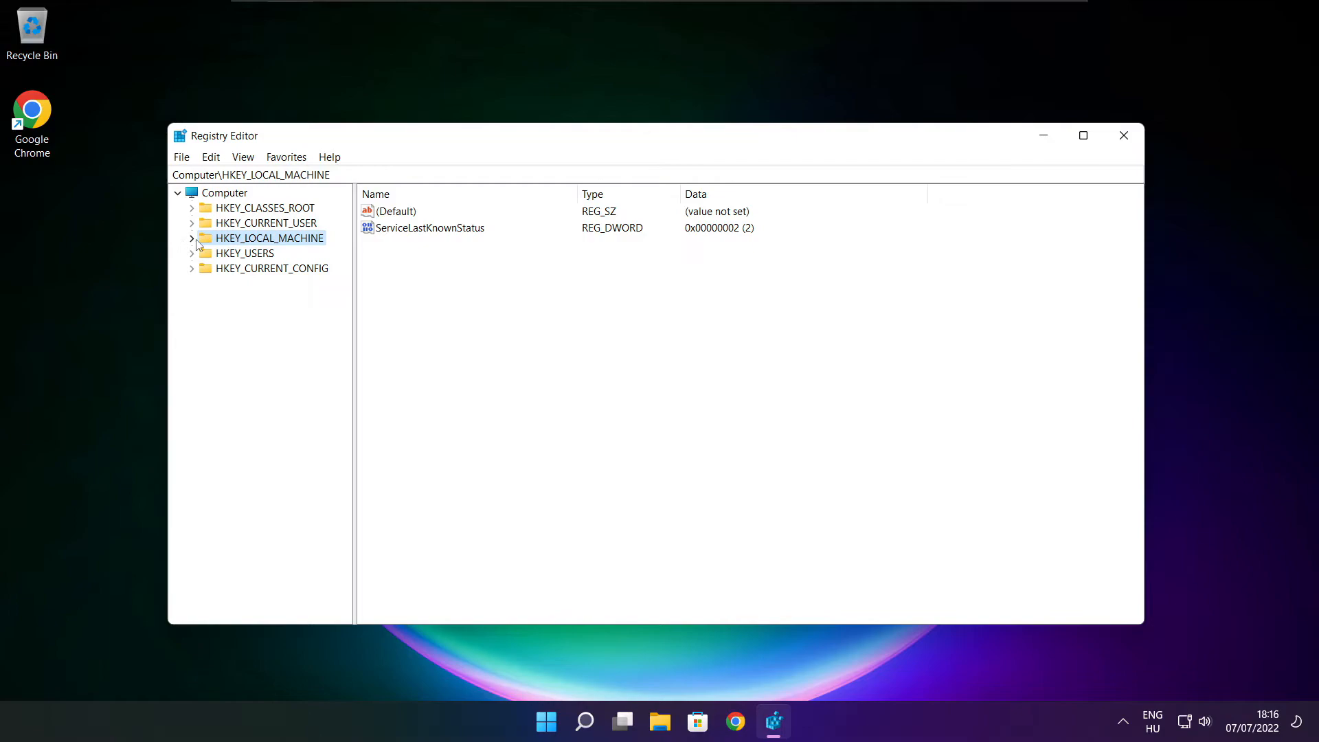
left_click(192, 238)
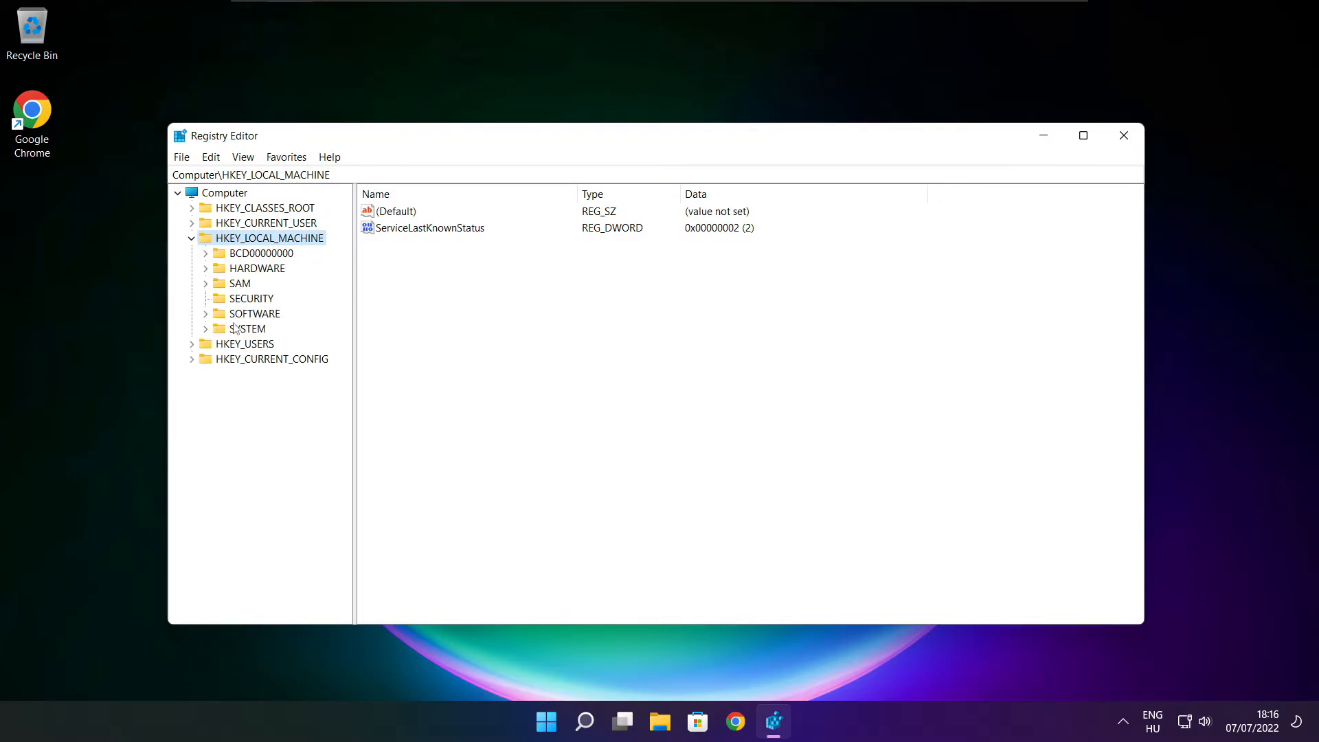
left_click(256, 314)
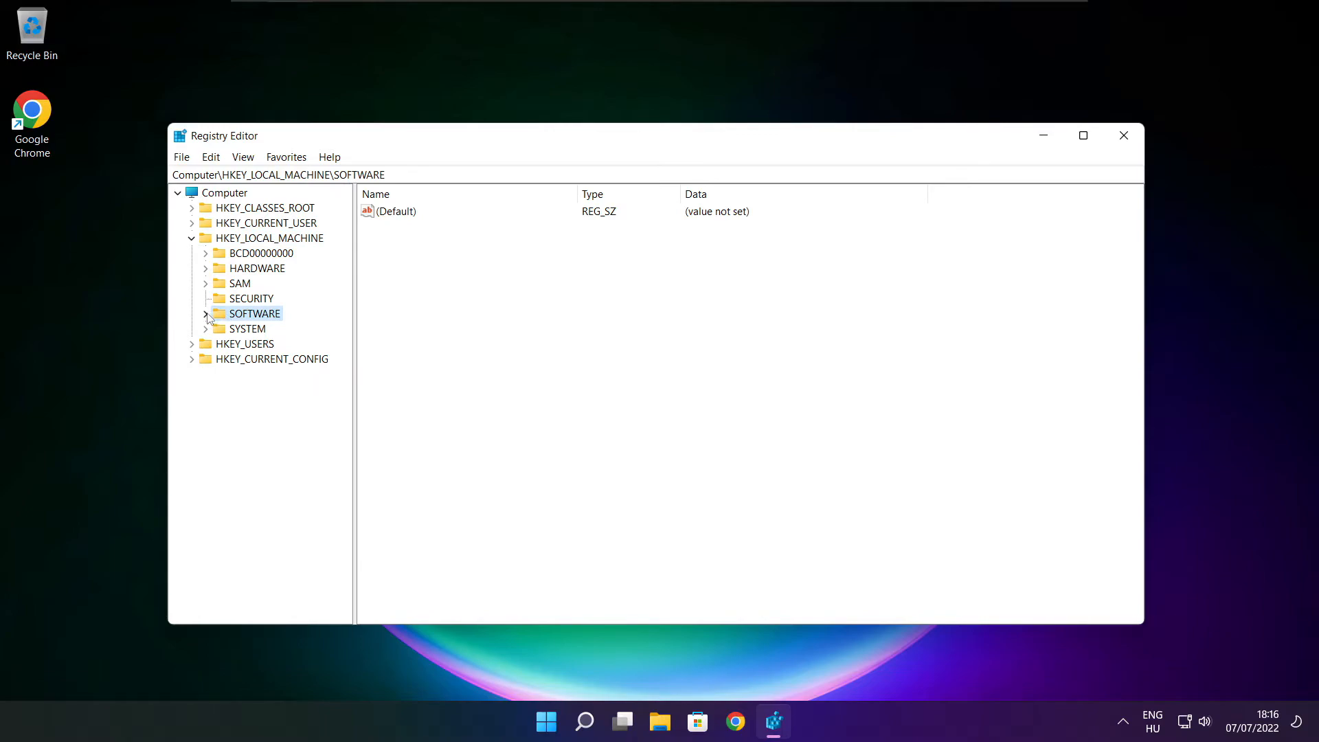
left_click(206, 314)
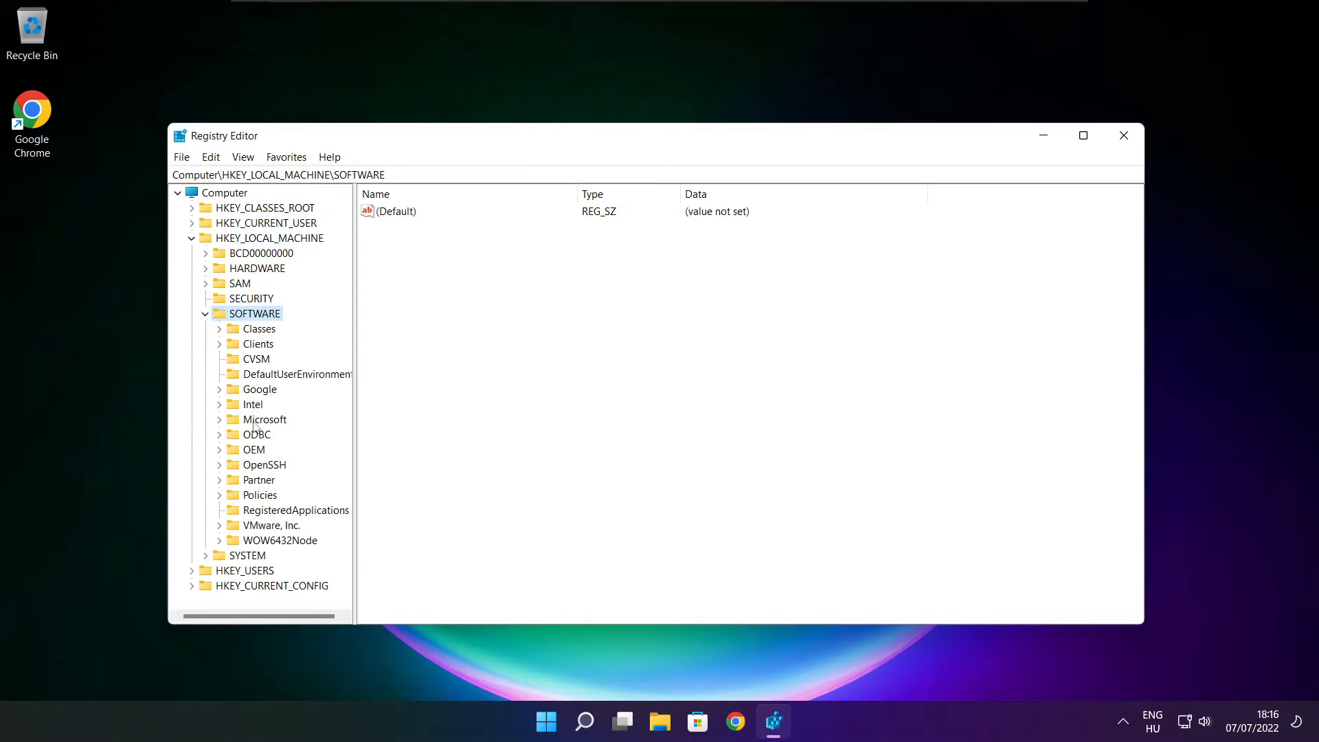
left_click(264, 420)
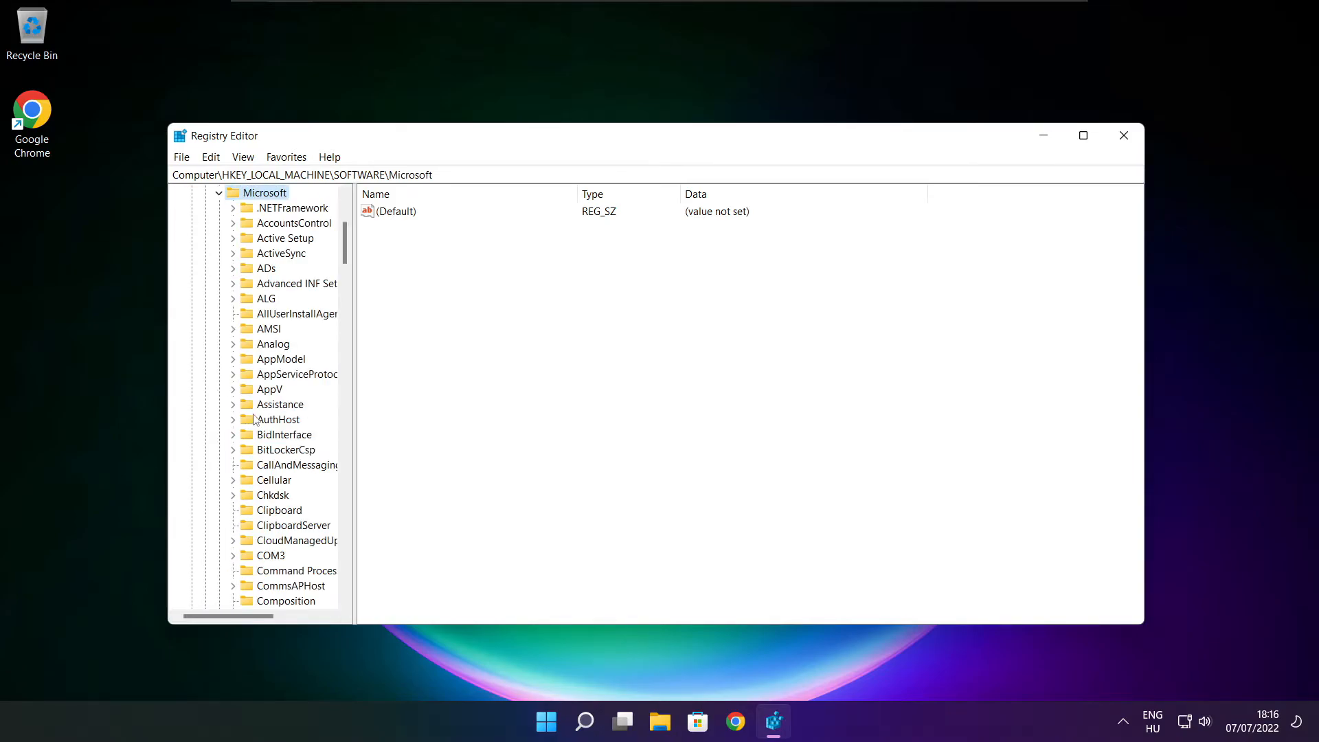
scroll("down", 3)
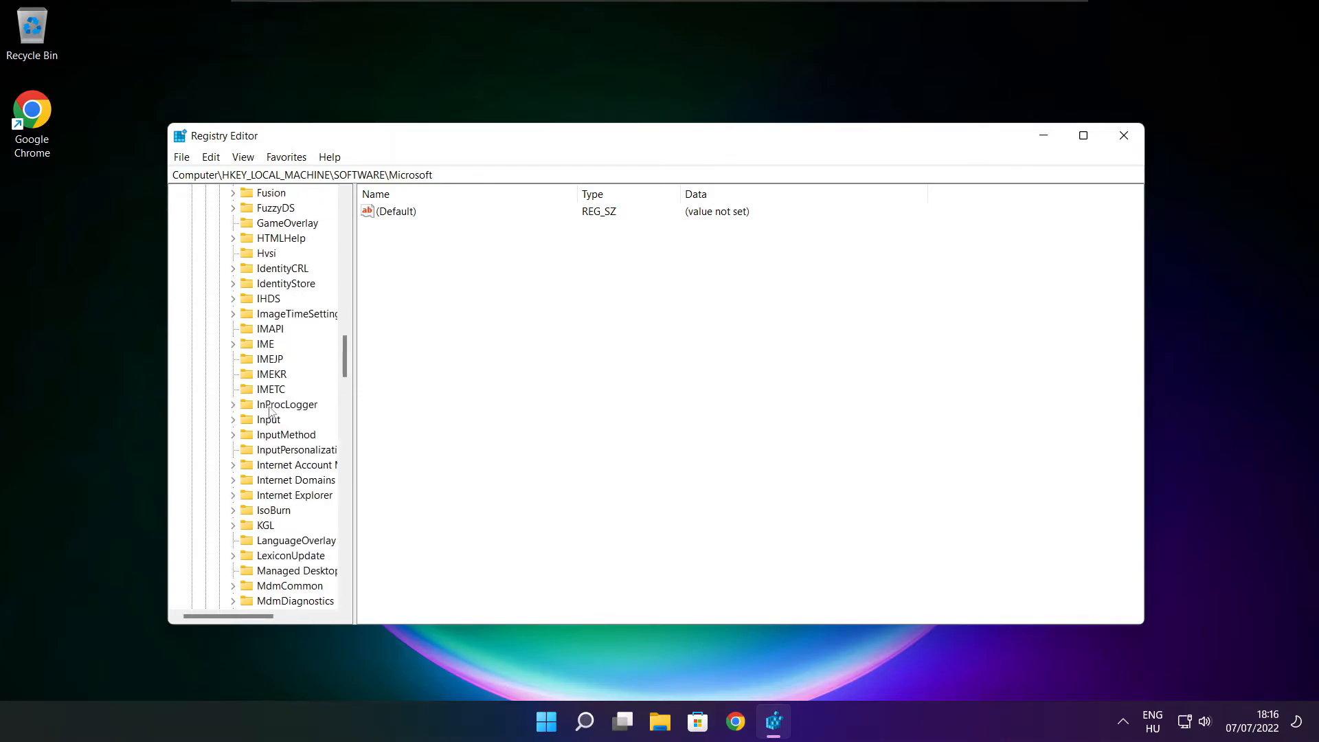
scroll("down", 3)
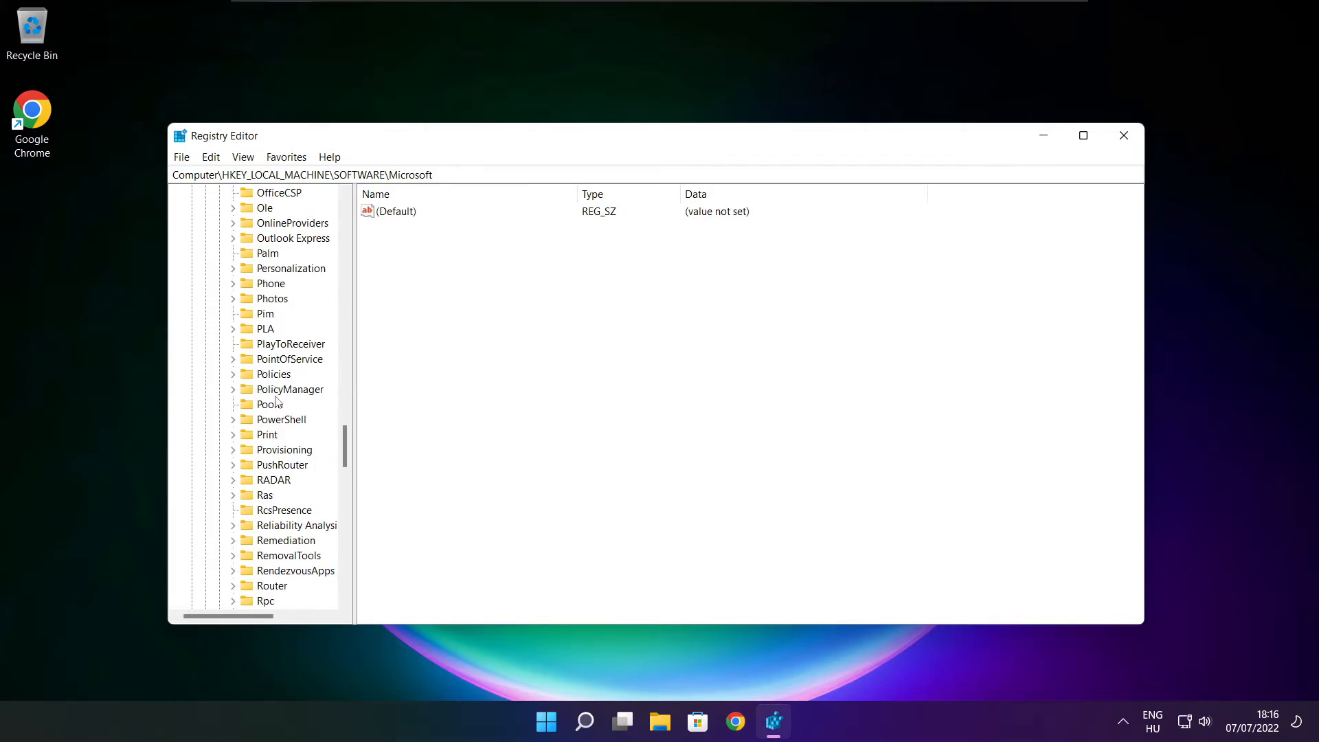
left_click(289, 389)
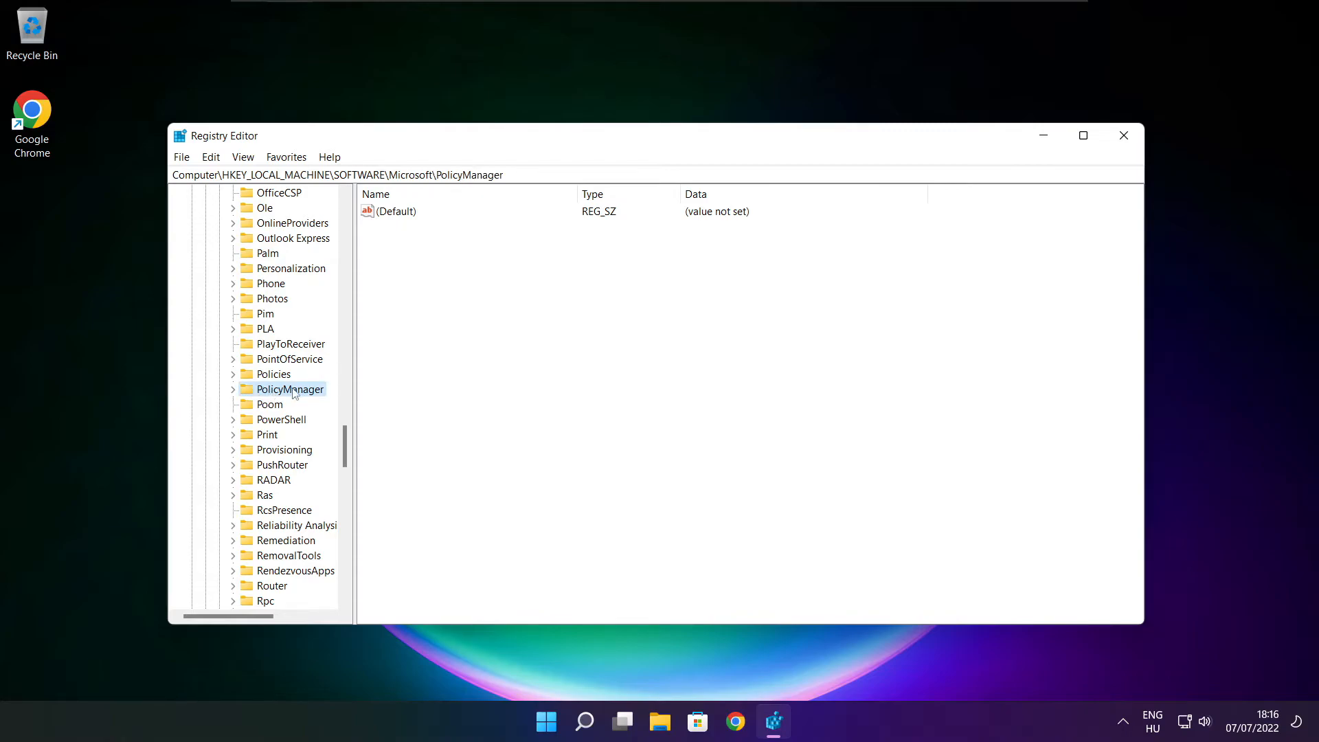
left_click(232, 389)
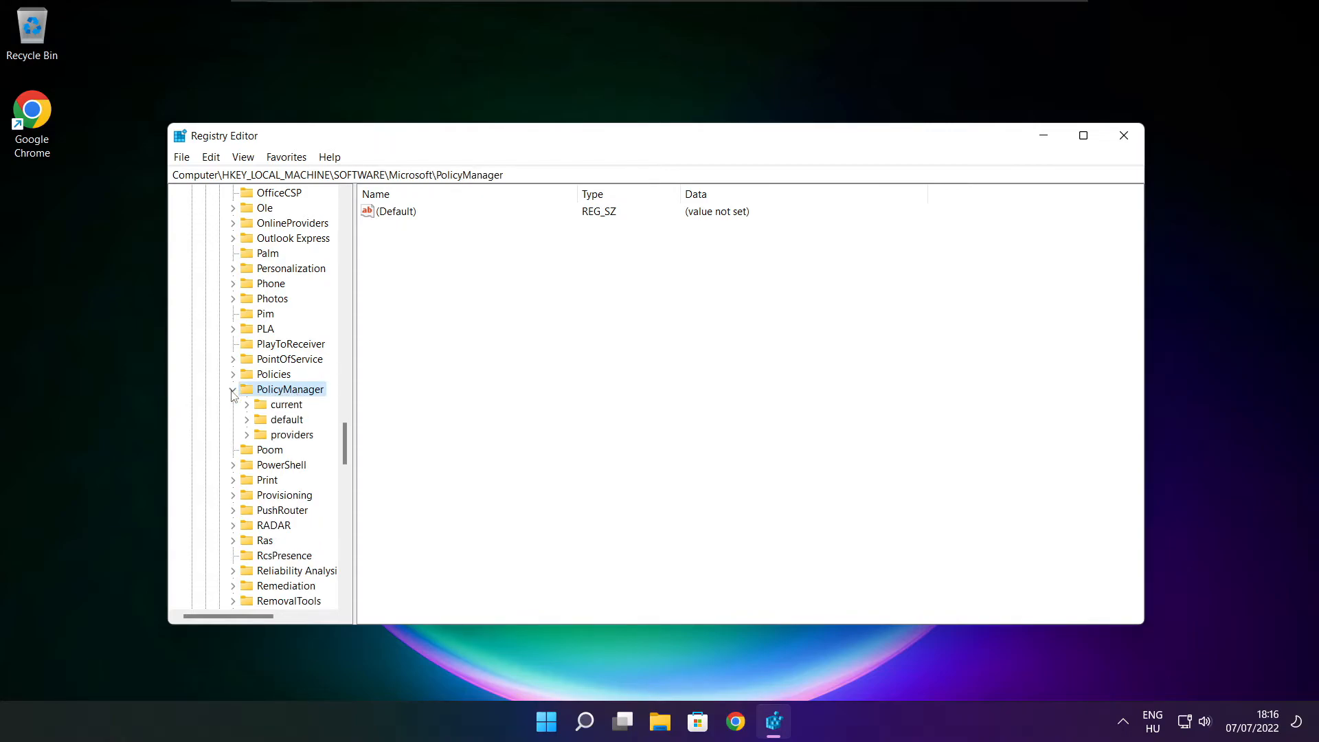
Continue through default > ApplicationManagement to AllowGameDVR and select its 'value' entry
left_click(285, 419)
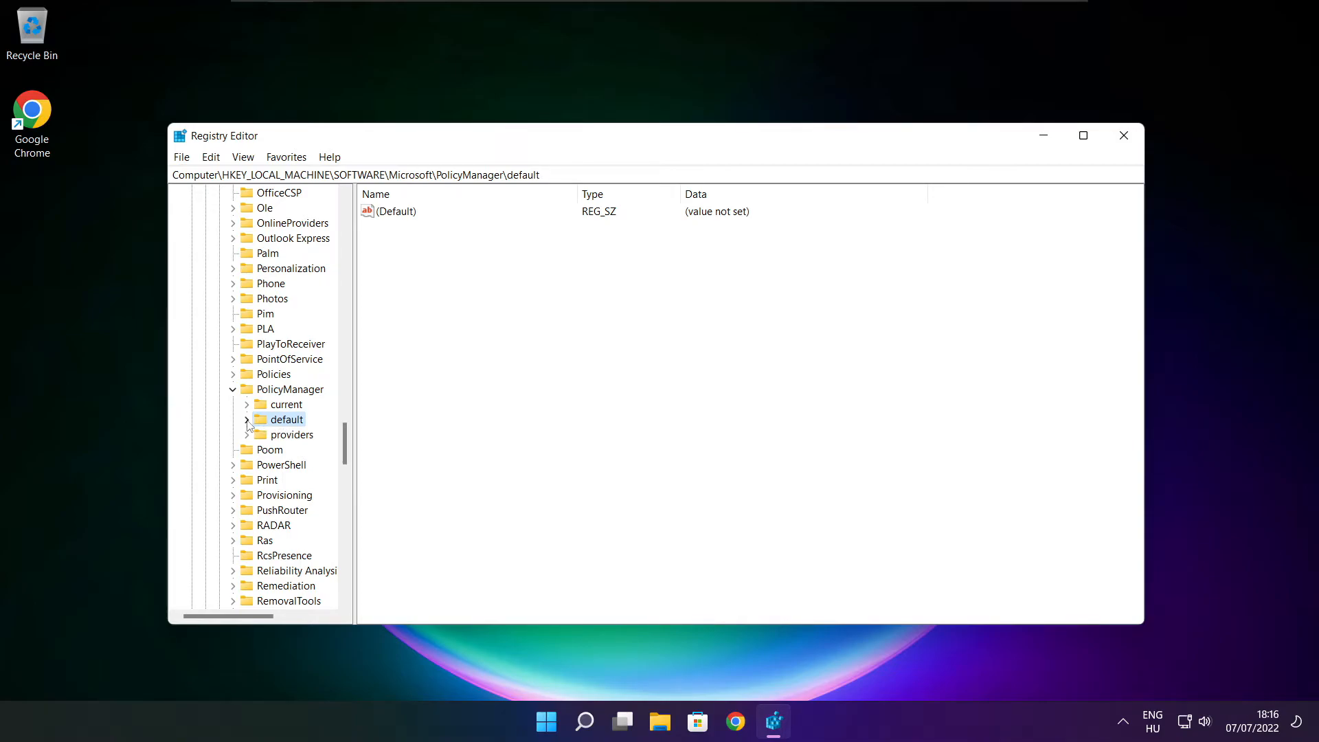
left_click(246, 419)
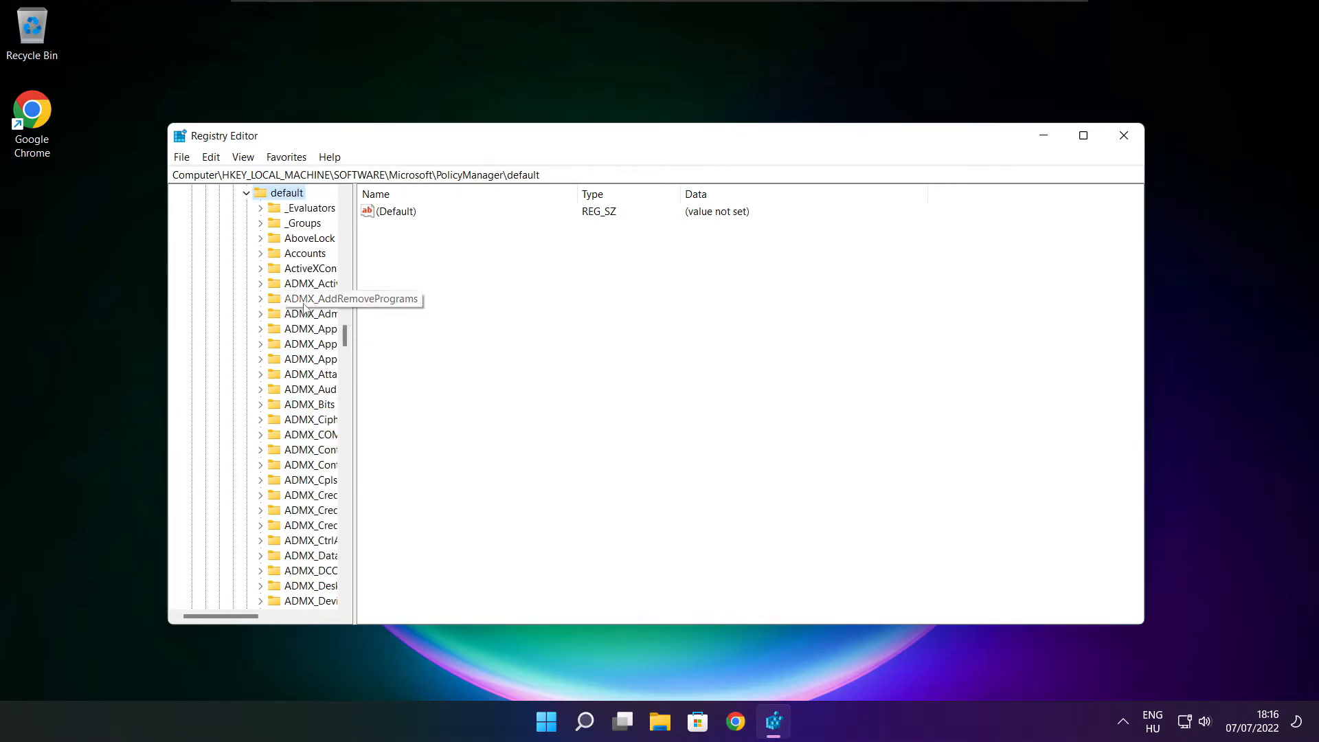
scroll("down", 3)
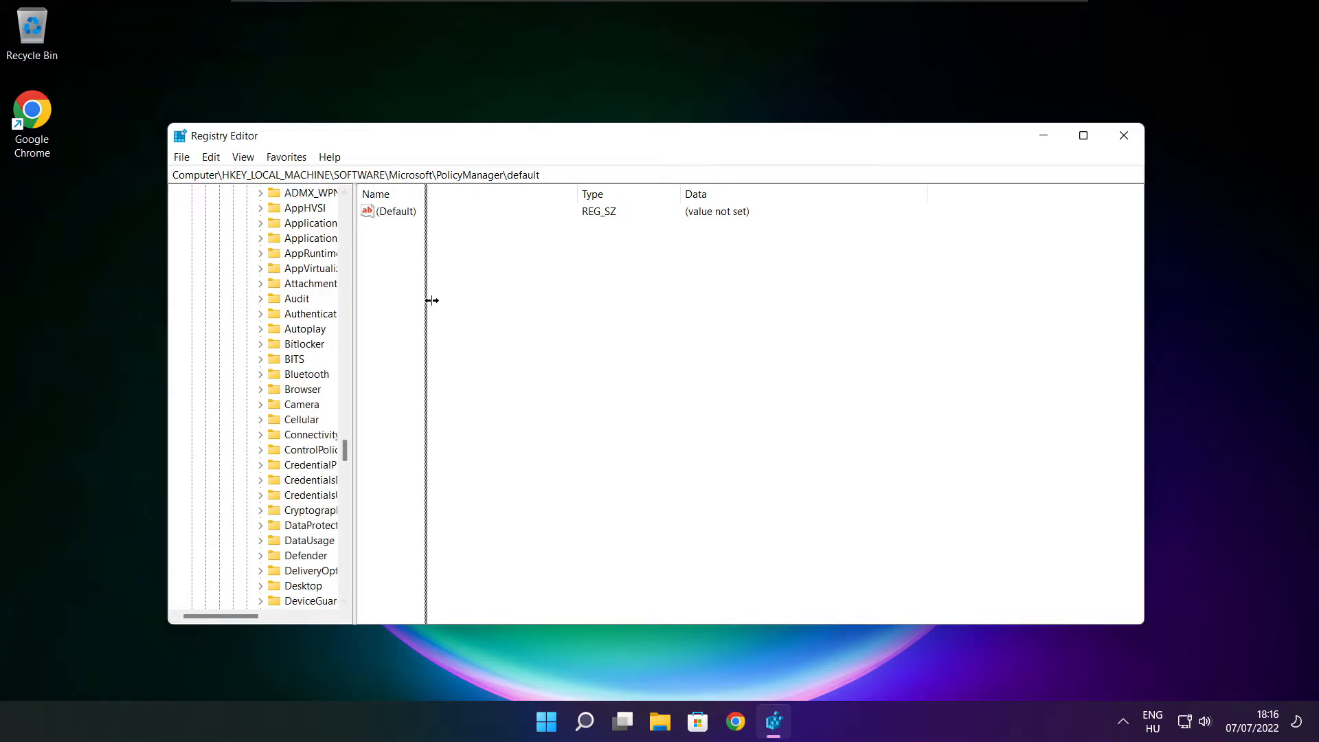
left_click(340, 283)
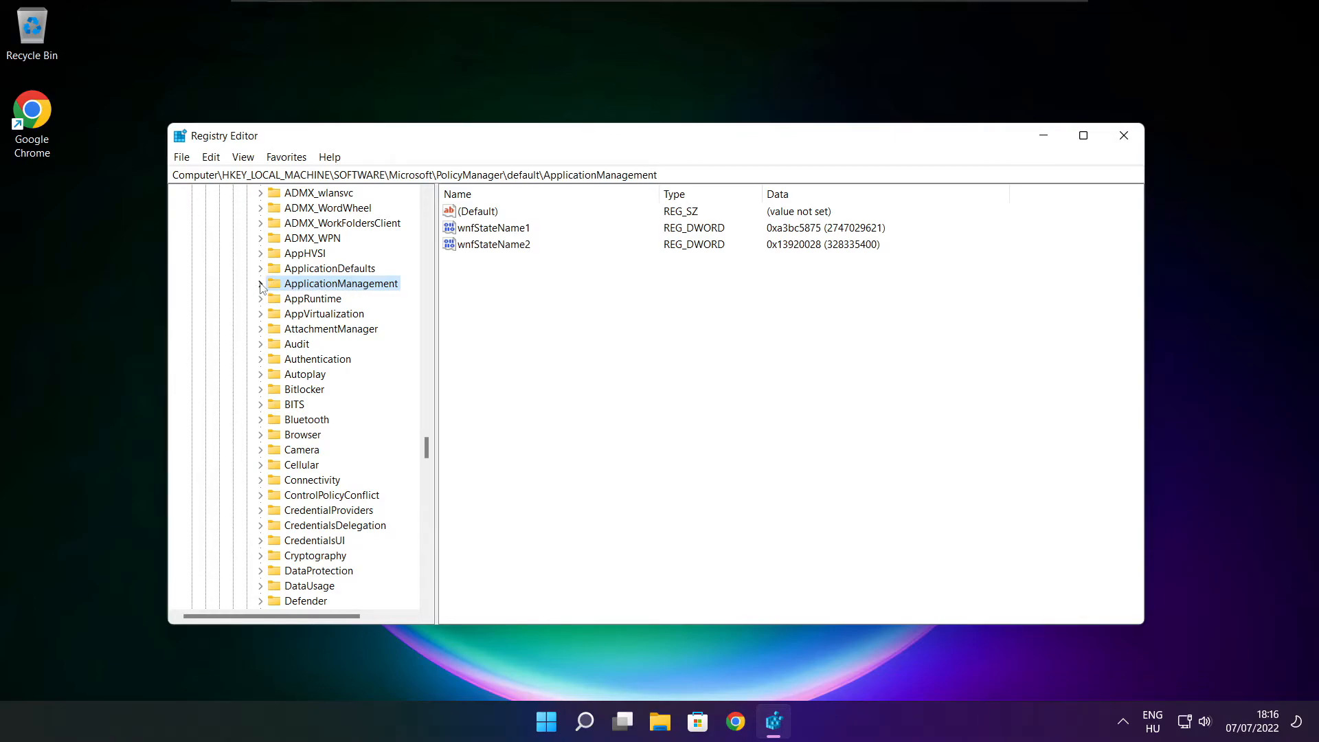
left_click(261, 283)
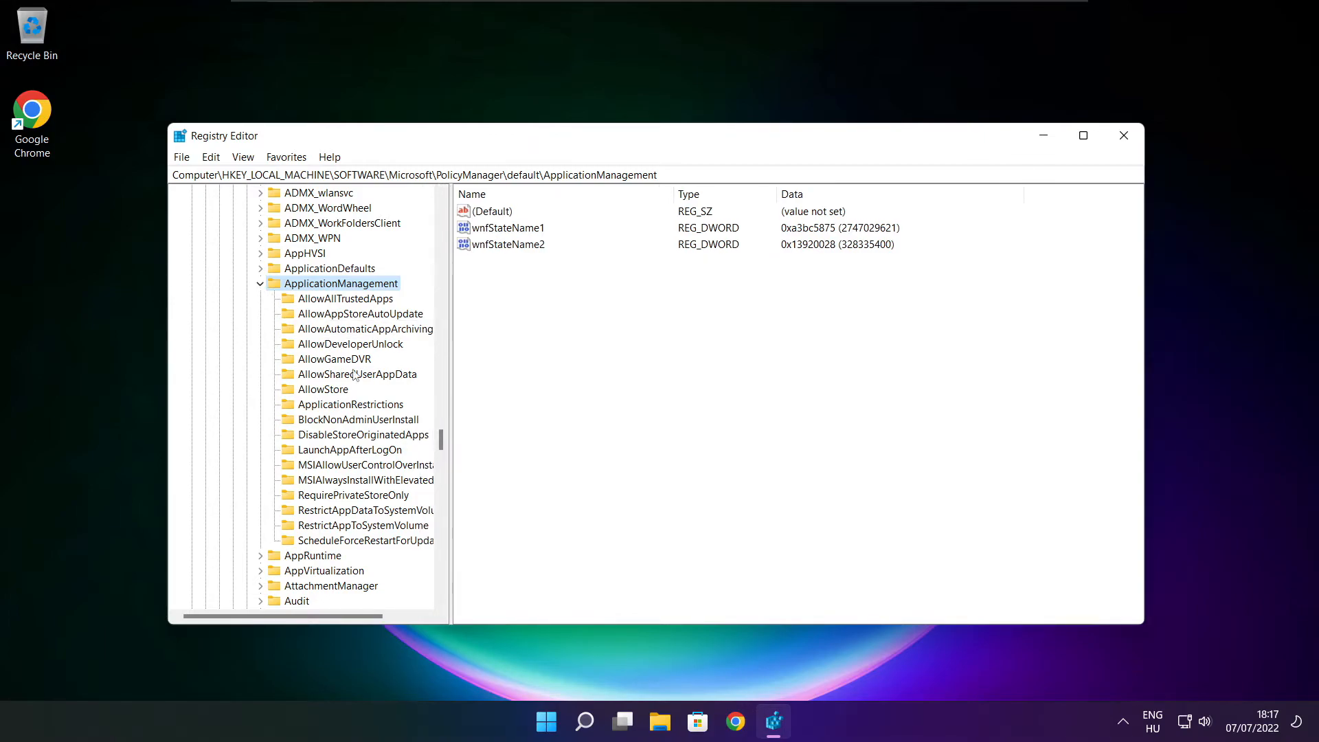
left_click(334, 359)
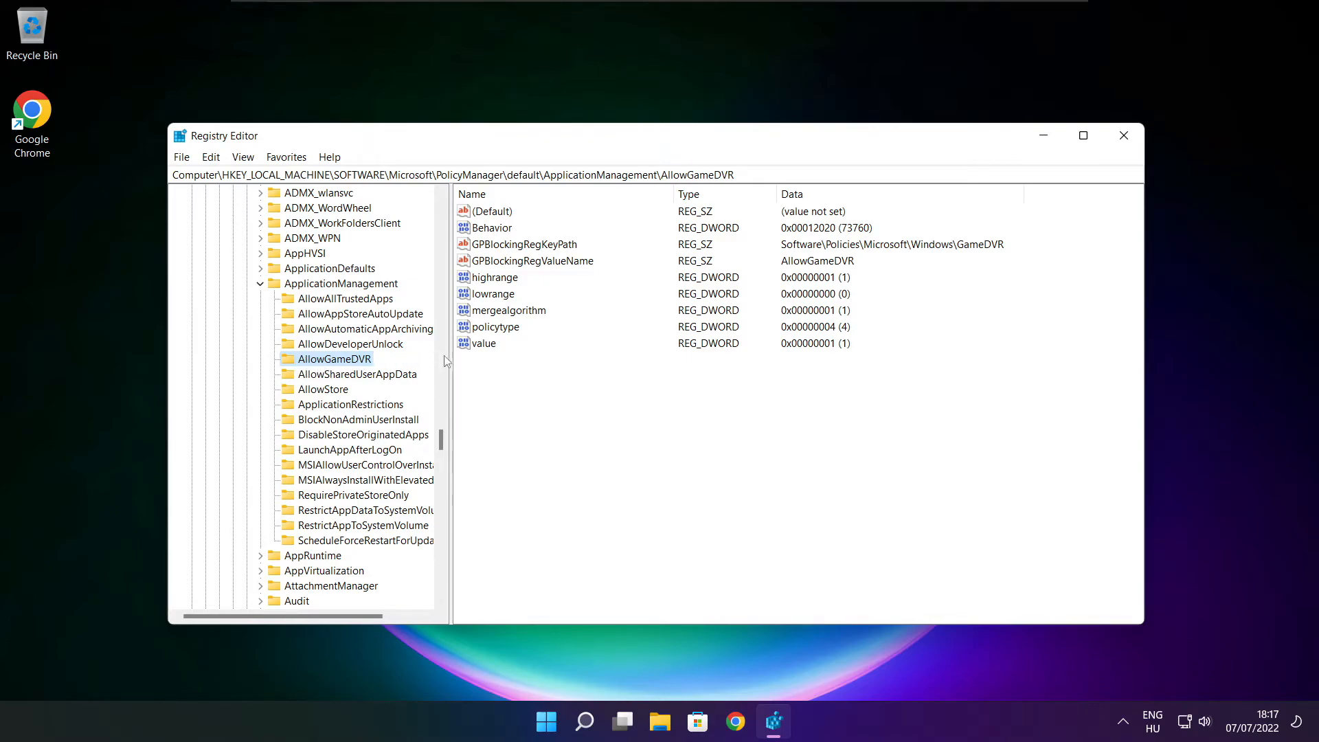
left_click(483, 343)
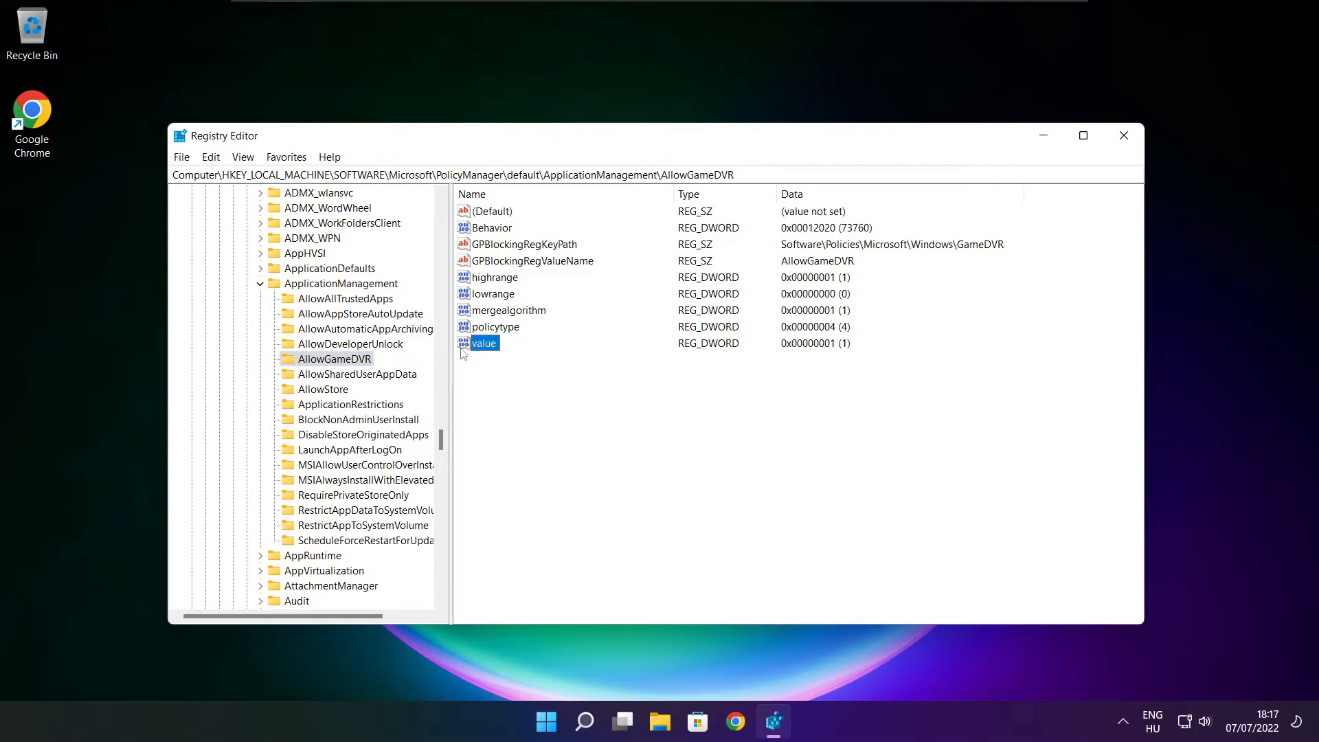
Set AllowGameDVR's value entry to 0, confirm, and close Registry Editor
double_click(484, 343)
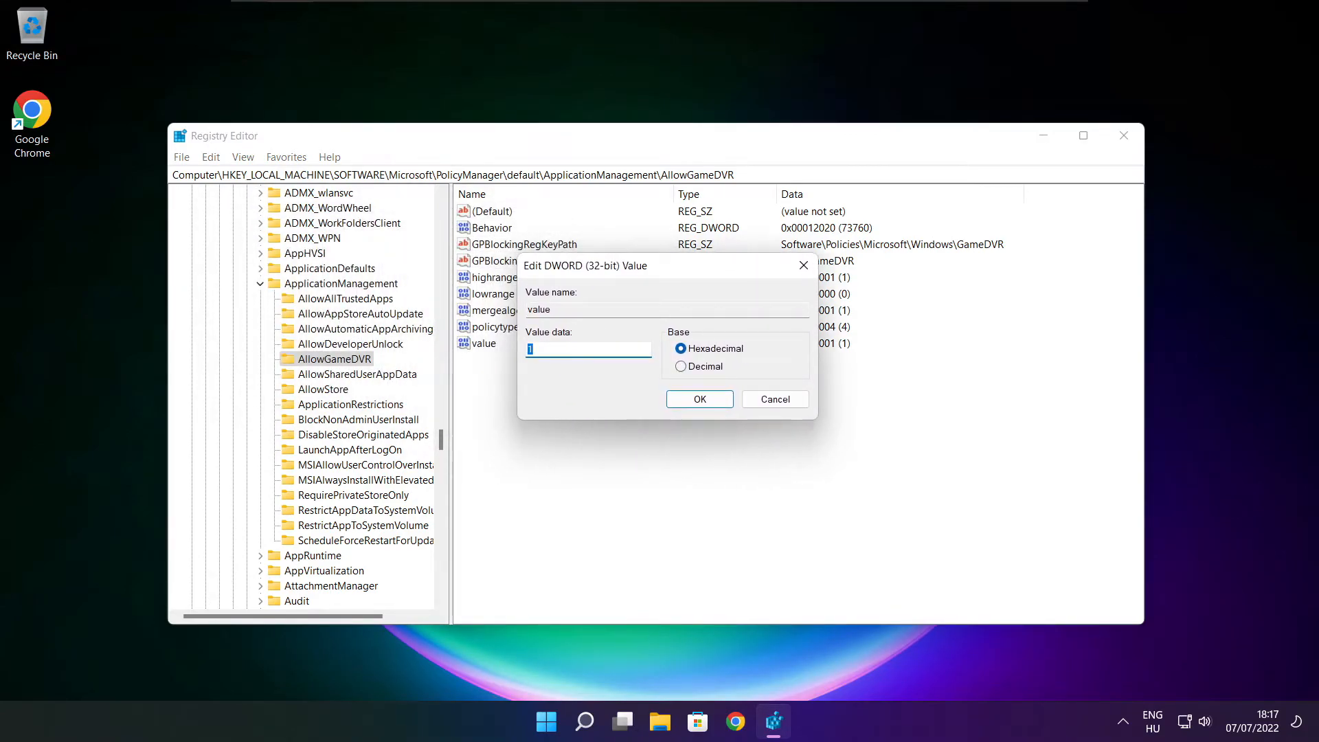
type("0")
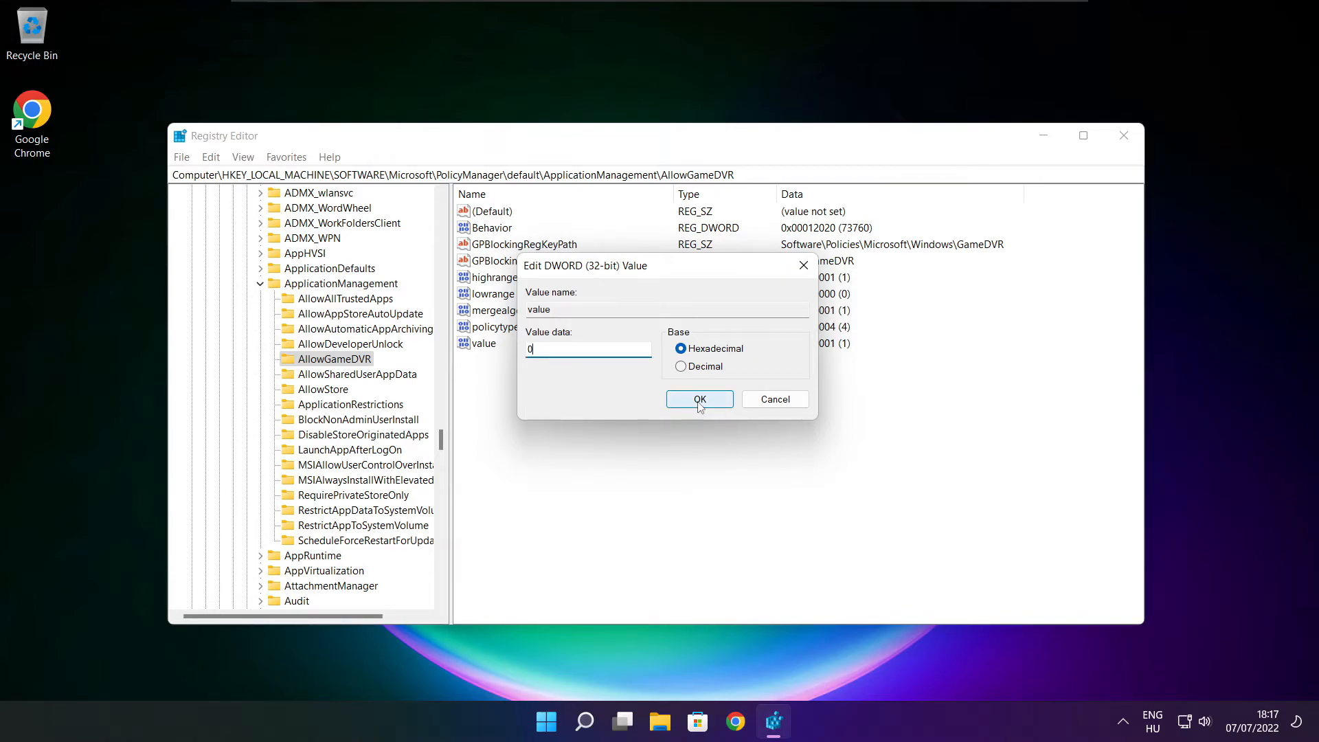
left_click(699, 398)
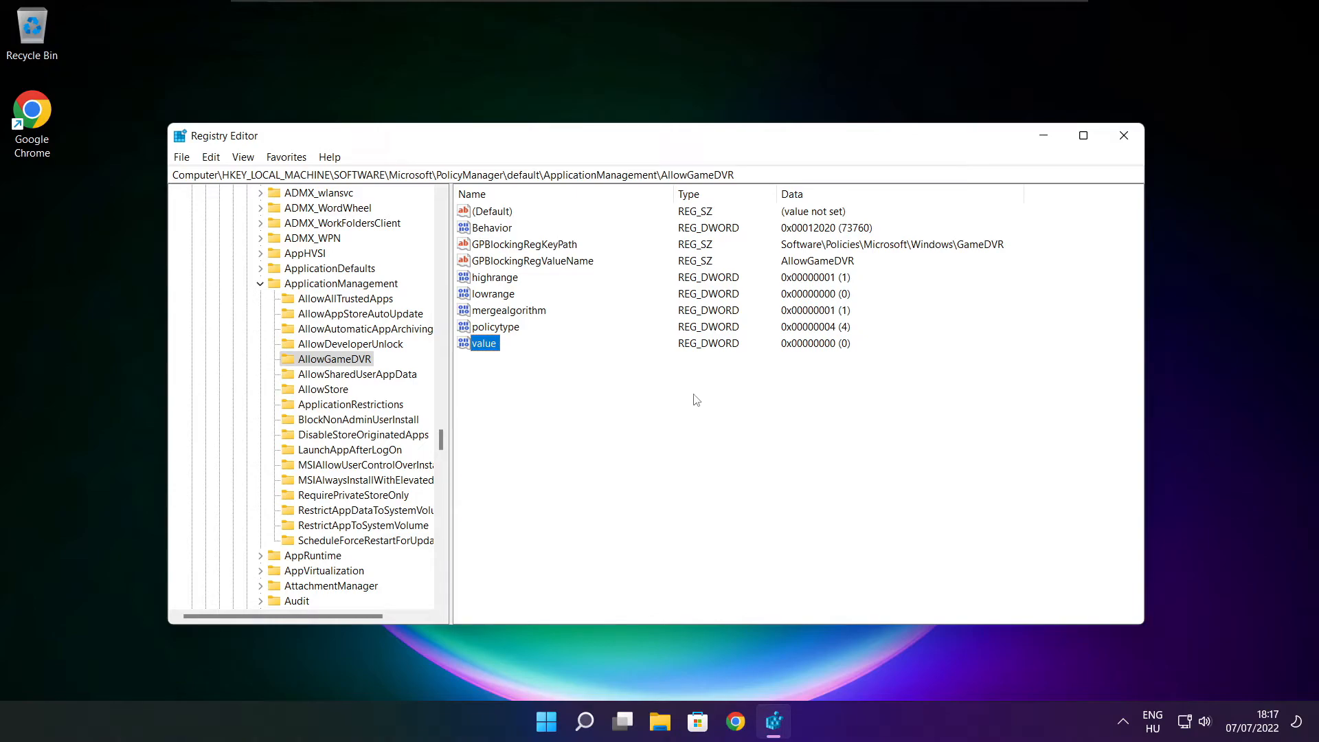
mouse_move(1127, 143)
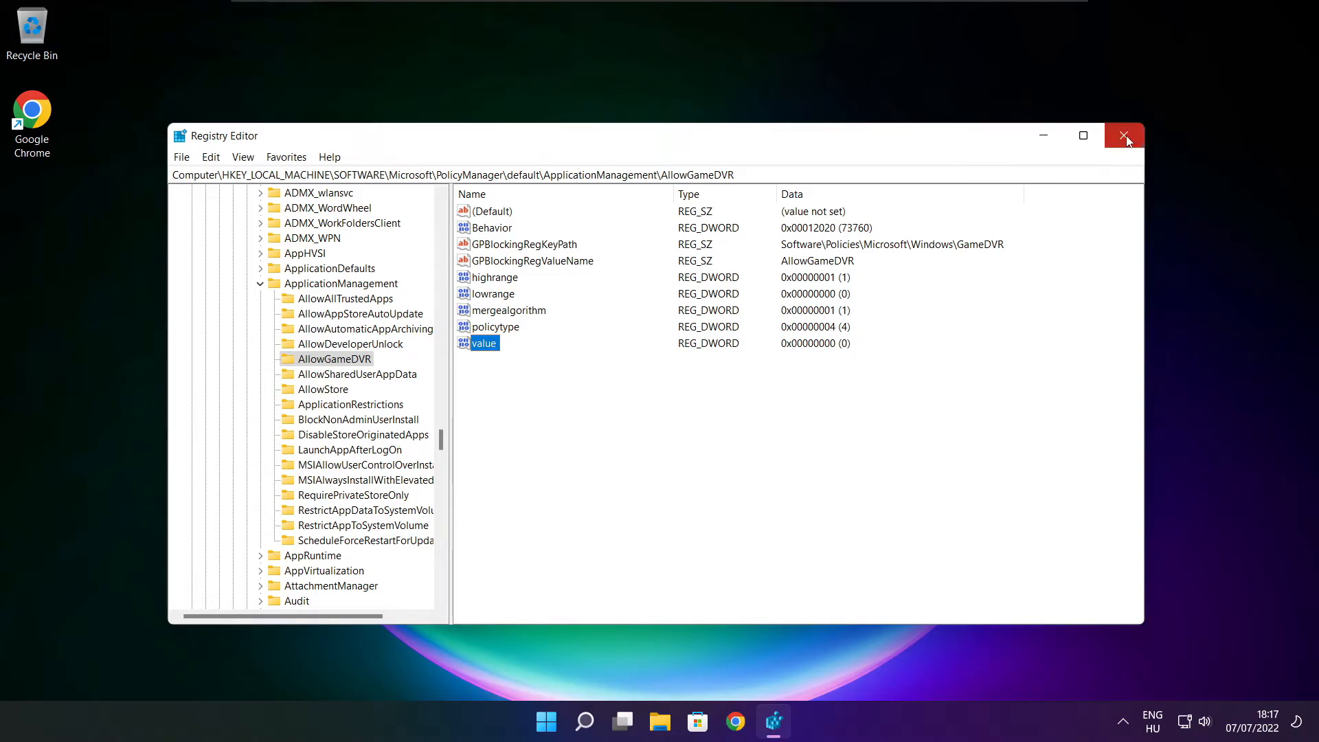
left_click(1124, 134)
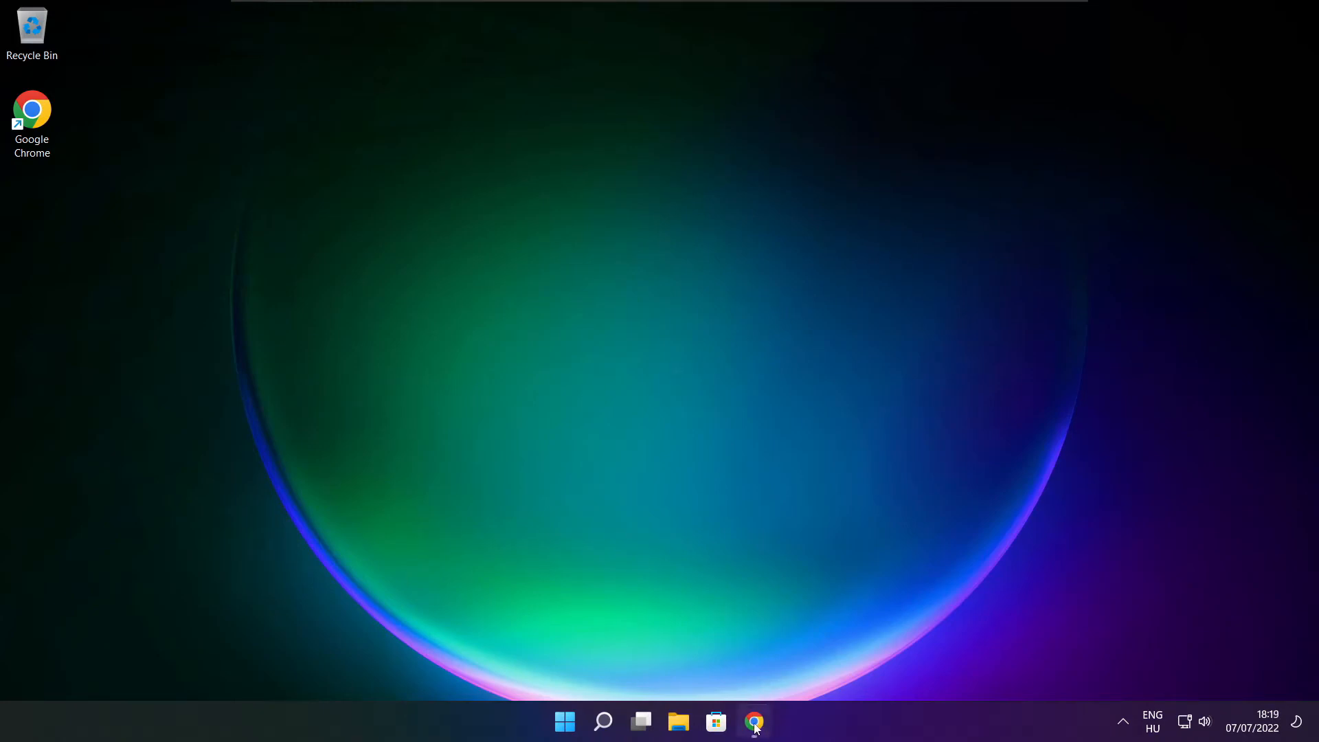
In Chrome, download the DirectX End-User Runtime Web Installer and run dxwebsetup.exe
left_click(755, 721)
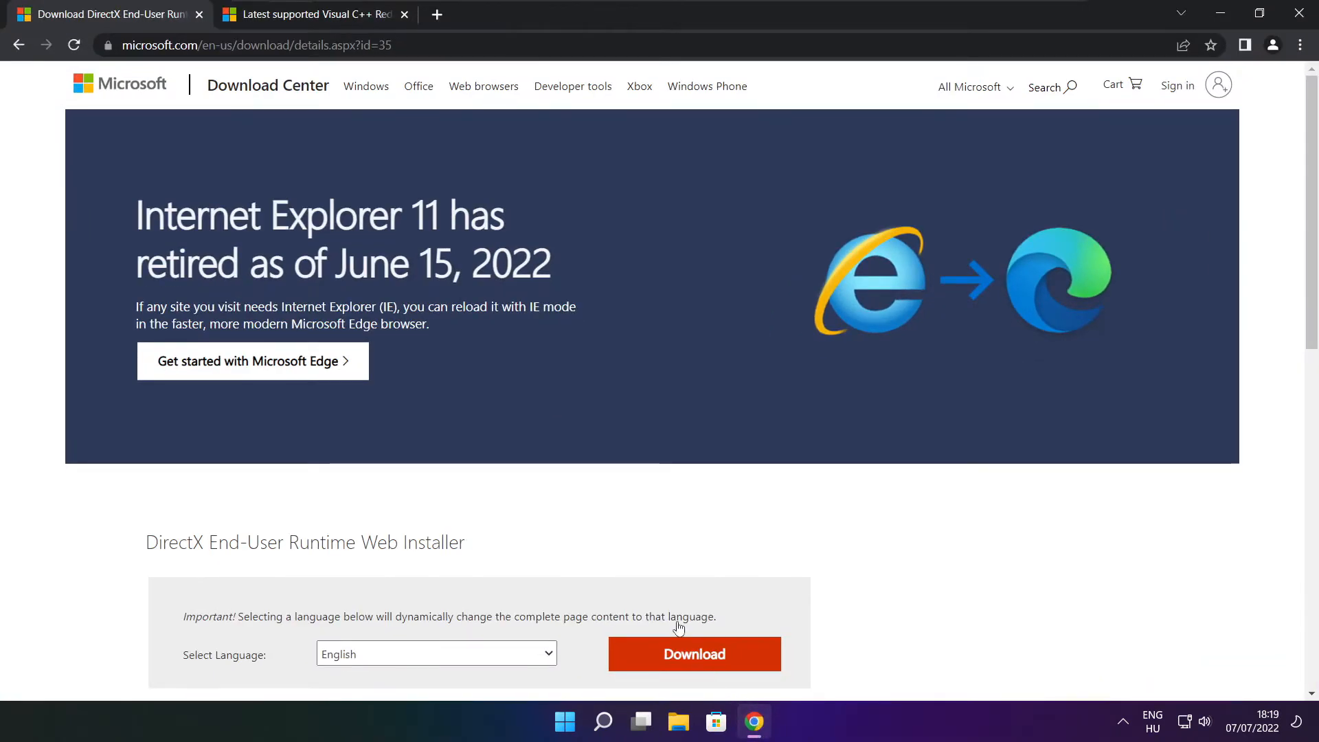
left_click(250, 44)
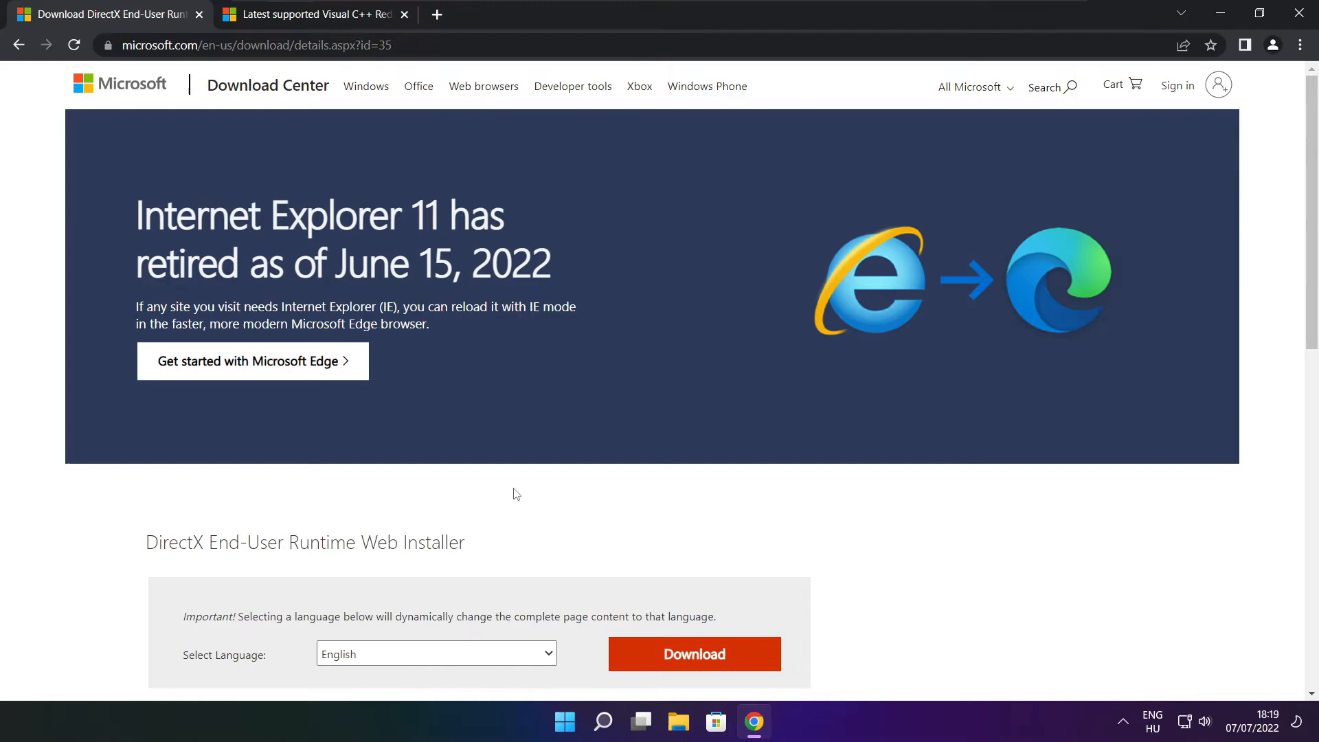
scroll("down", 3)
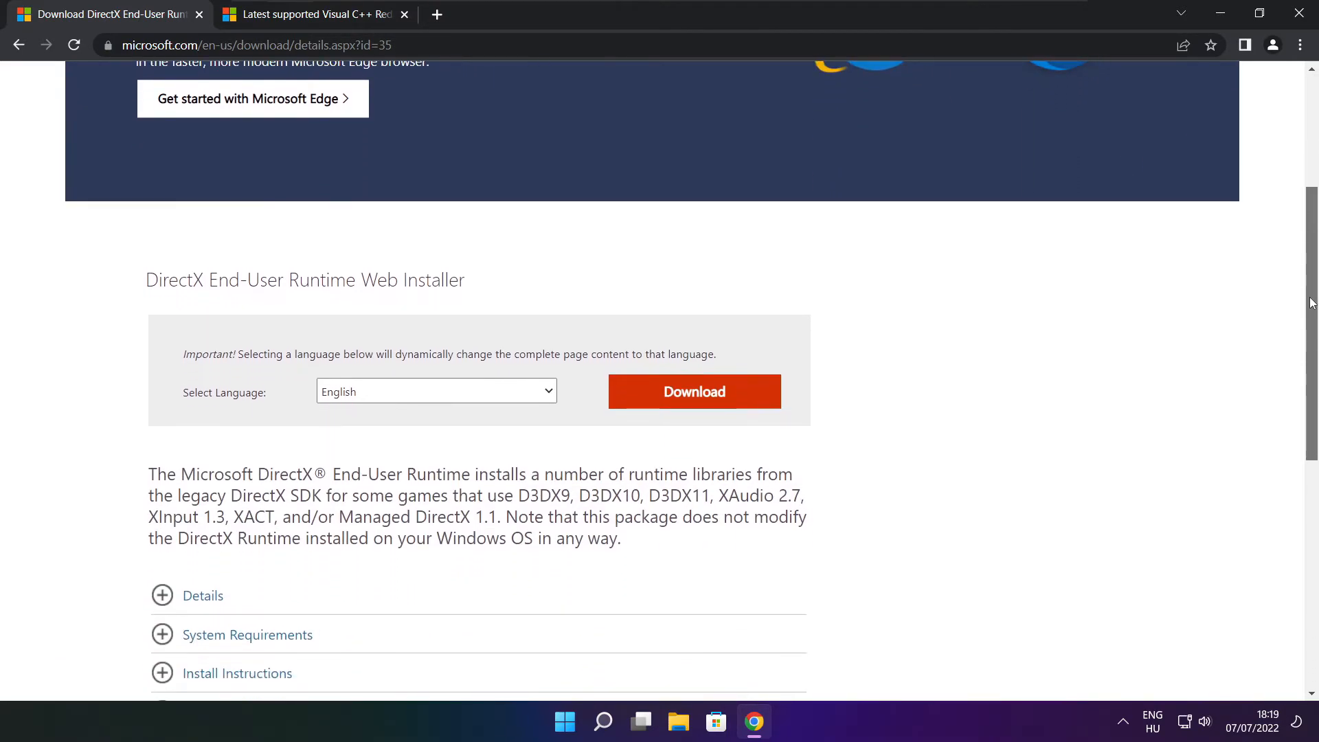
mouse_move(560, 291)
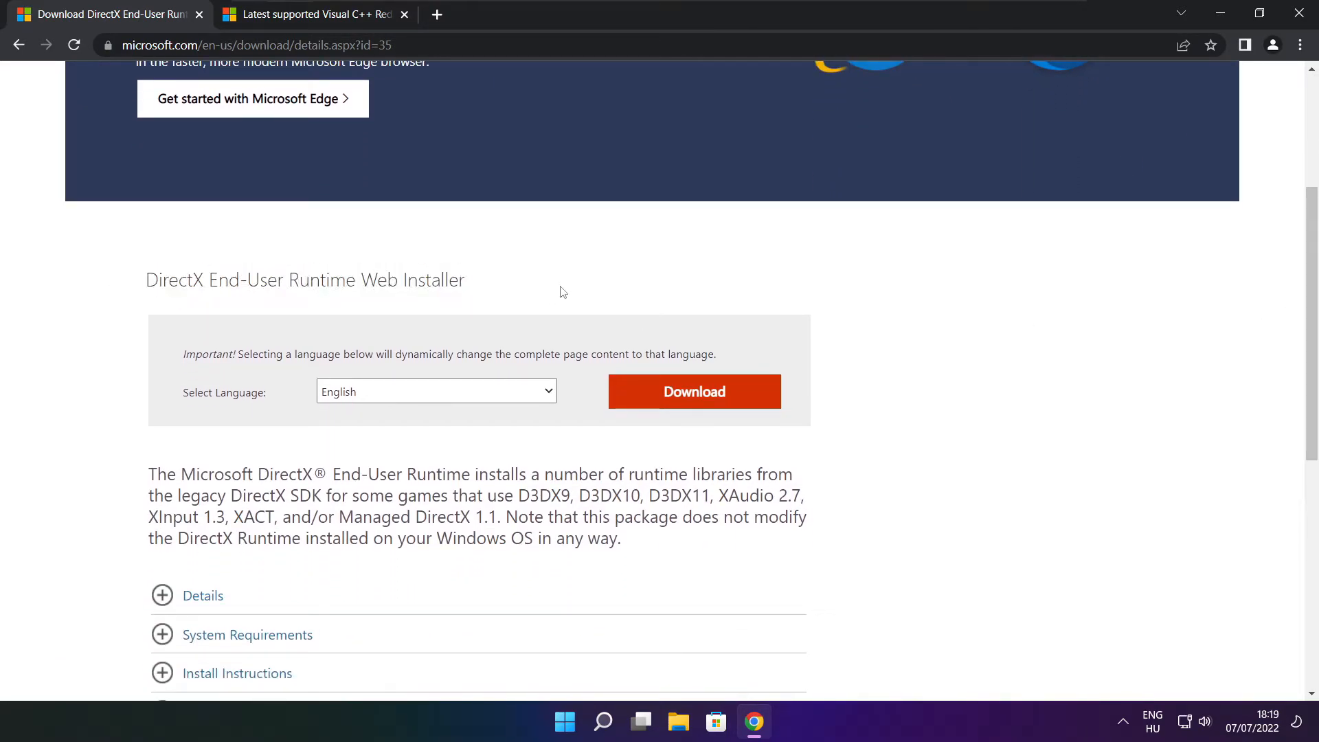
mouse_move(700, 397)
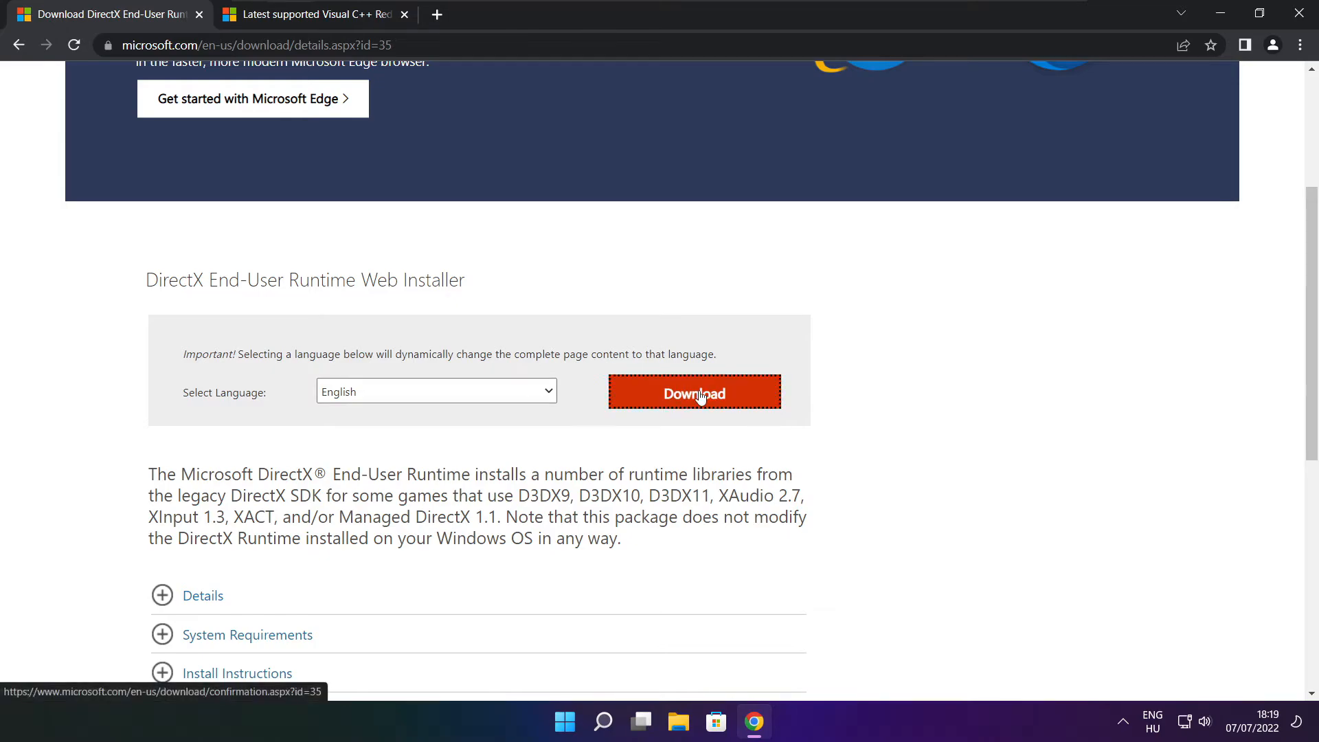
left_click(694, 392)
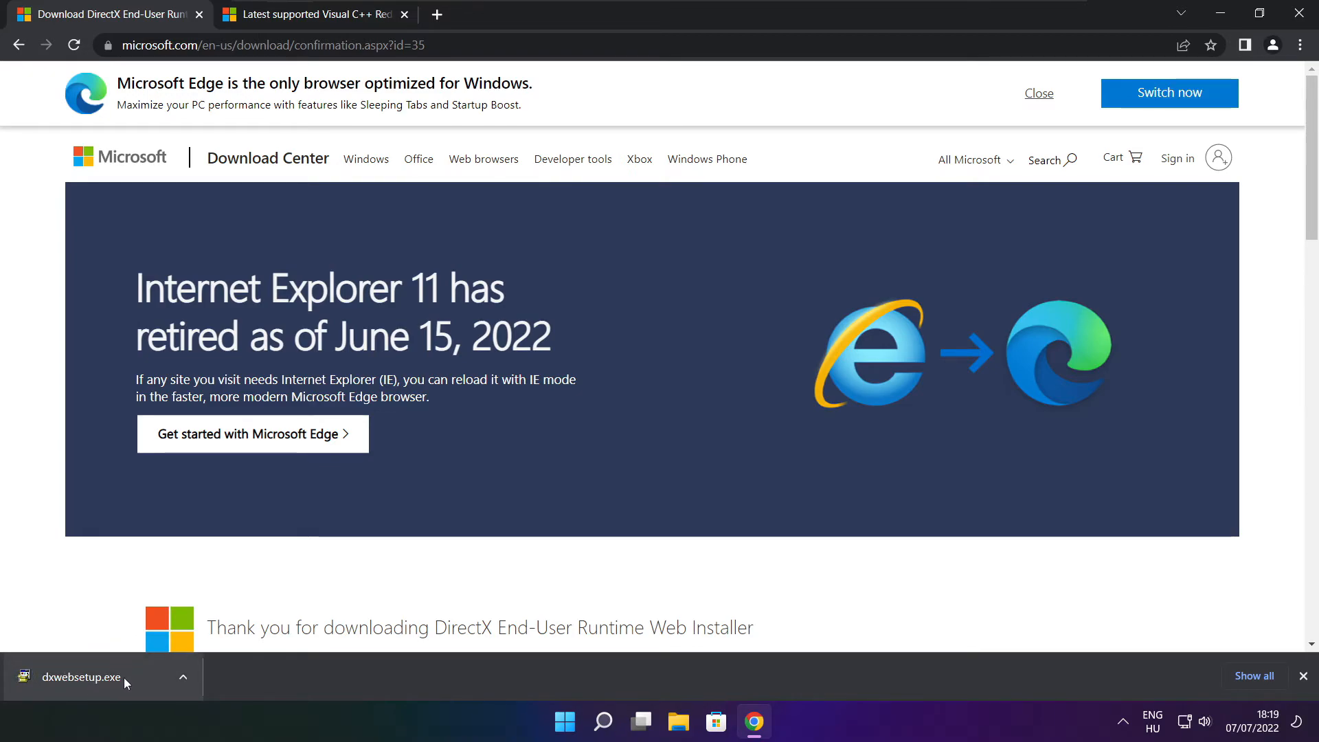
left_click(81, 676)
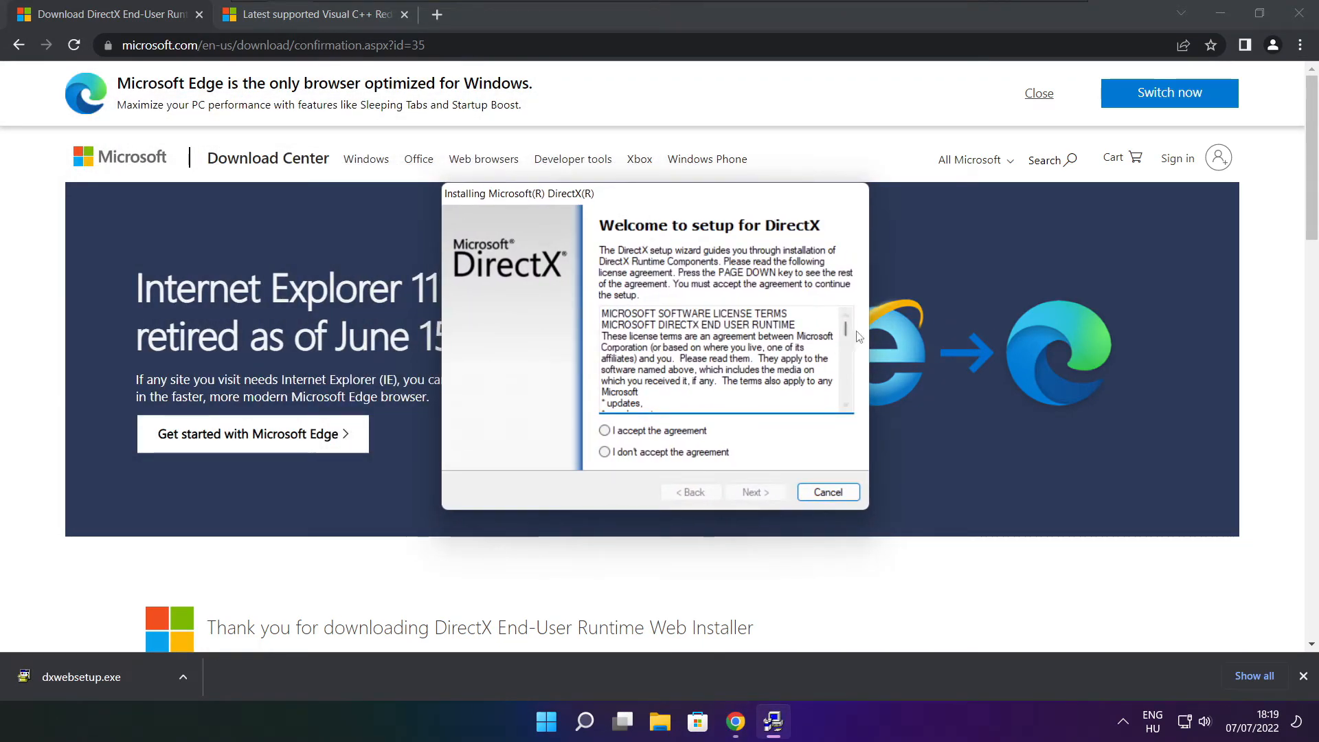
Accept the DirectX license, decline the Bing Bar, install the runtime components and finish setup
scroll("down", 3)
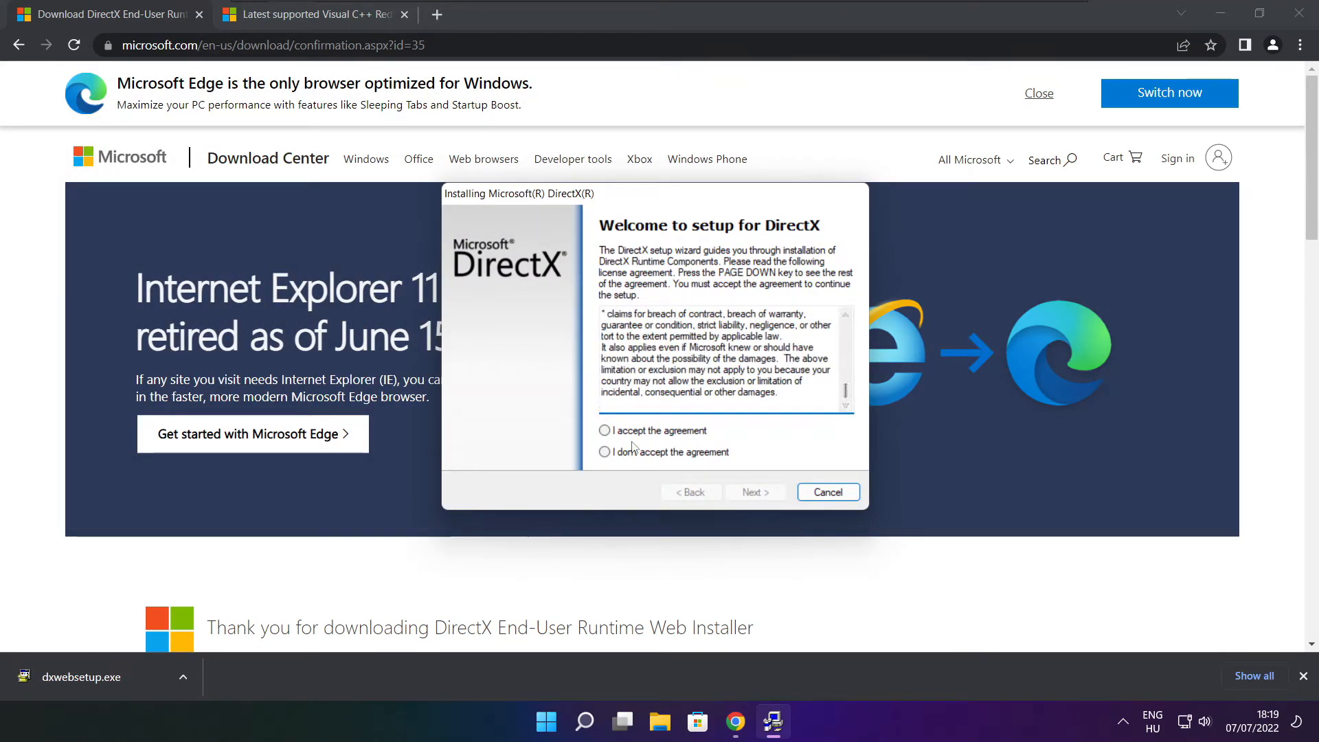
left_click(756, 492)
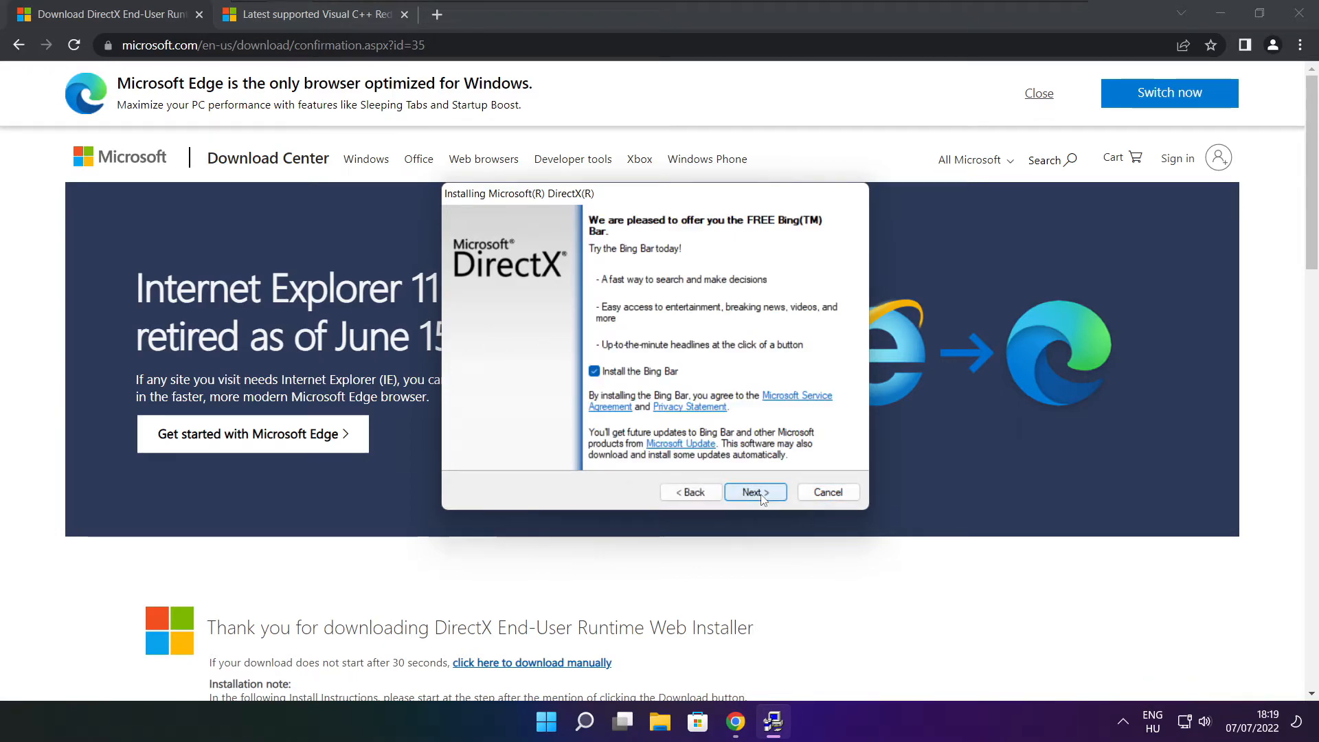
left_click(593, 371)
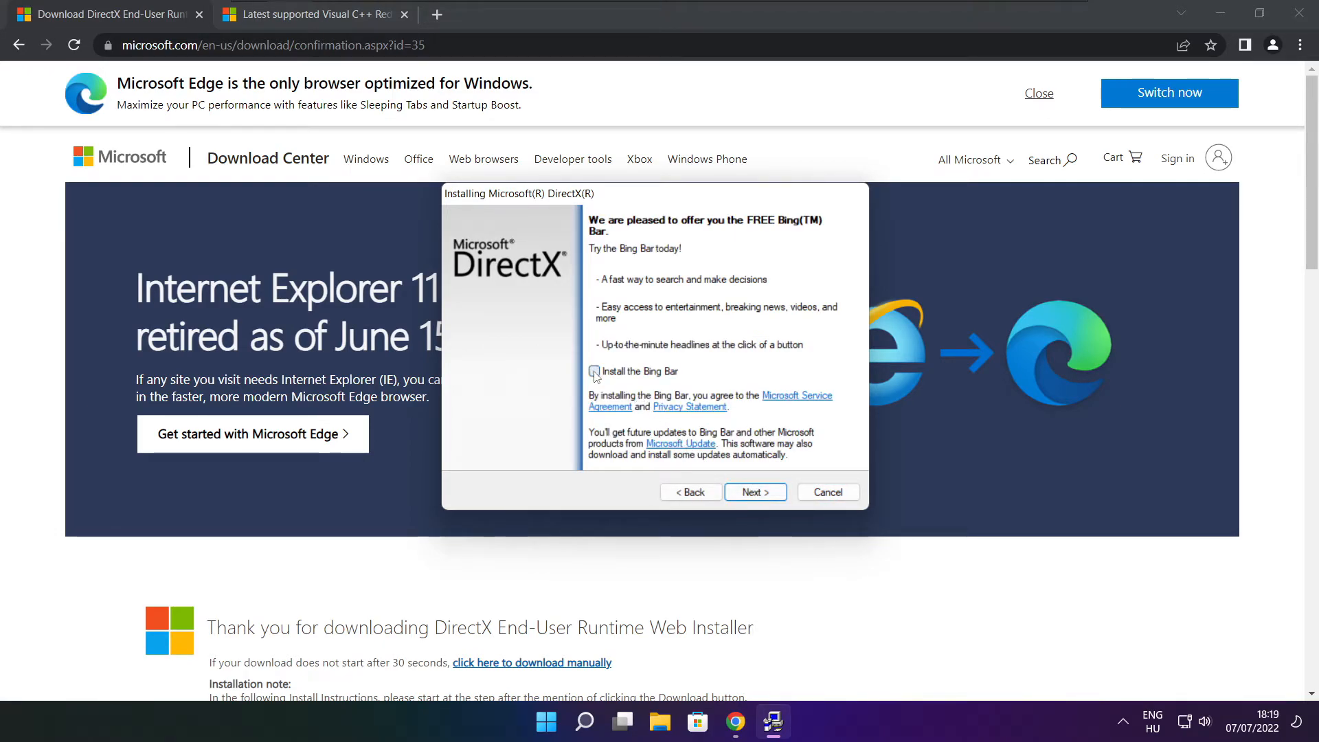
left_click(756, 491)
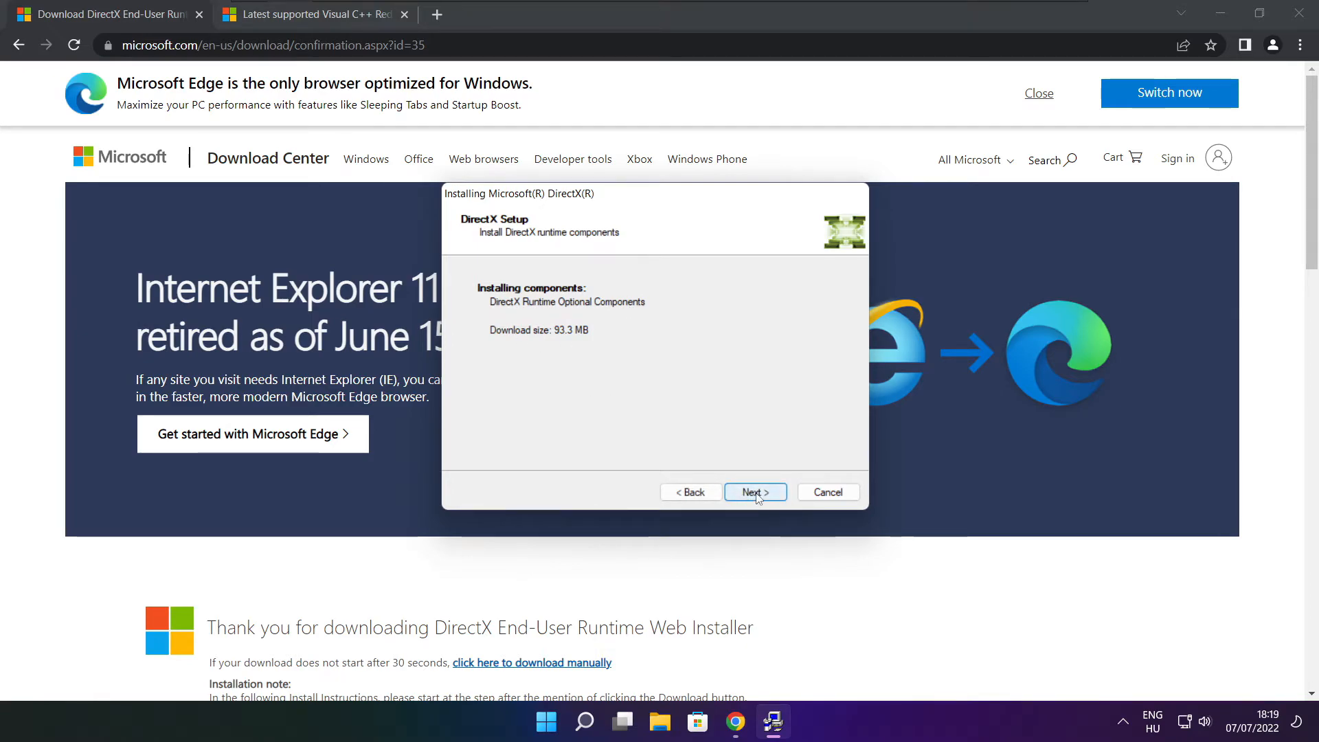
left_click(755, 492)
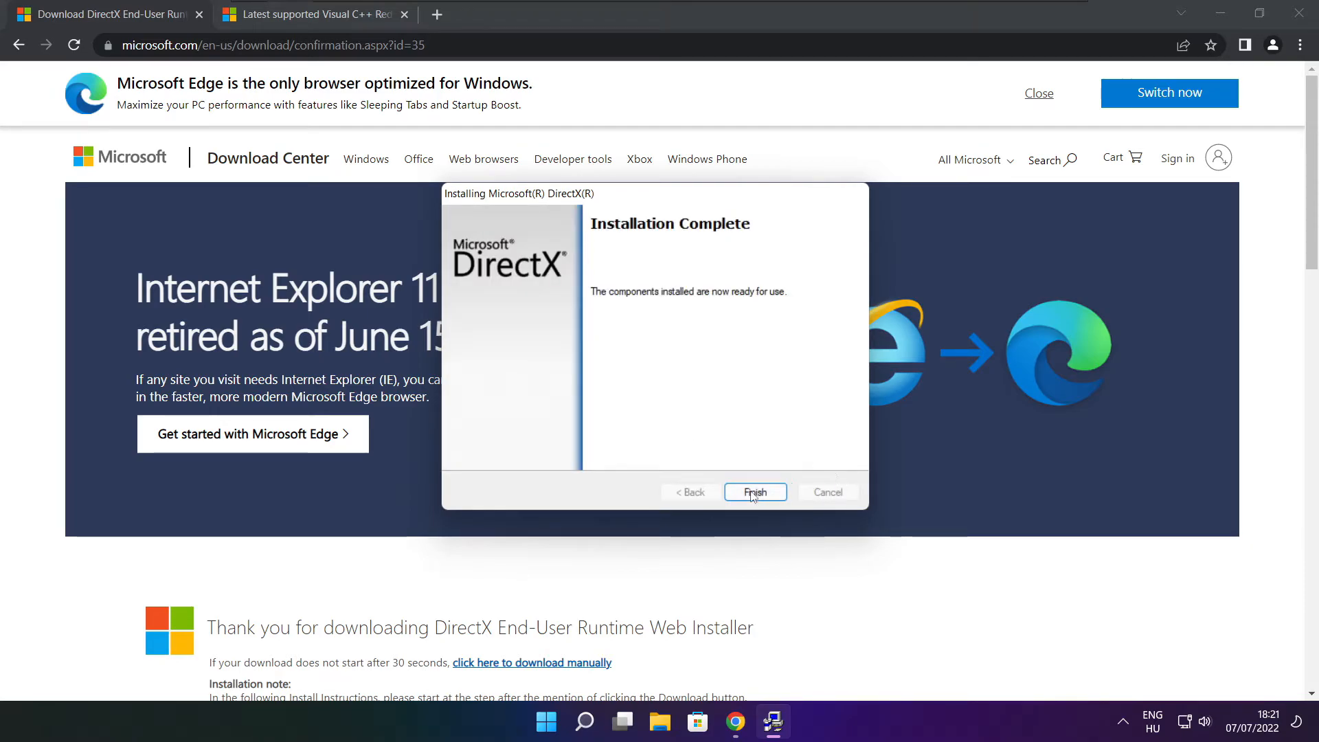
left_click(756, 492)
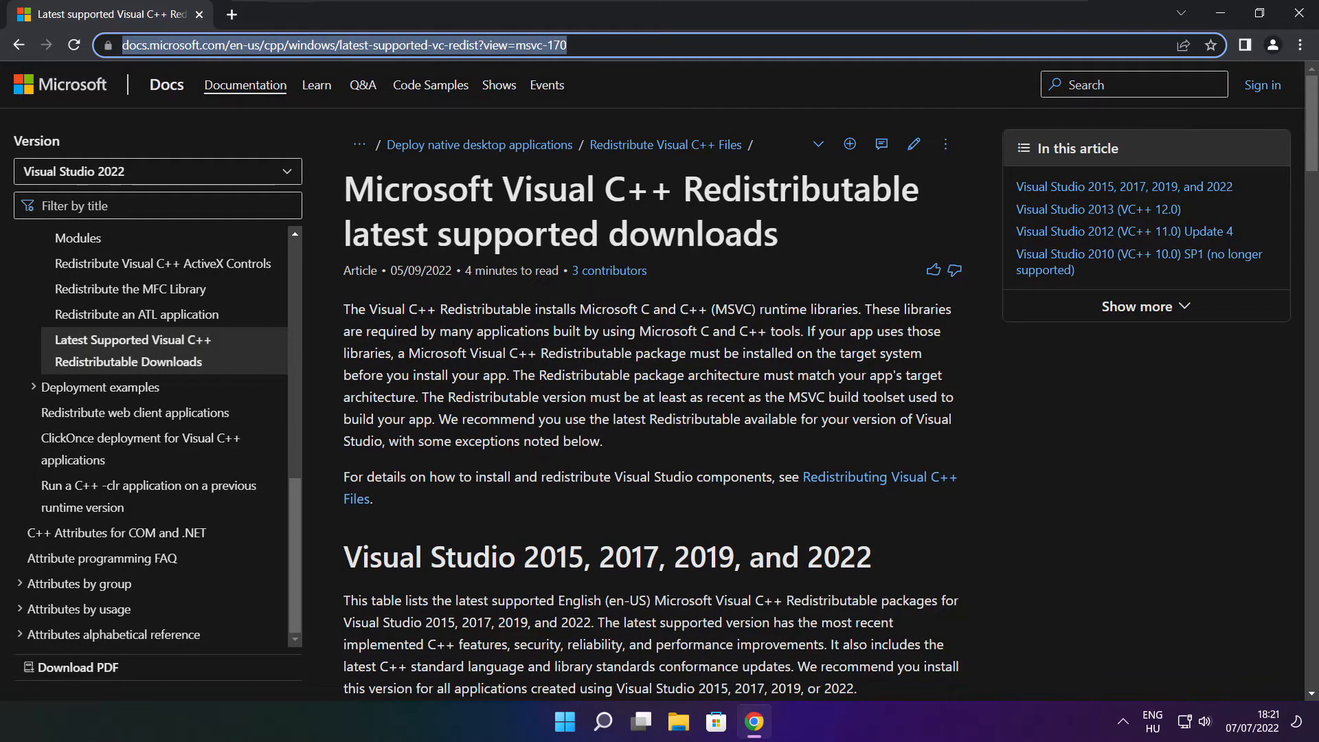
Download the Visual C++ 2015–2022 redistributable installers from the supported downloads table
left_click(656, 88)
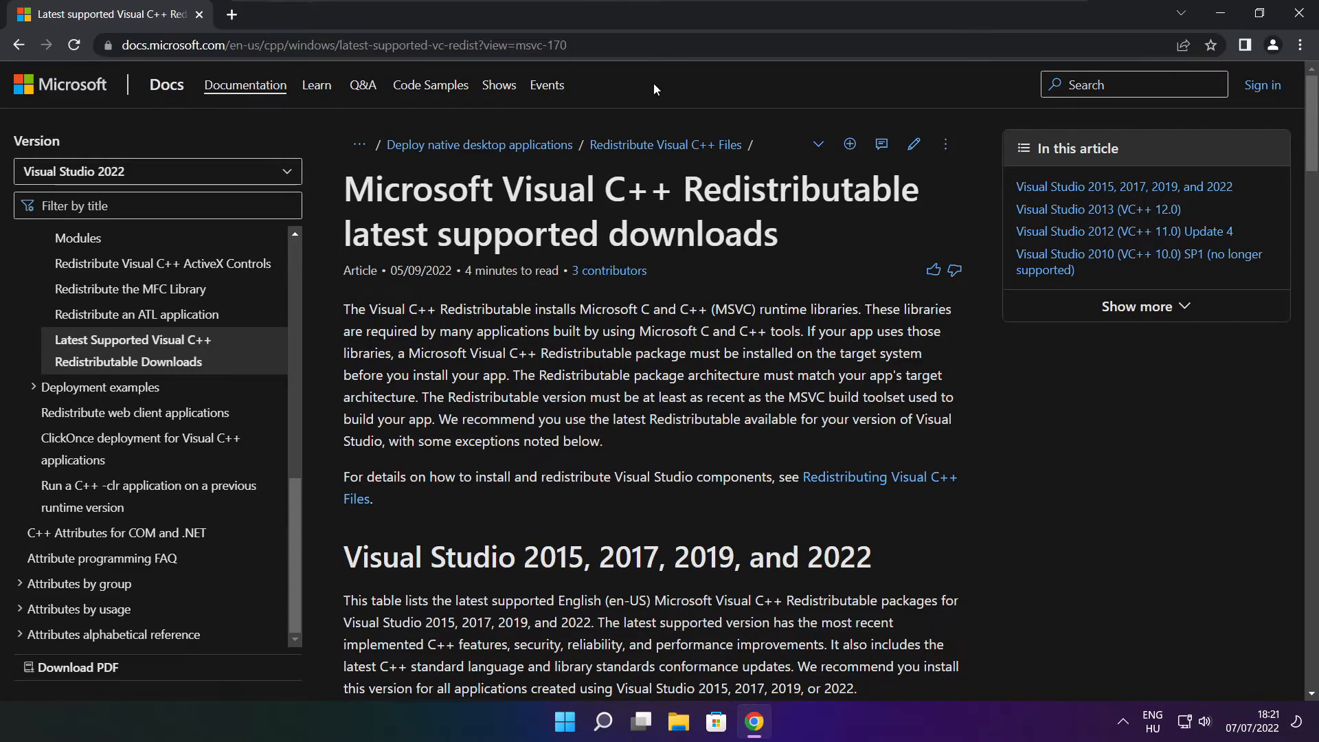
scroll("down", 3)
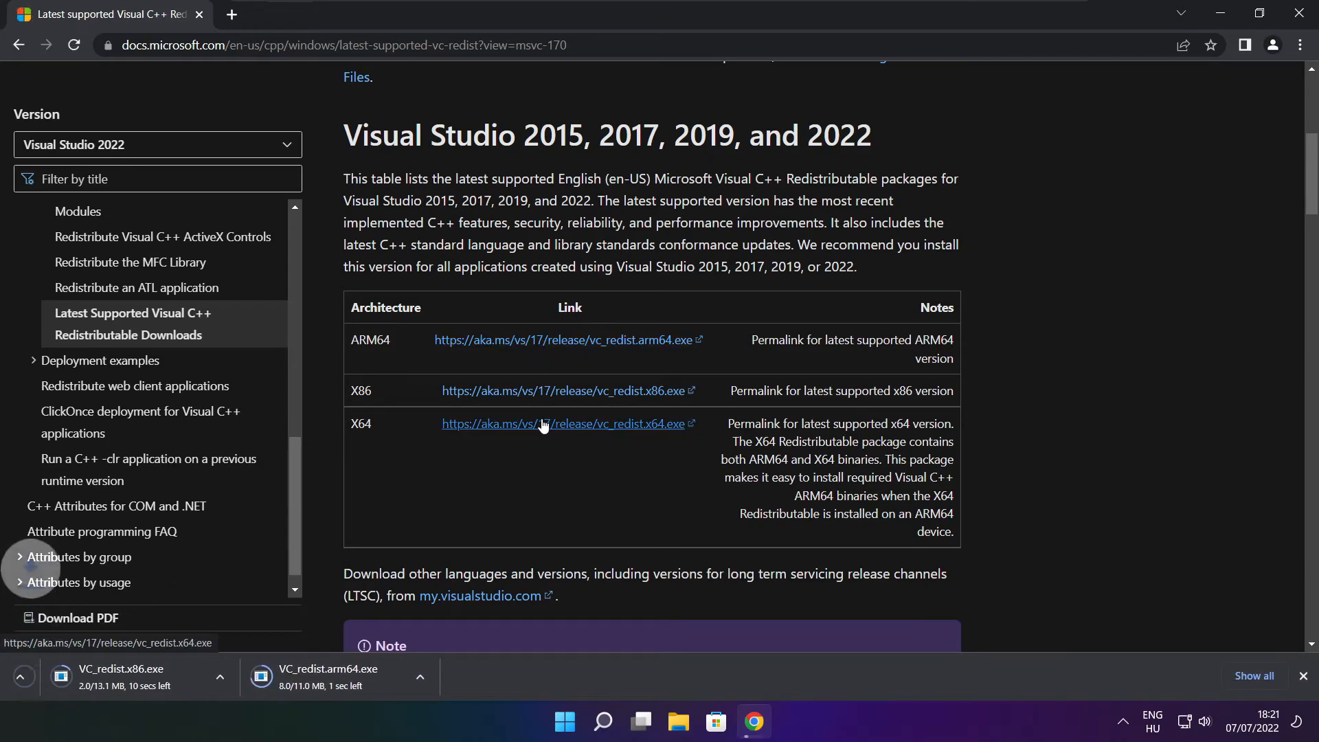
left_click(547, 423)
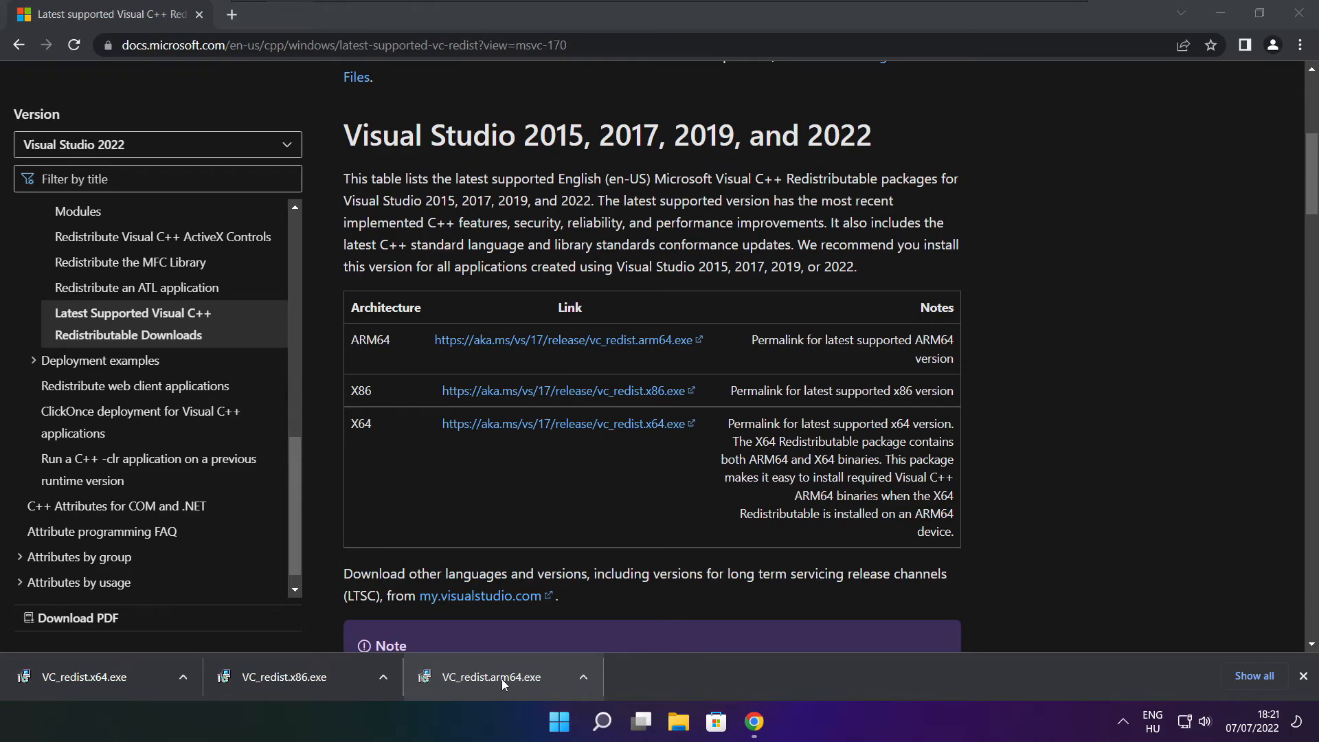
Run VC_redist.arm64.exe, agree to the license and start the ARM64 install
left_click(492, 676)
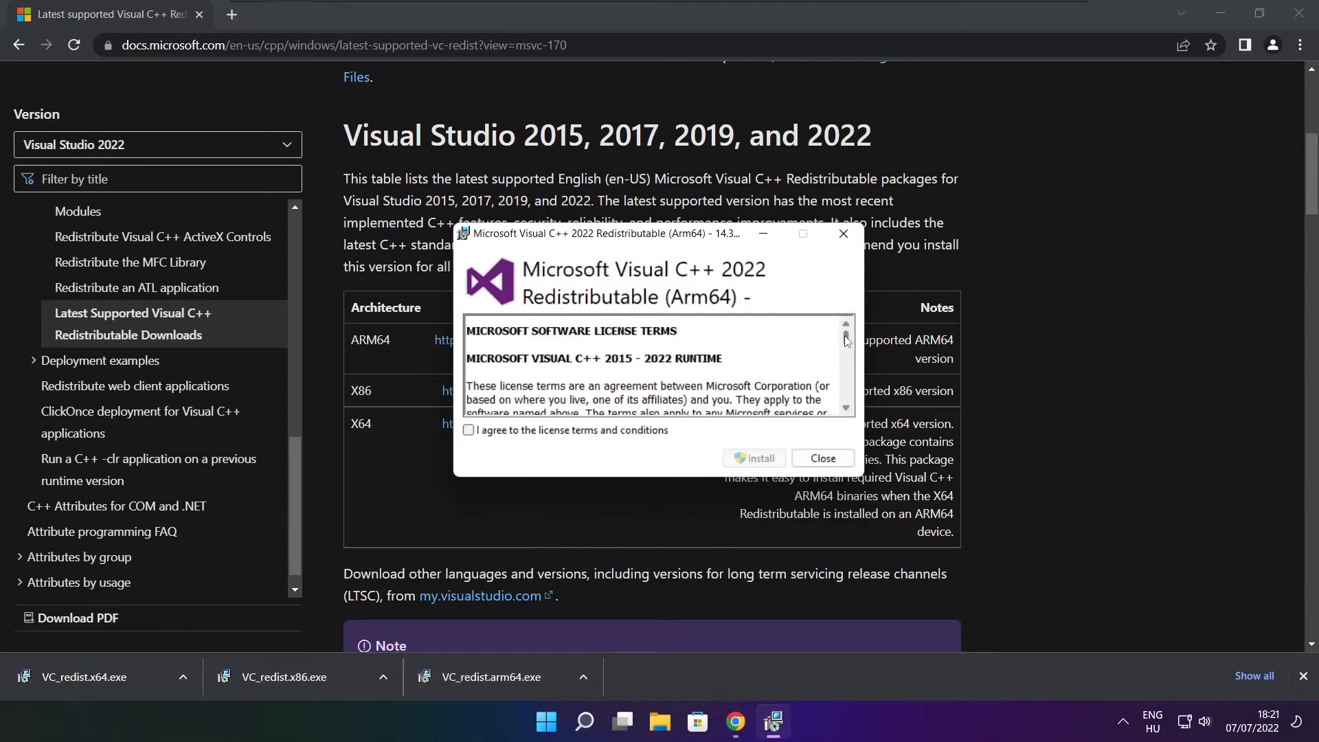
scroll("down", 3)
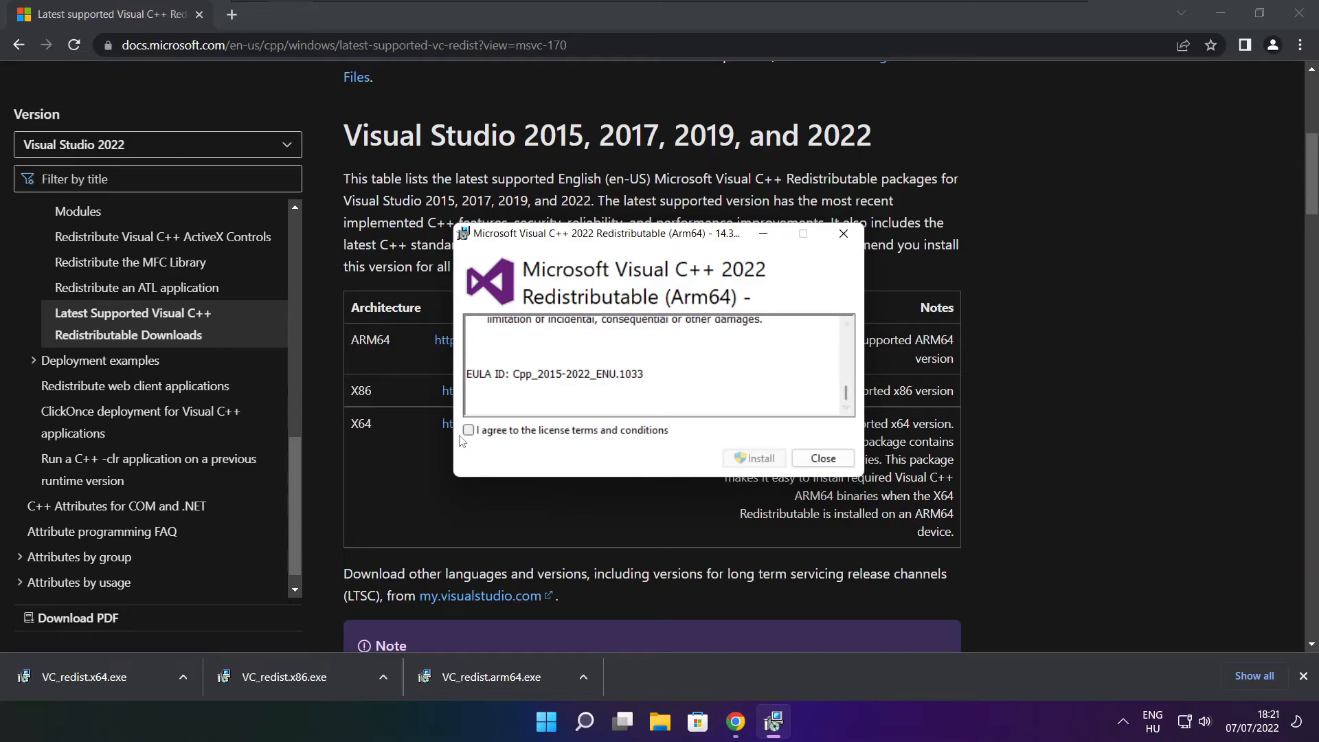
left_click(469, 430)
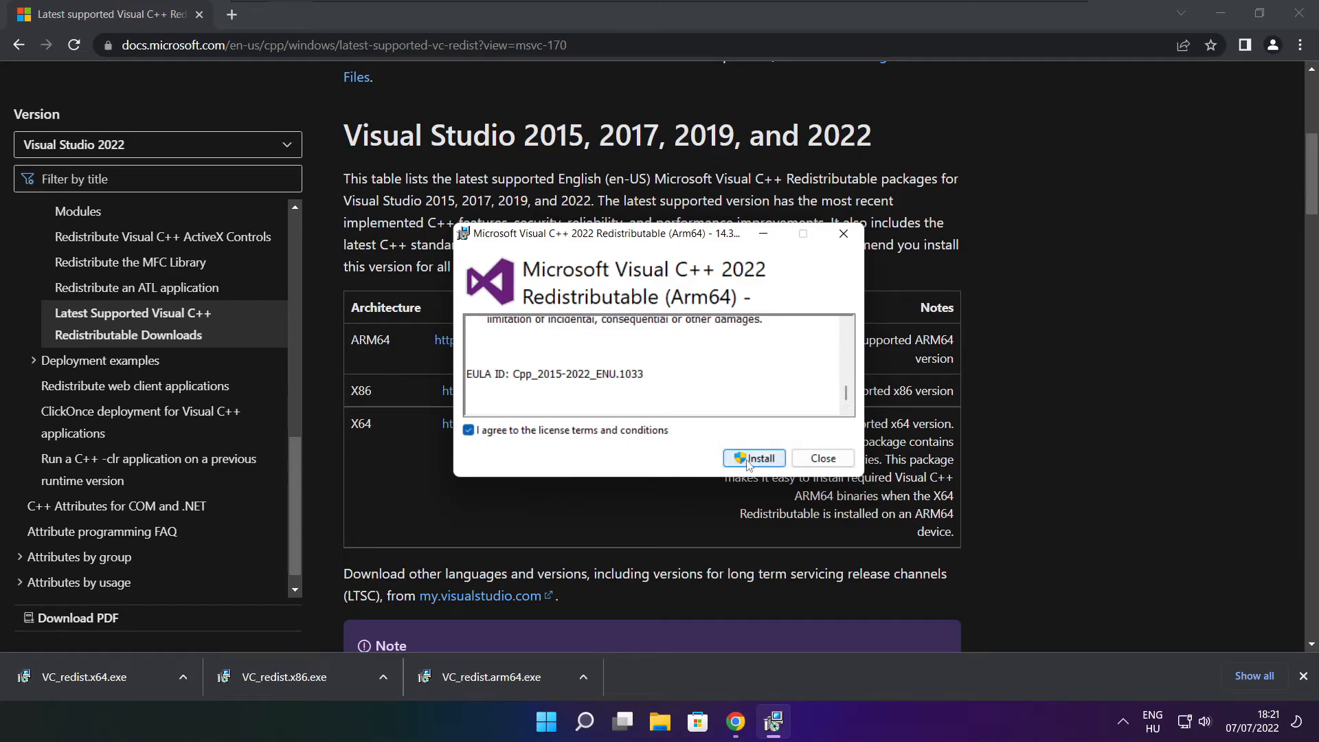
left_click(753, 459)
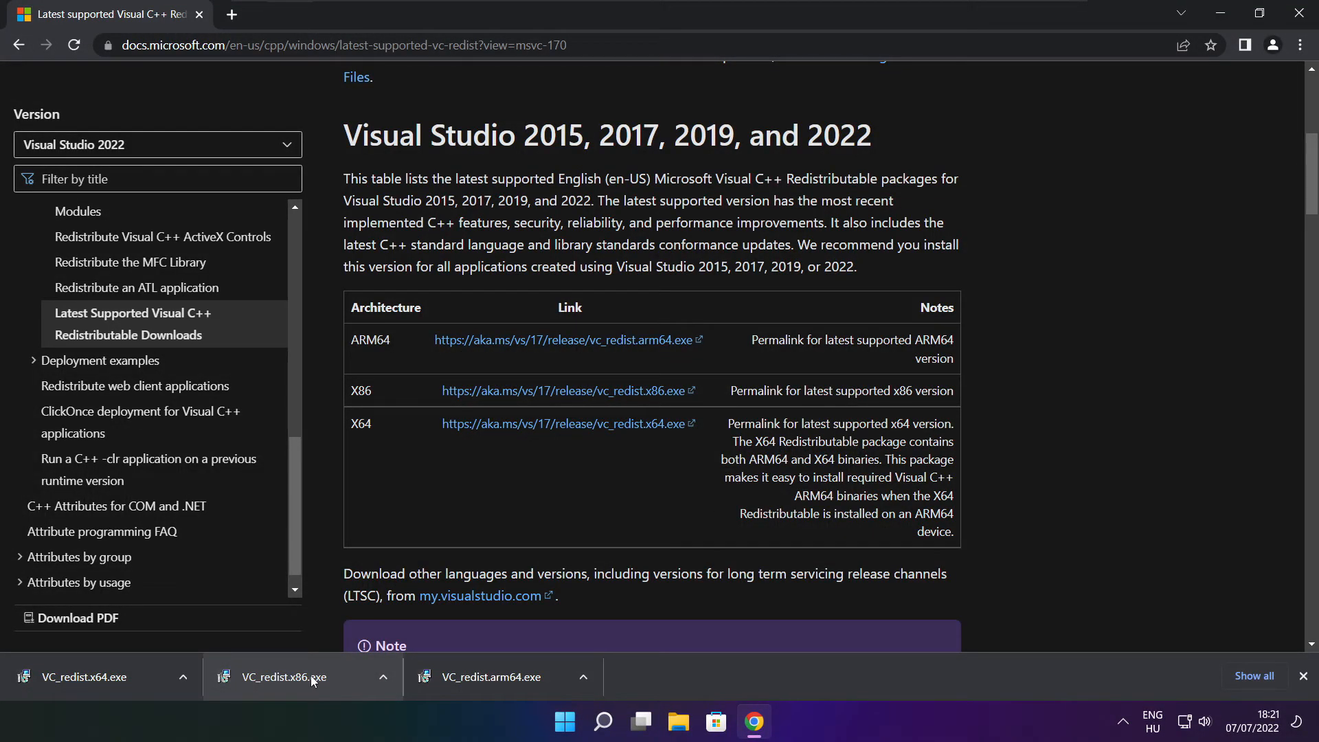
Run VC_redist.x86.exe, agree to the license, install it and close the successful setup
left_click(283, 676)
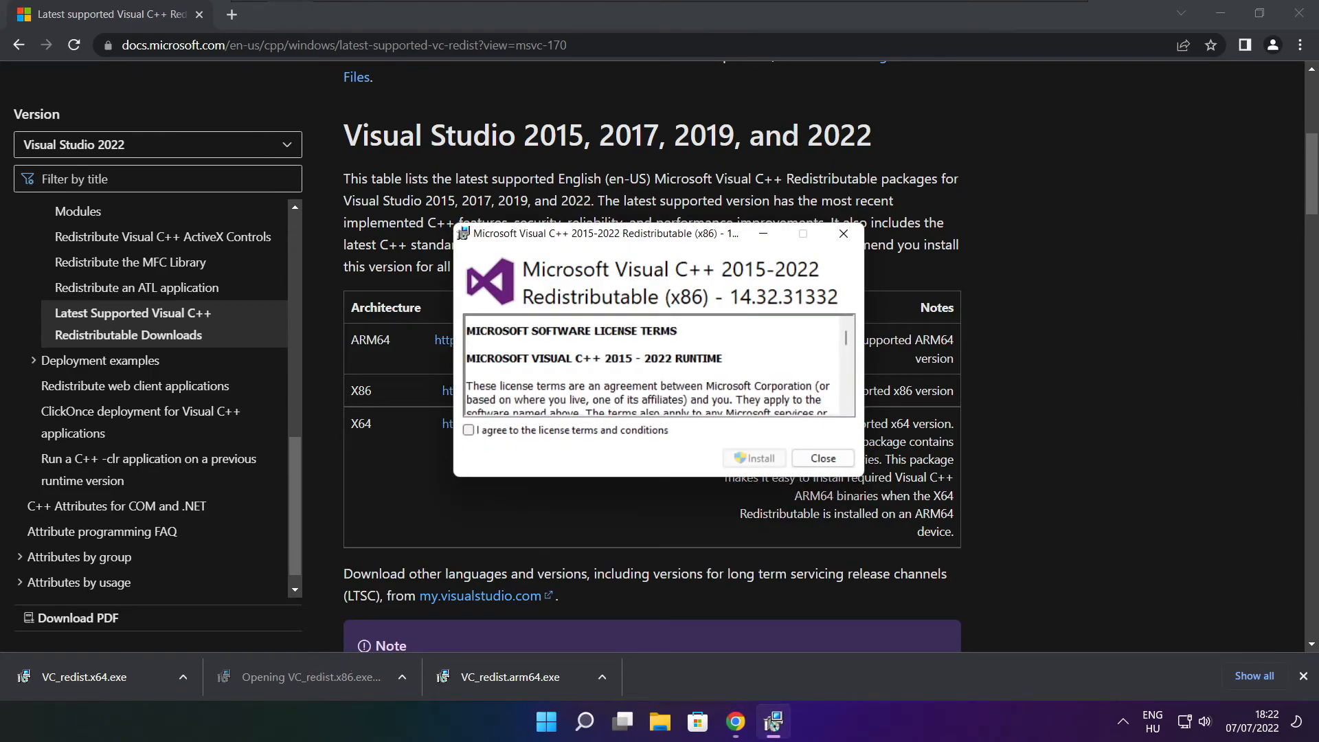
left_click_drag(845, 336, 845, 394)
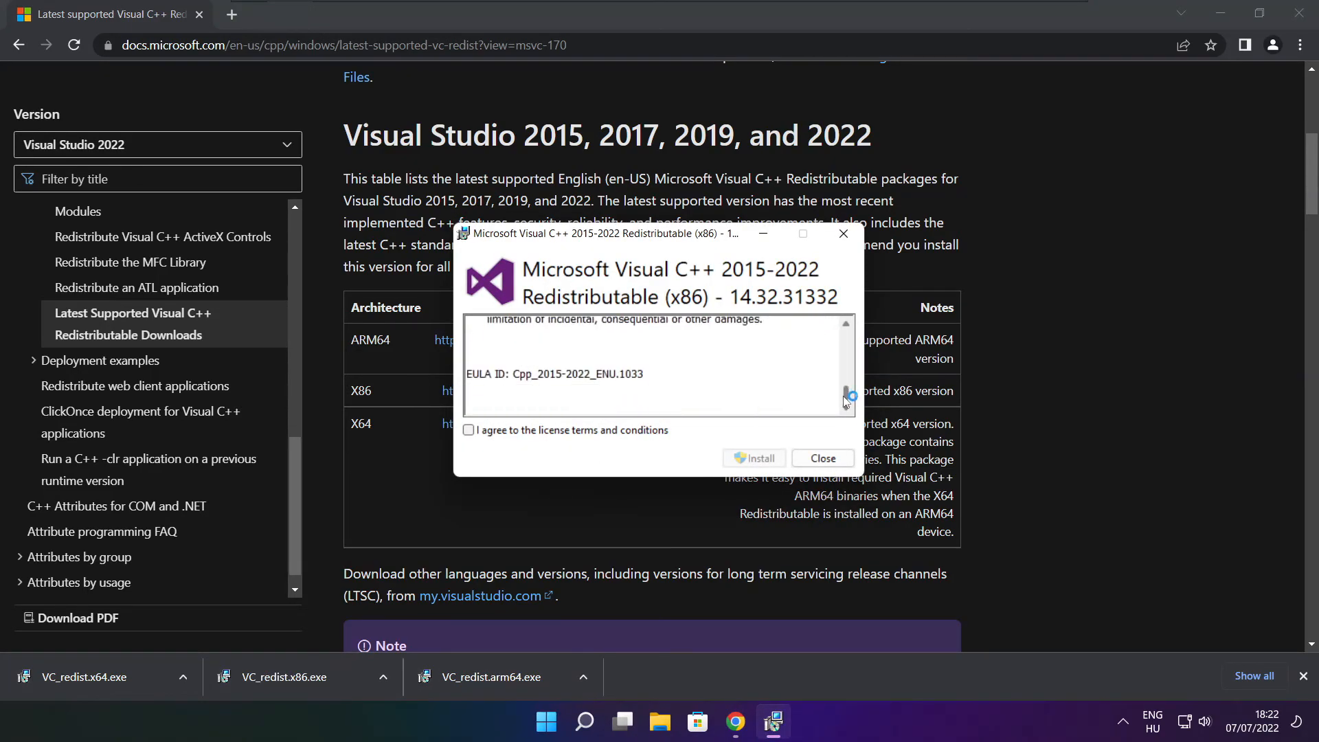
left_click(467, 430)
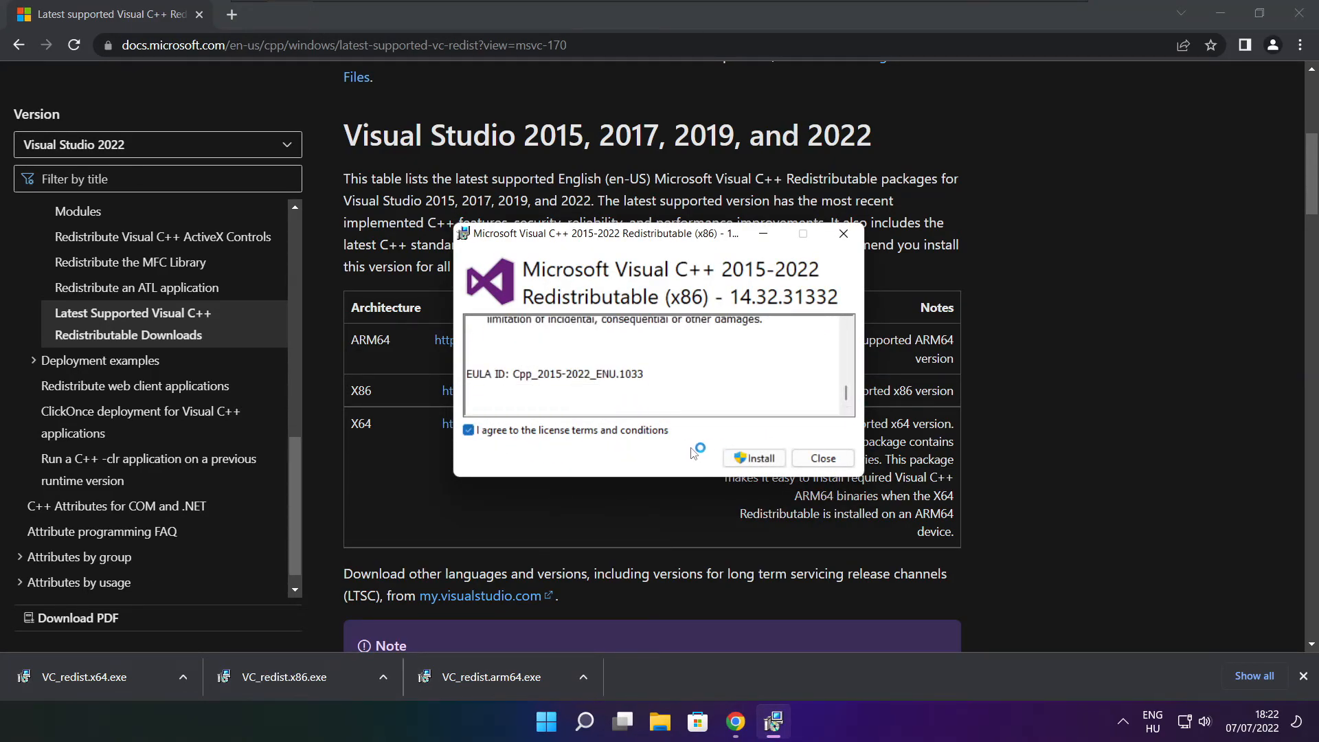
left_click(753, 457)
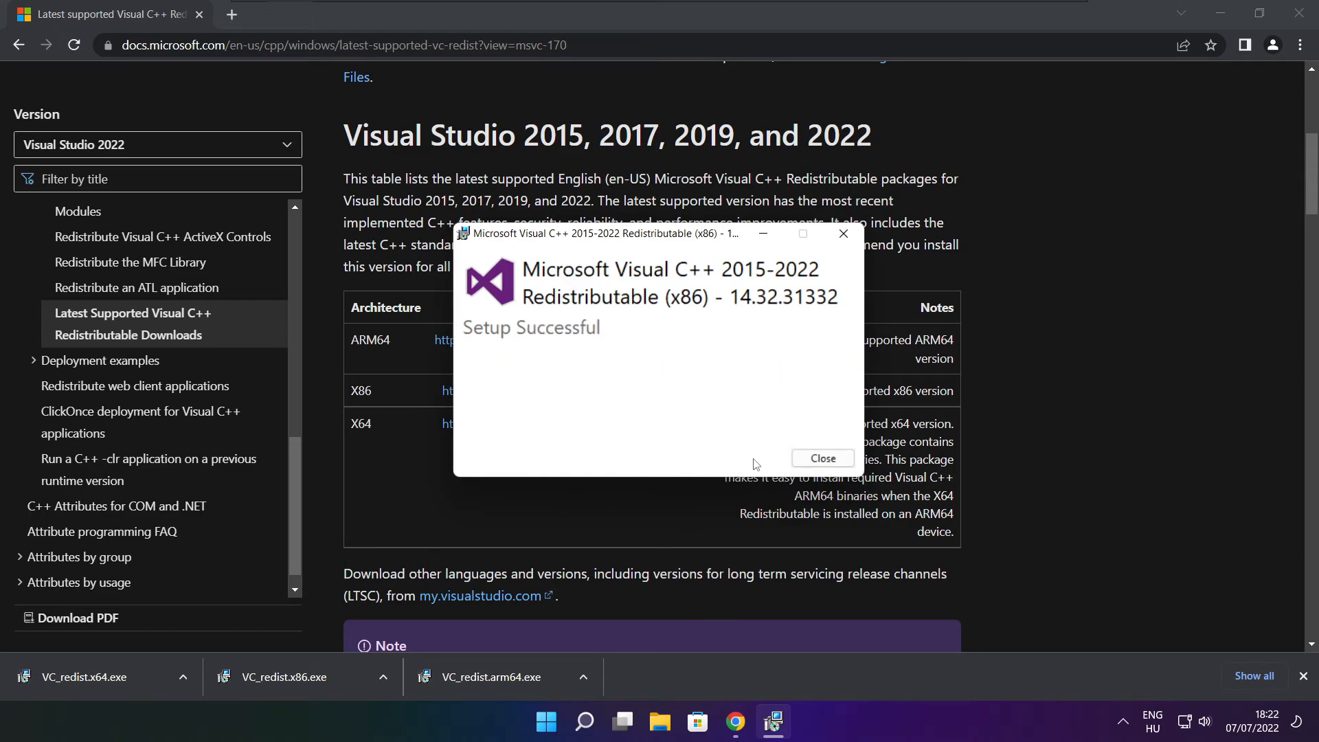
left_click(823, 459)
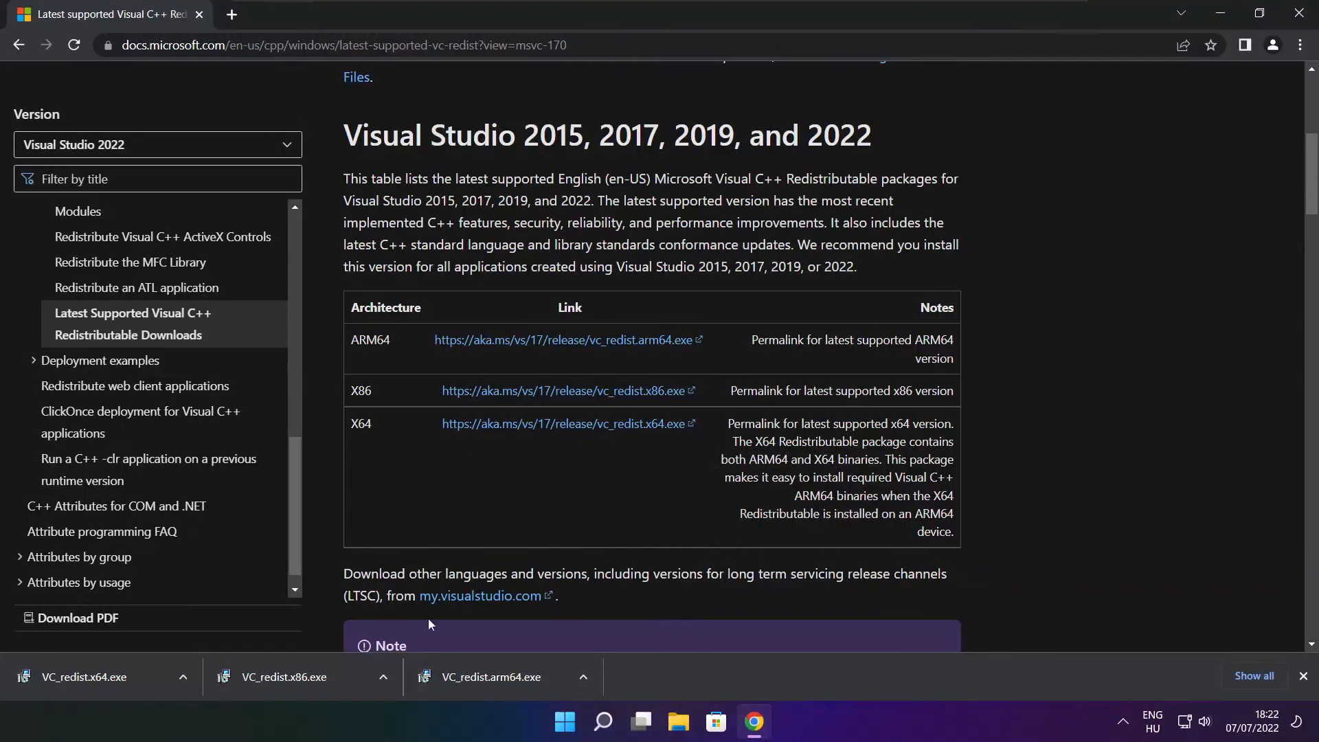
Run VC_redist.x64.exe, agree to the license, install it and close the successful setup
left_click(89, 676)
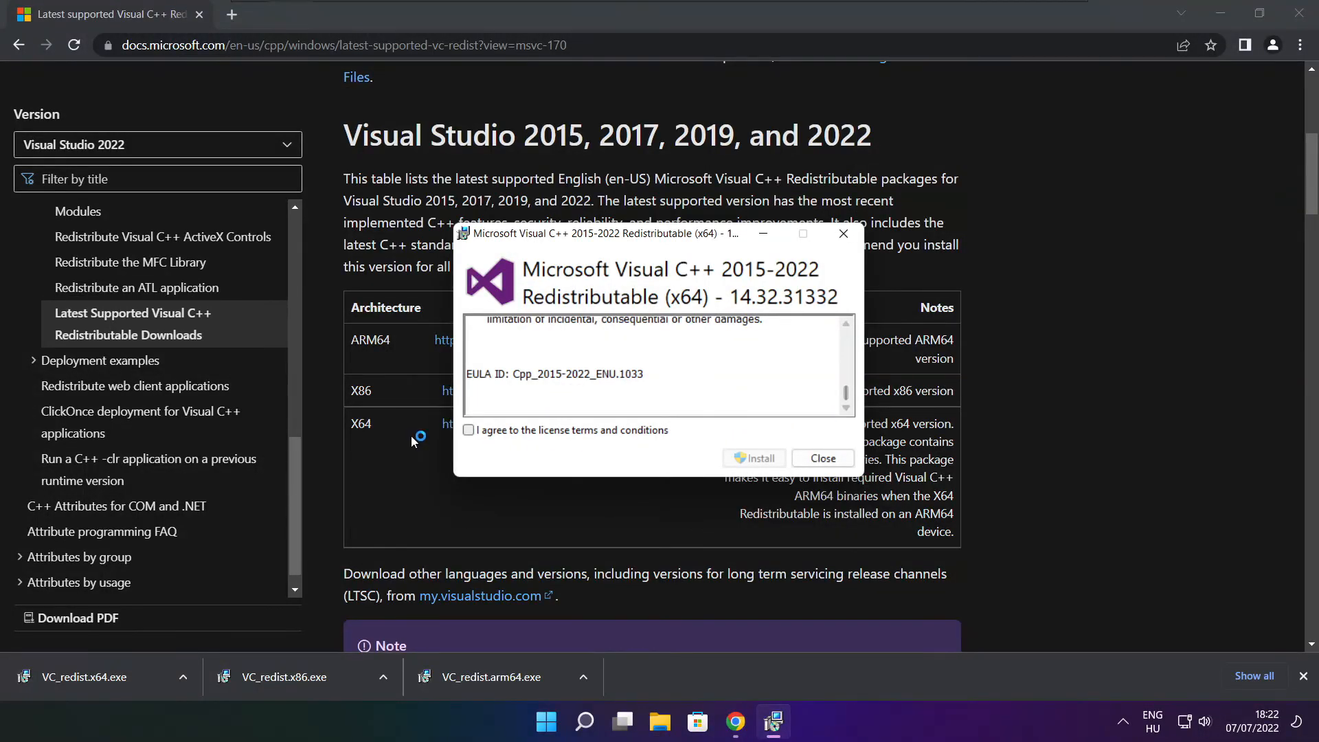
left_click(467, 430)
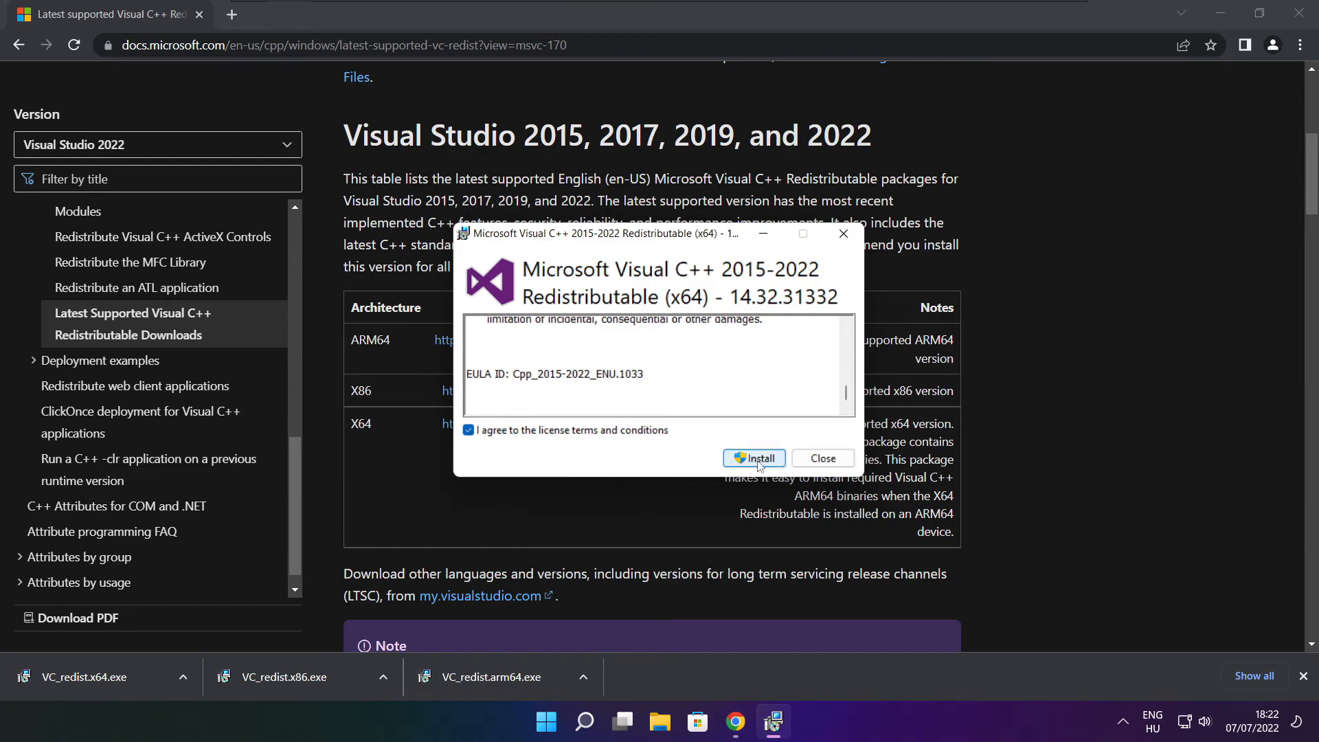
left_click(754, 459)
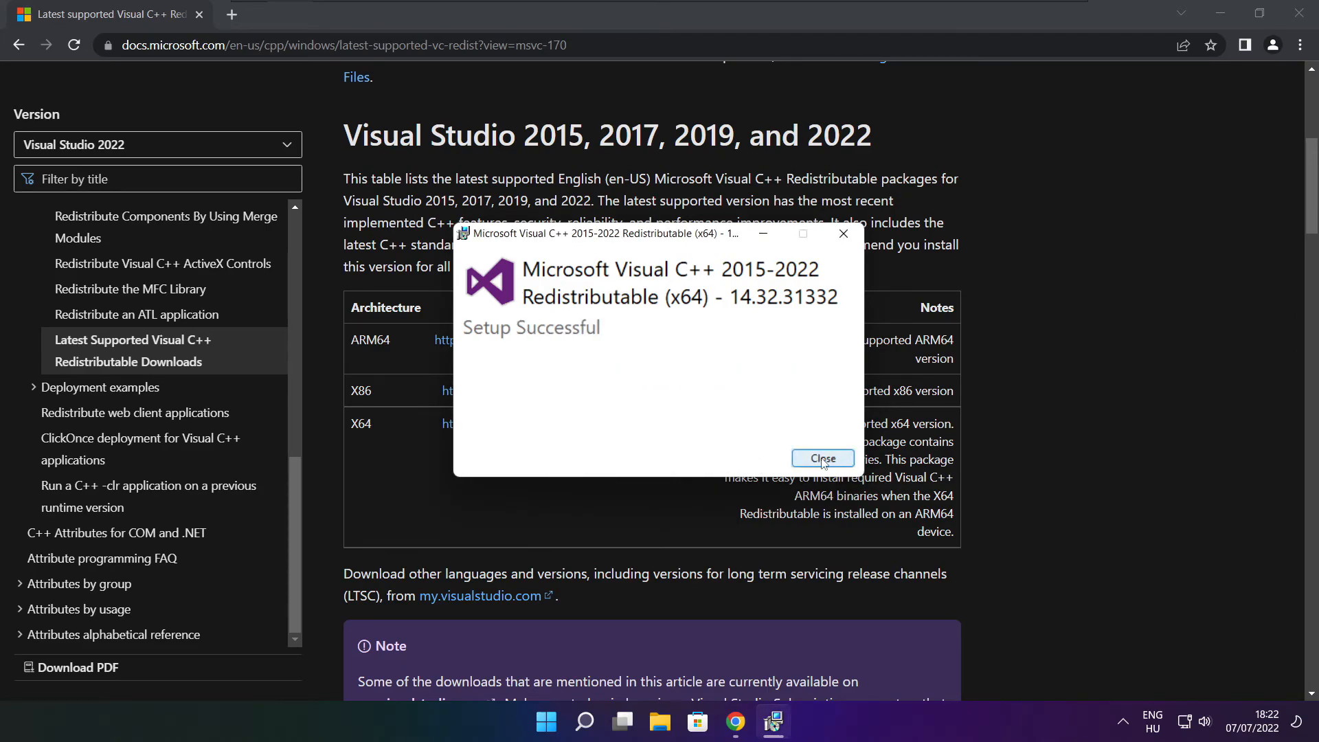
left_click(822, 459)
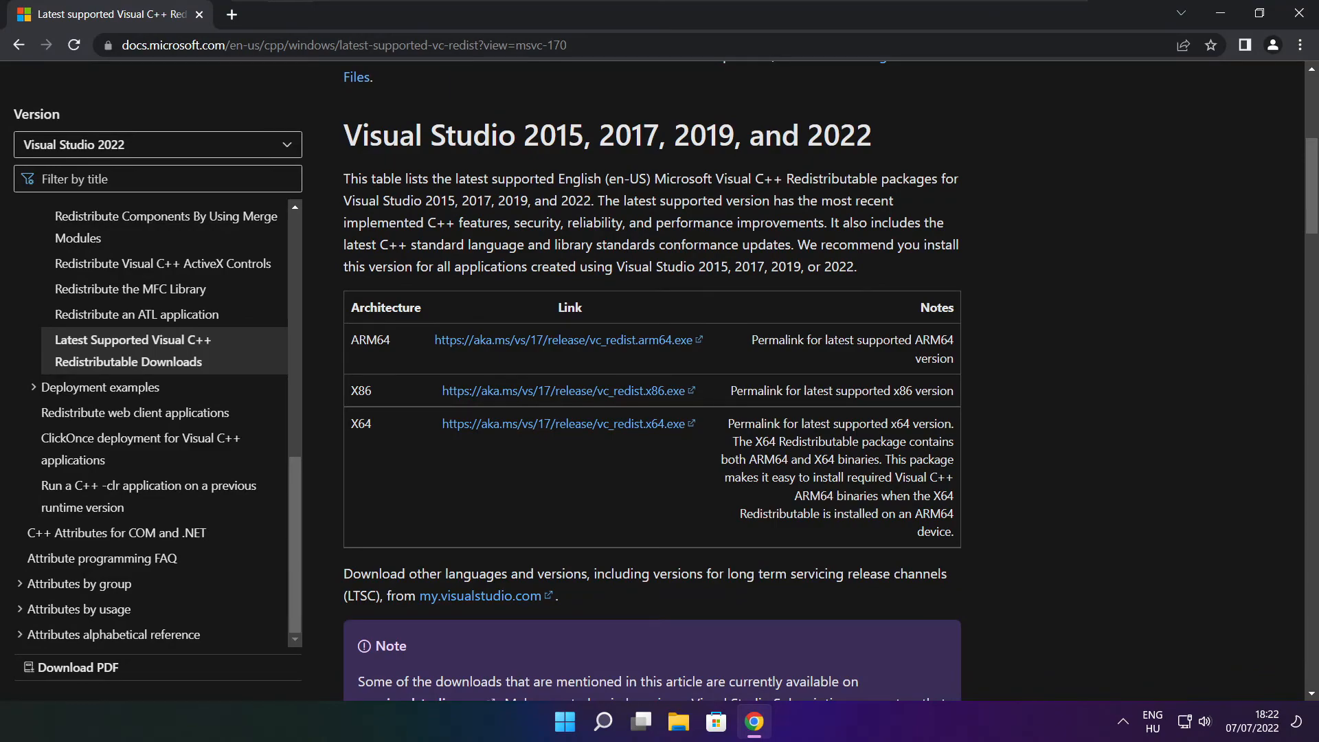
mouse_move(1268, 83)
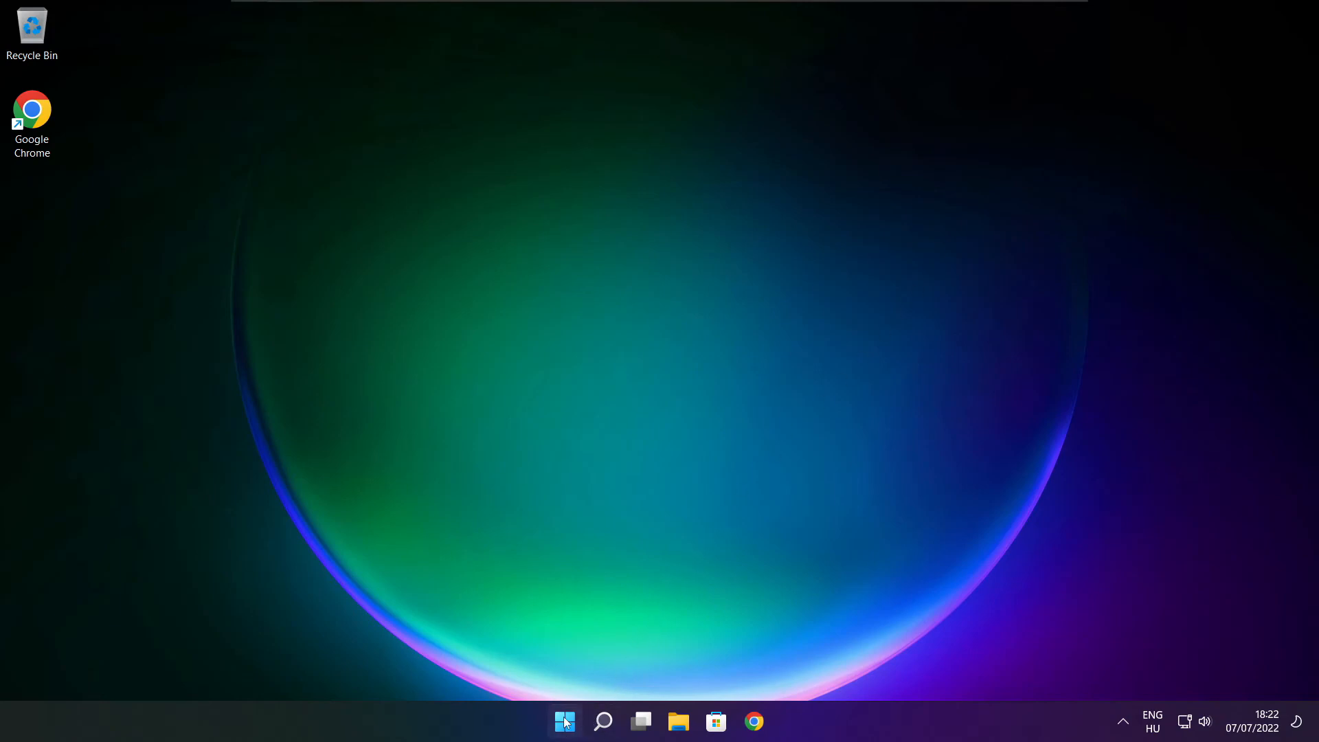
Show the Start menu's power options: Sleep, Shut down and Restart
left_click(564, 722)
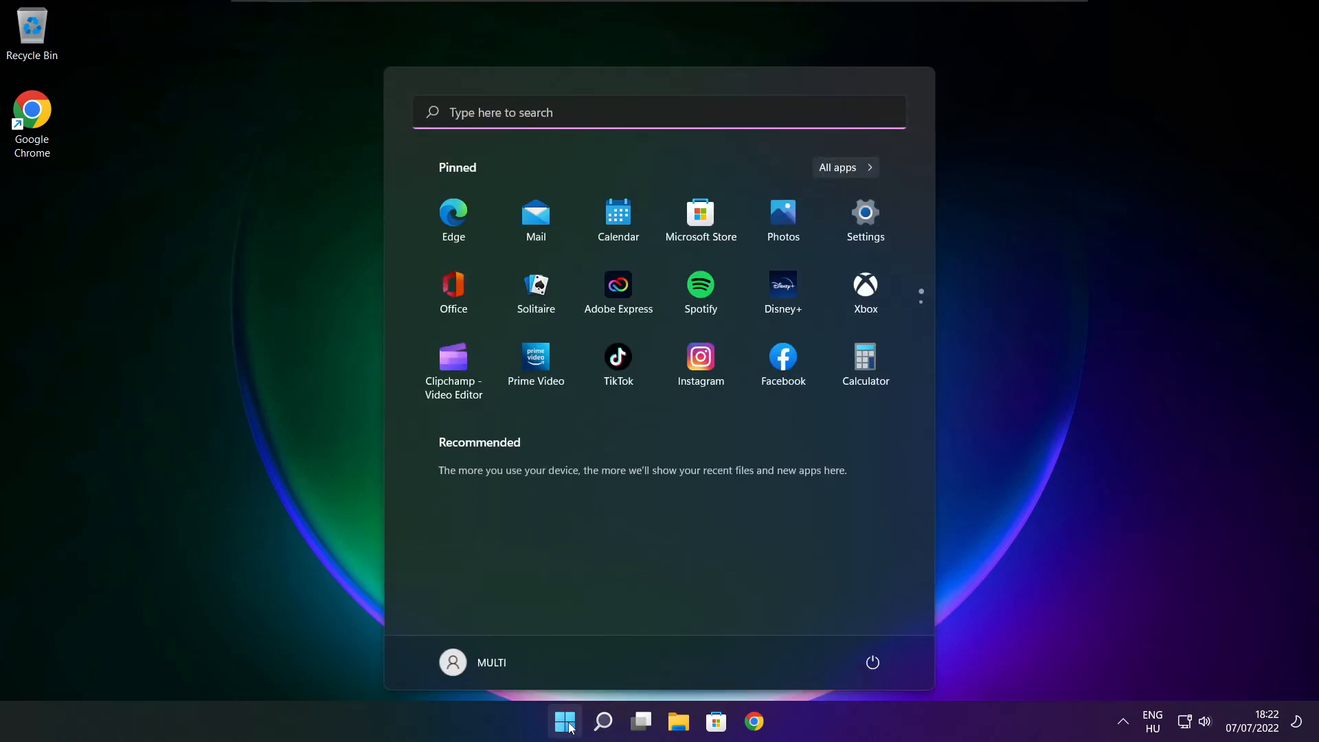
mouse_move(871, 671)
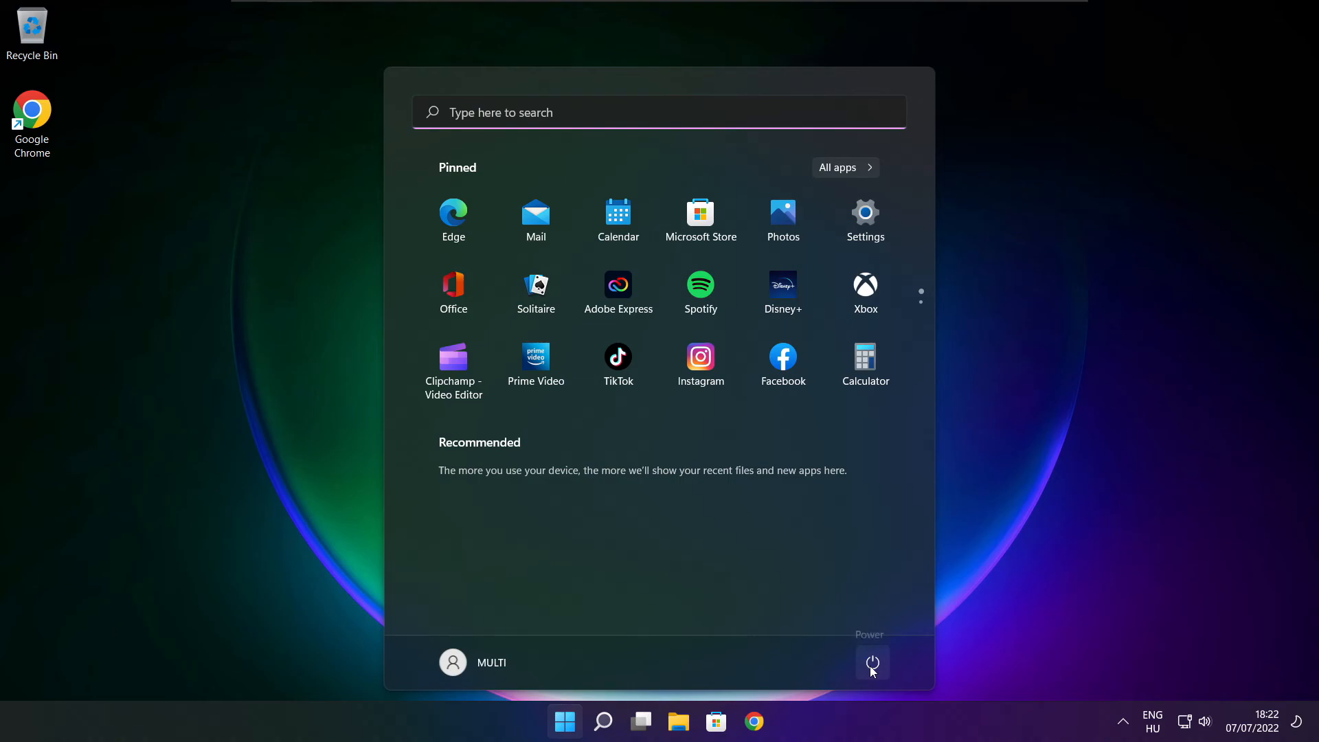
left_click(873, 663)
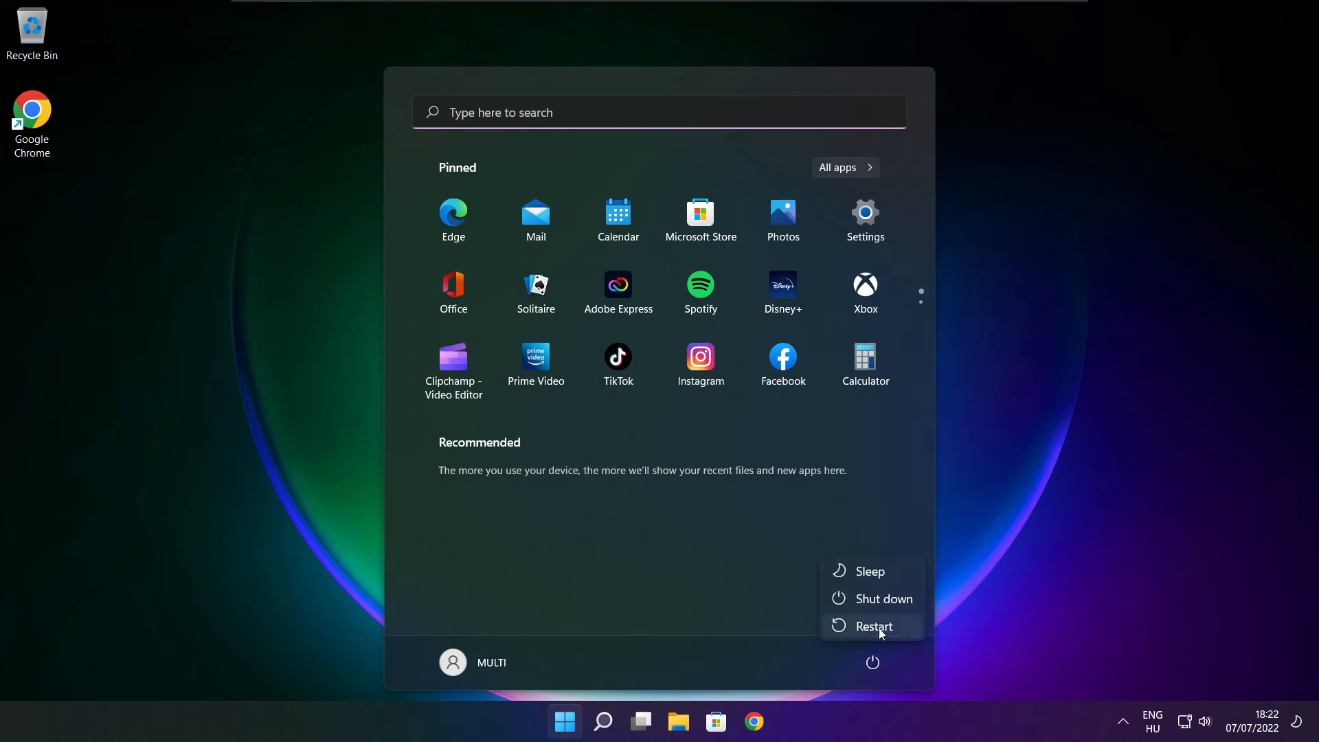